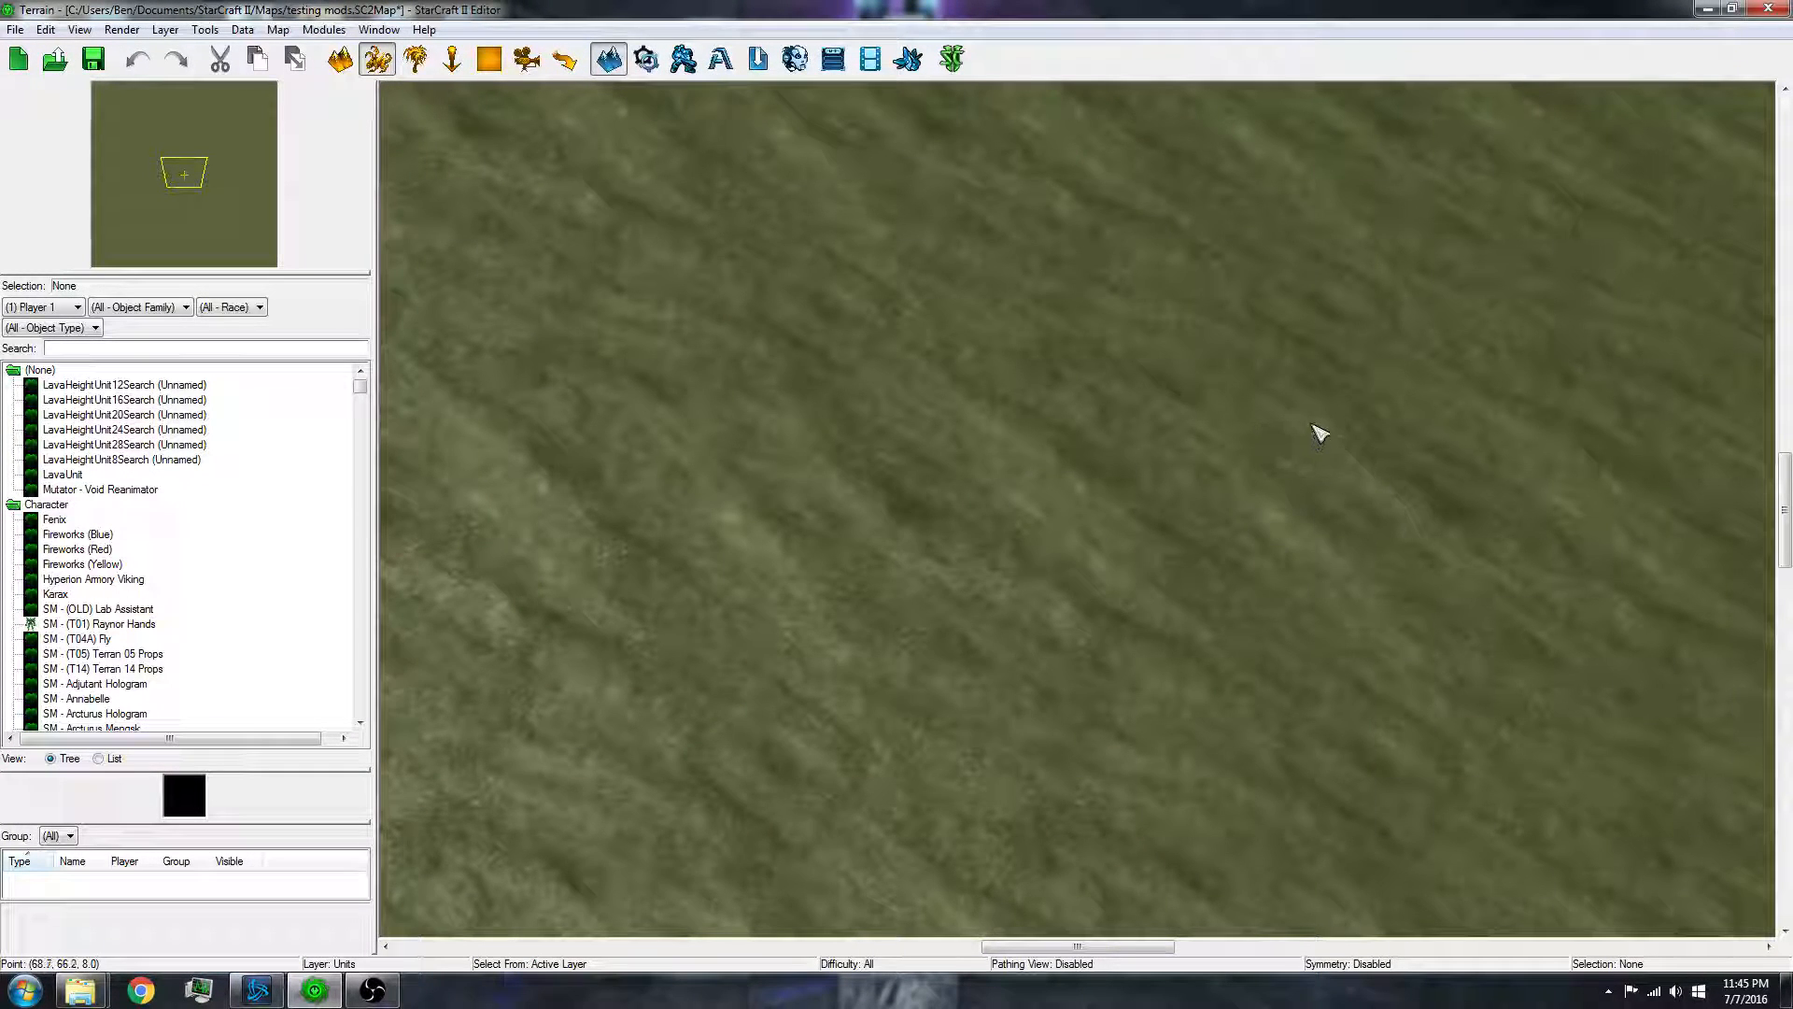
{"action": "mouse_move", "coordinate": [933, 349]}
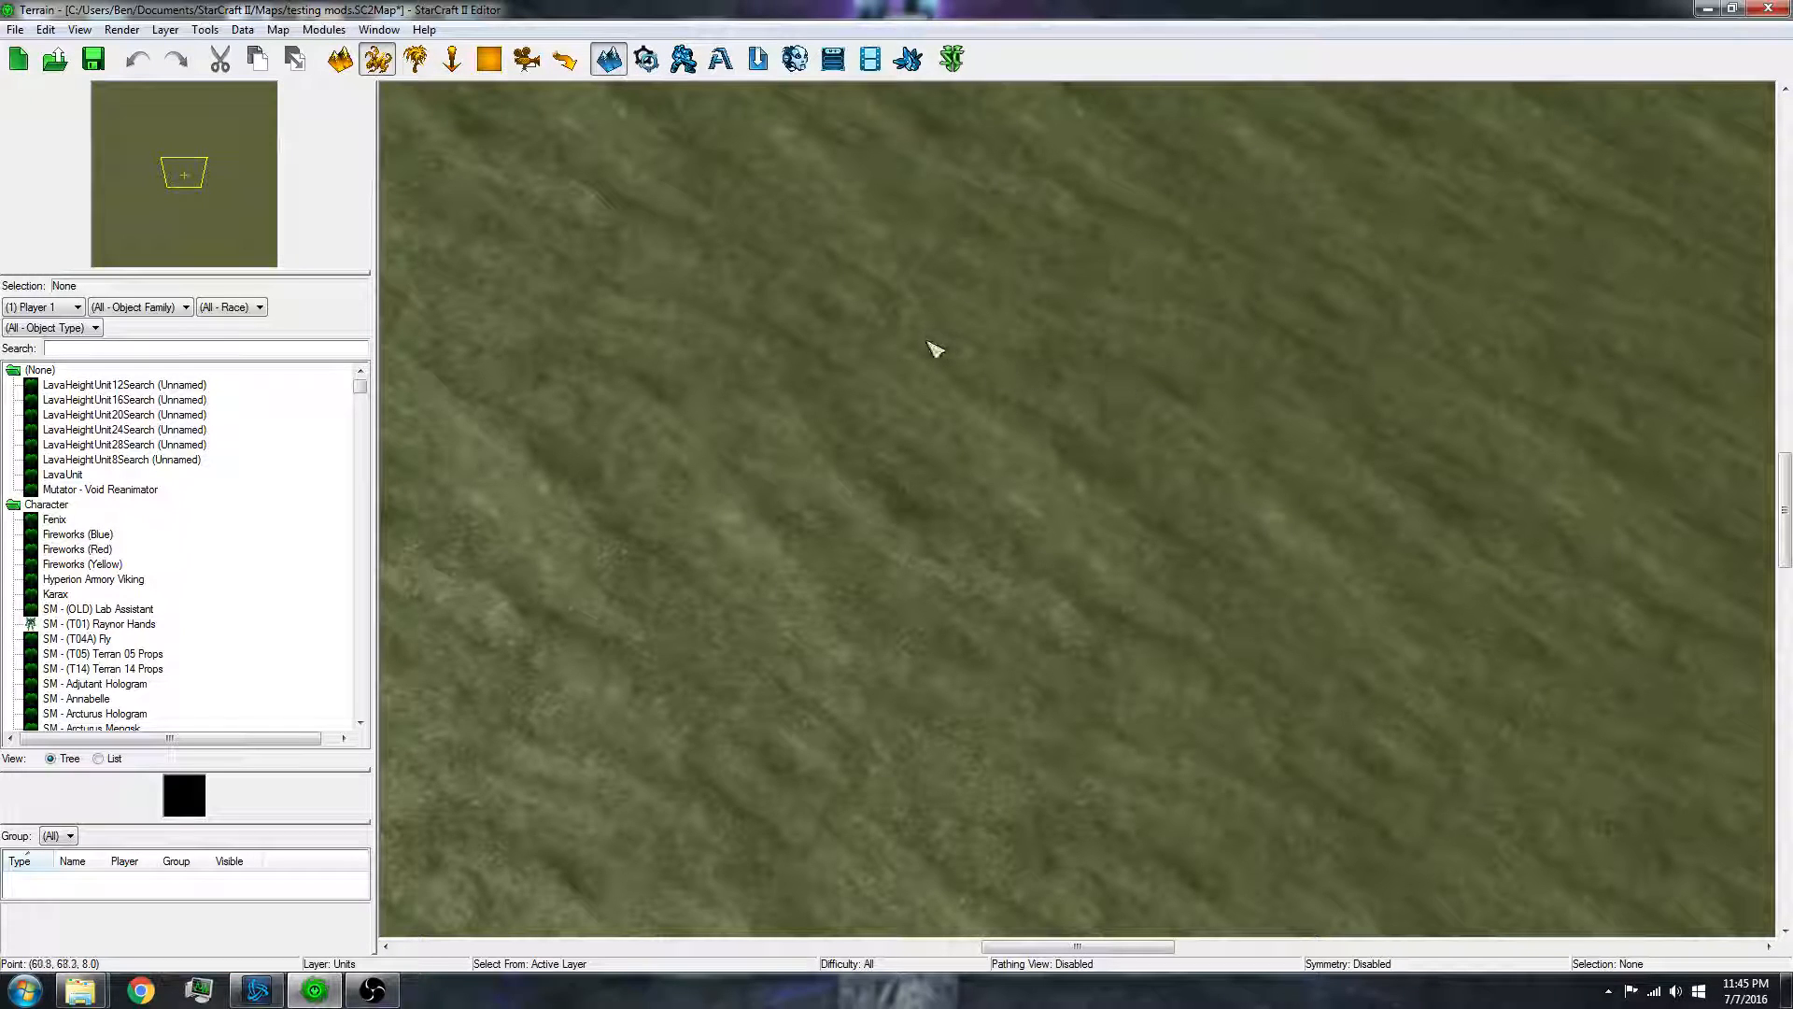
{"action": "mouse_move", "coordinate": [792, 275]}
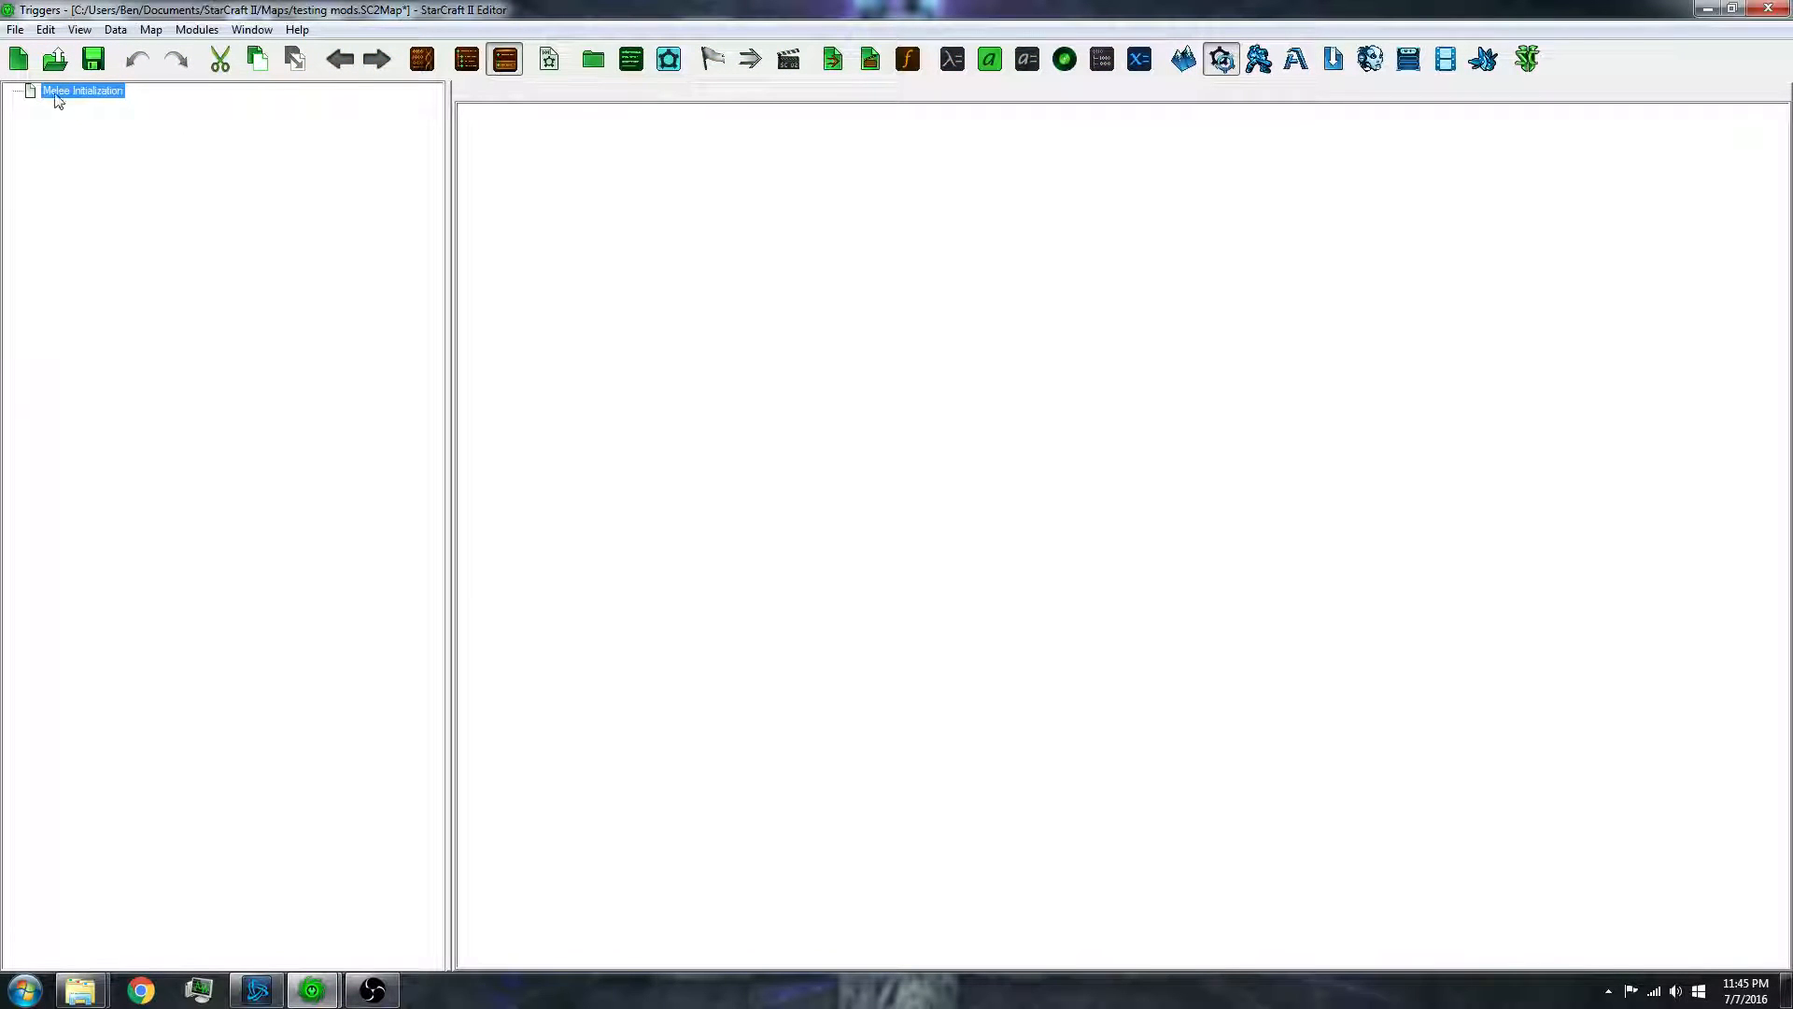
- Review the Melee Initialization trigger's actions, then return to the Terrain module
{"action": "double_click", "coordinate": [80, 90]}
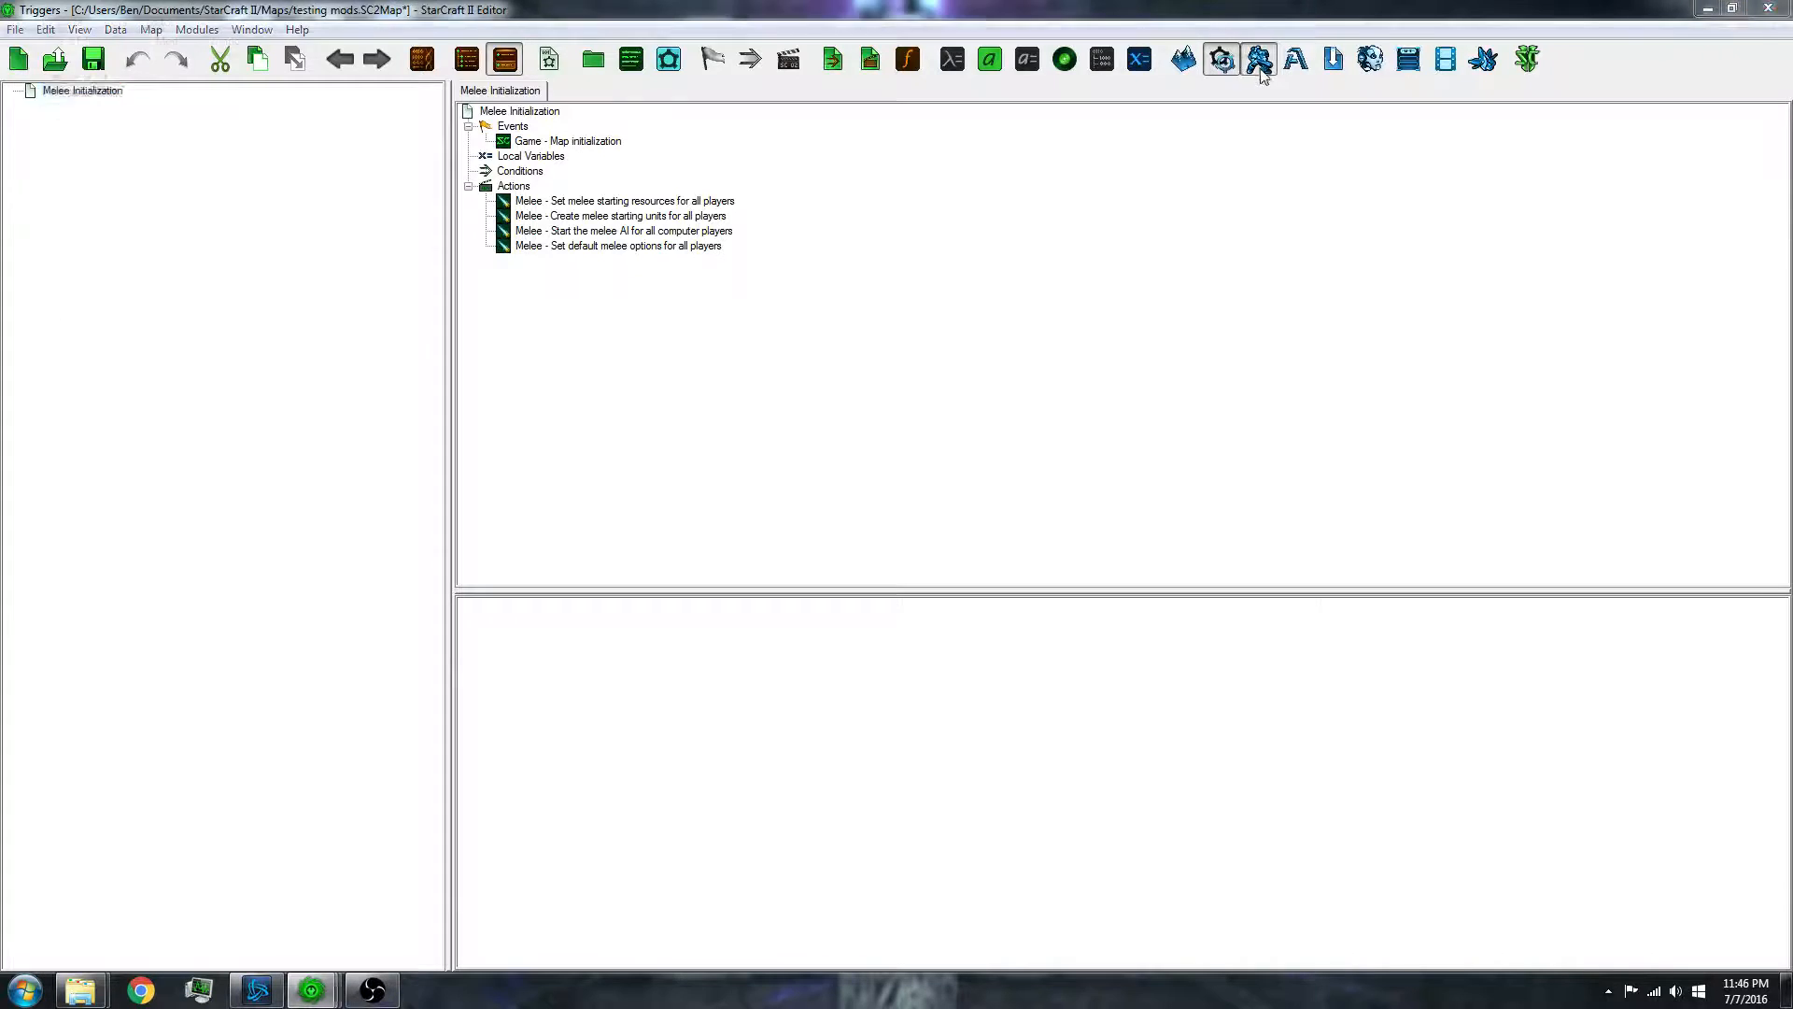
{"action": "left_click", "coordinate": [1258, 60]}
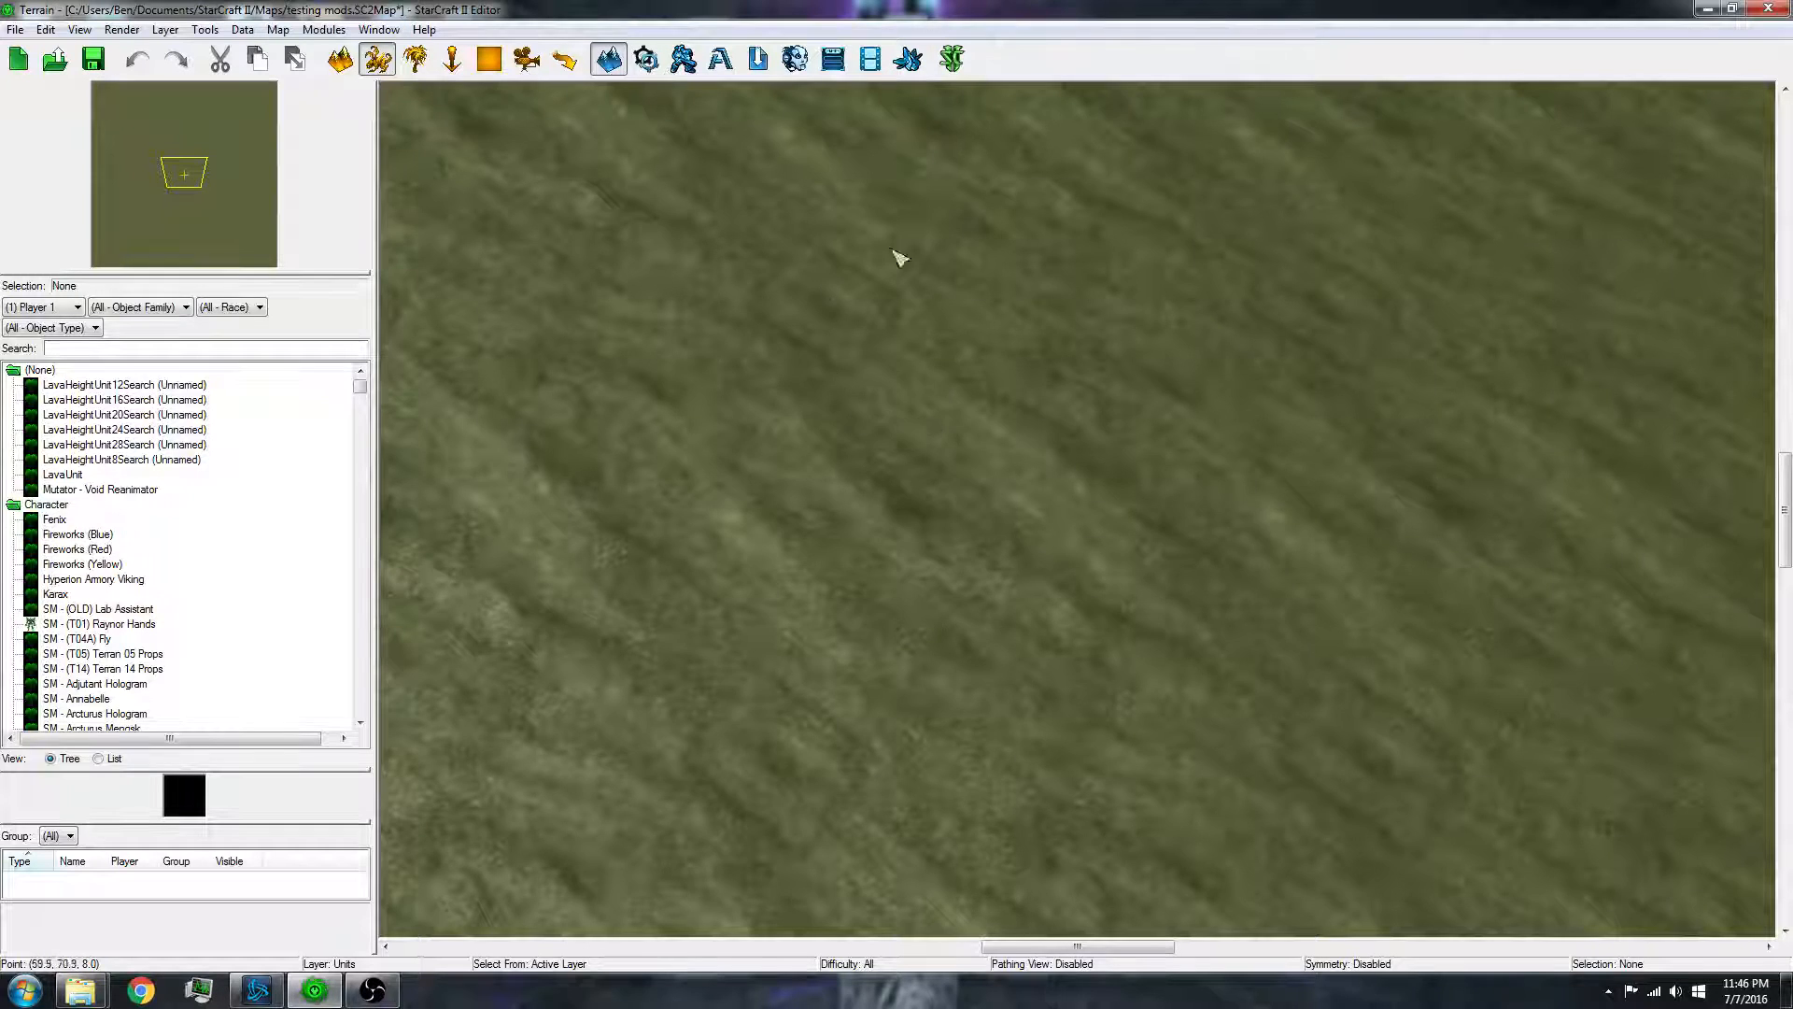
{"action": "mouse_move", "coordinate": [938, 462]}
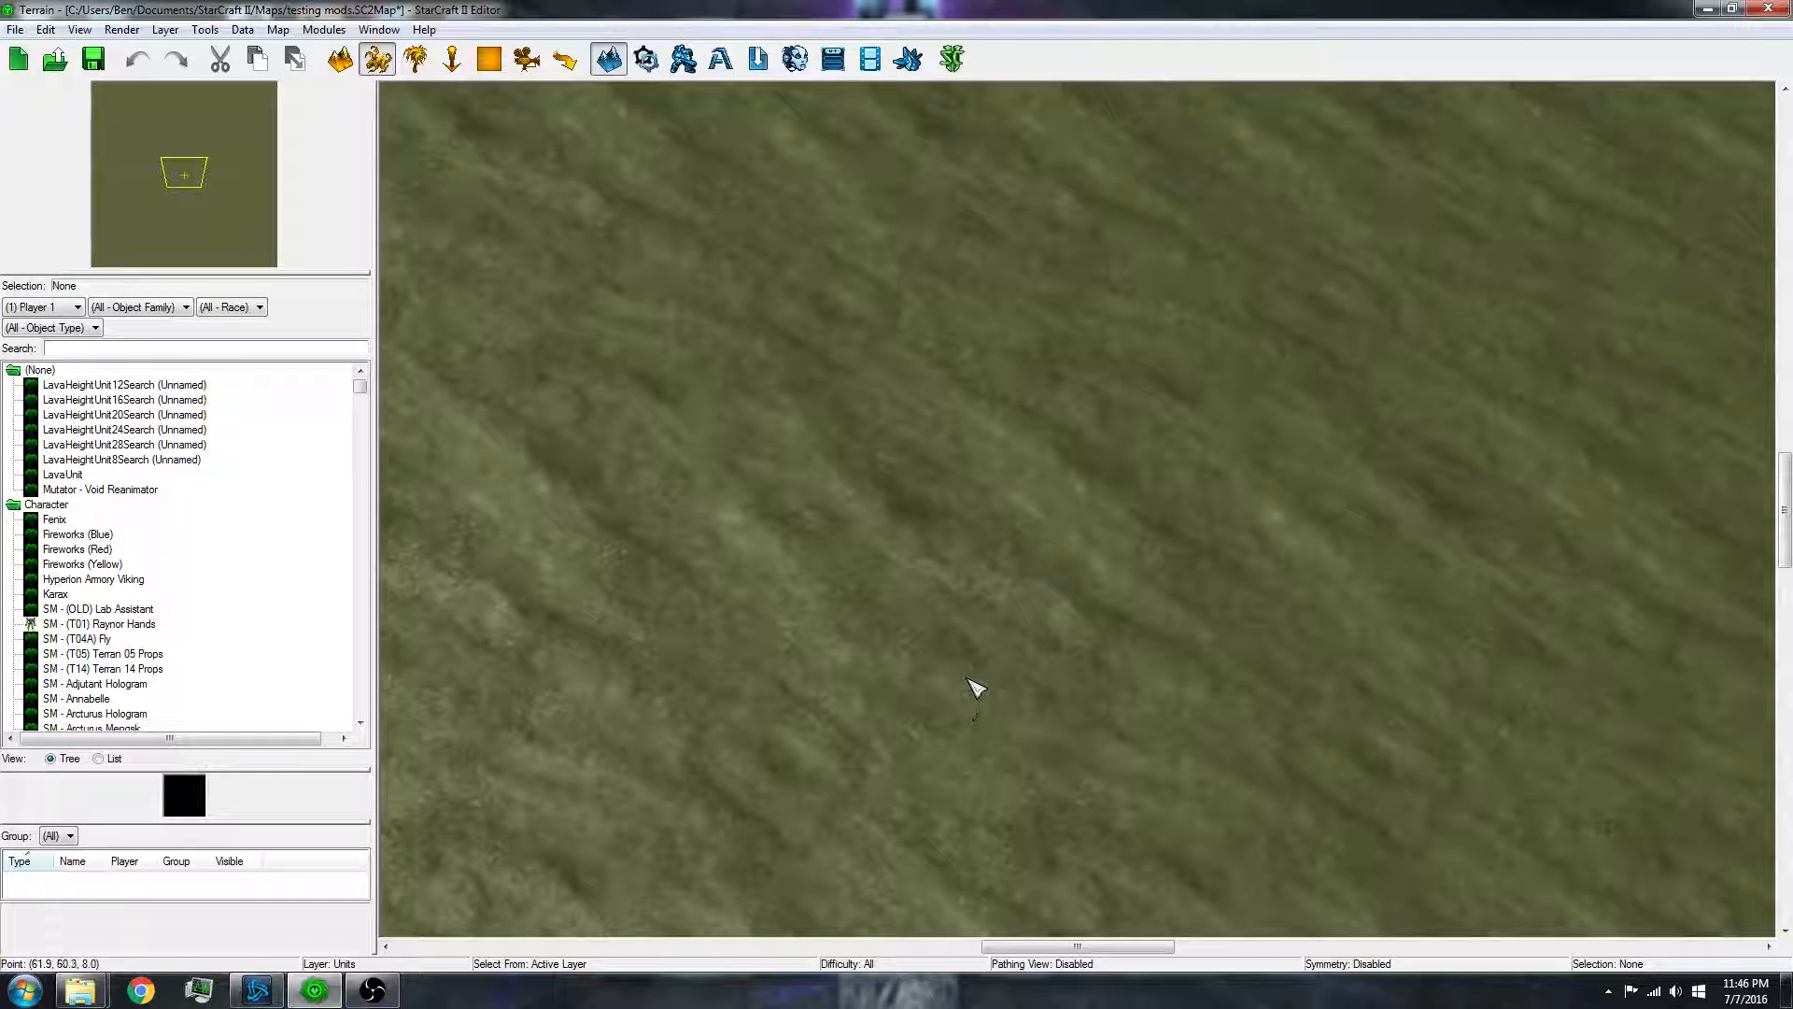
{"action": "mouse_move", "coordinate": [991, 570]}
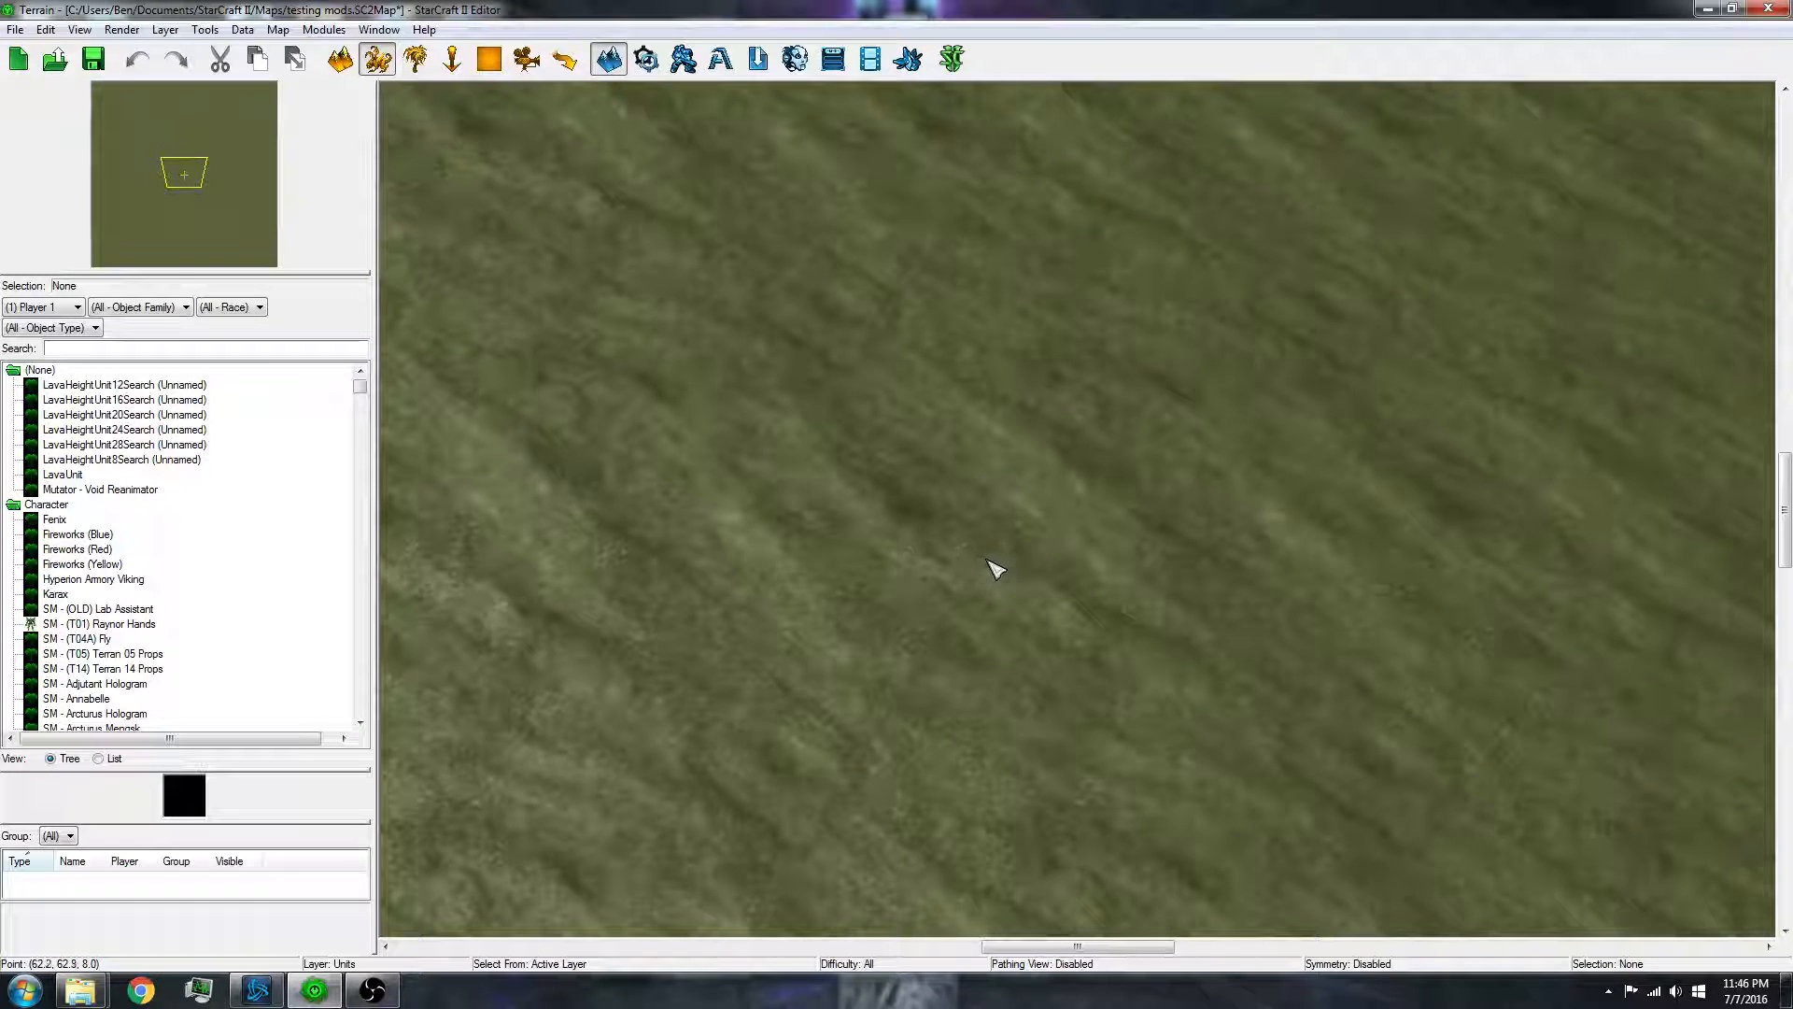
{"action": "mouse_move", "coordinate": [913, 411]}
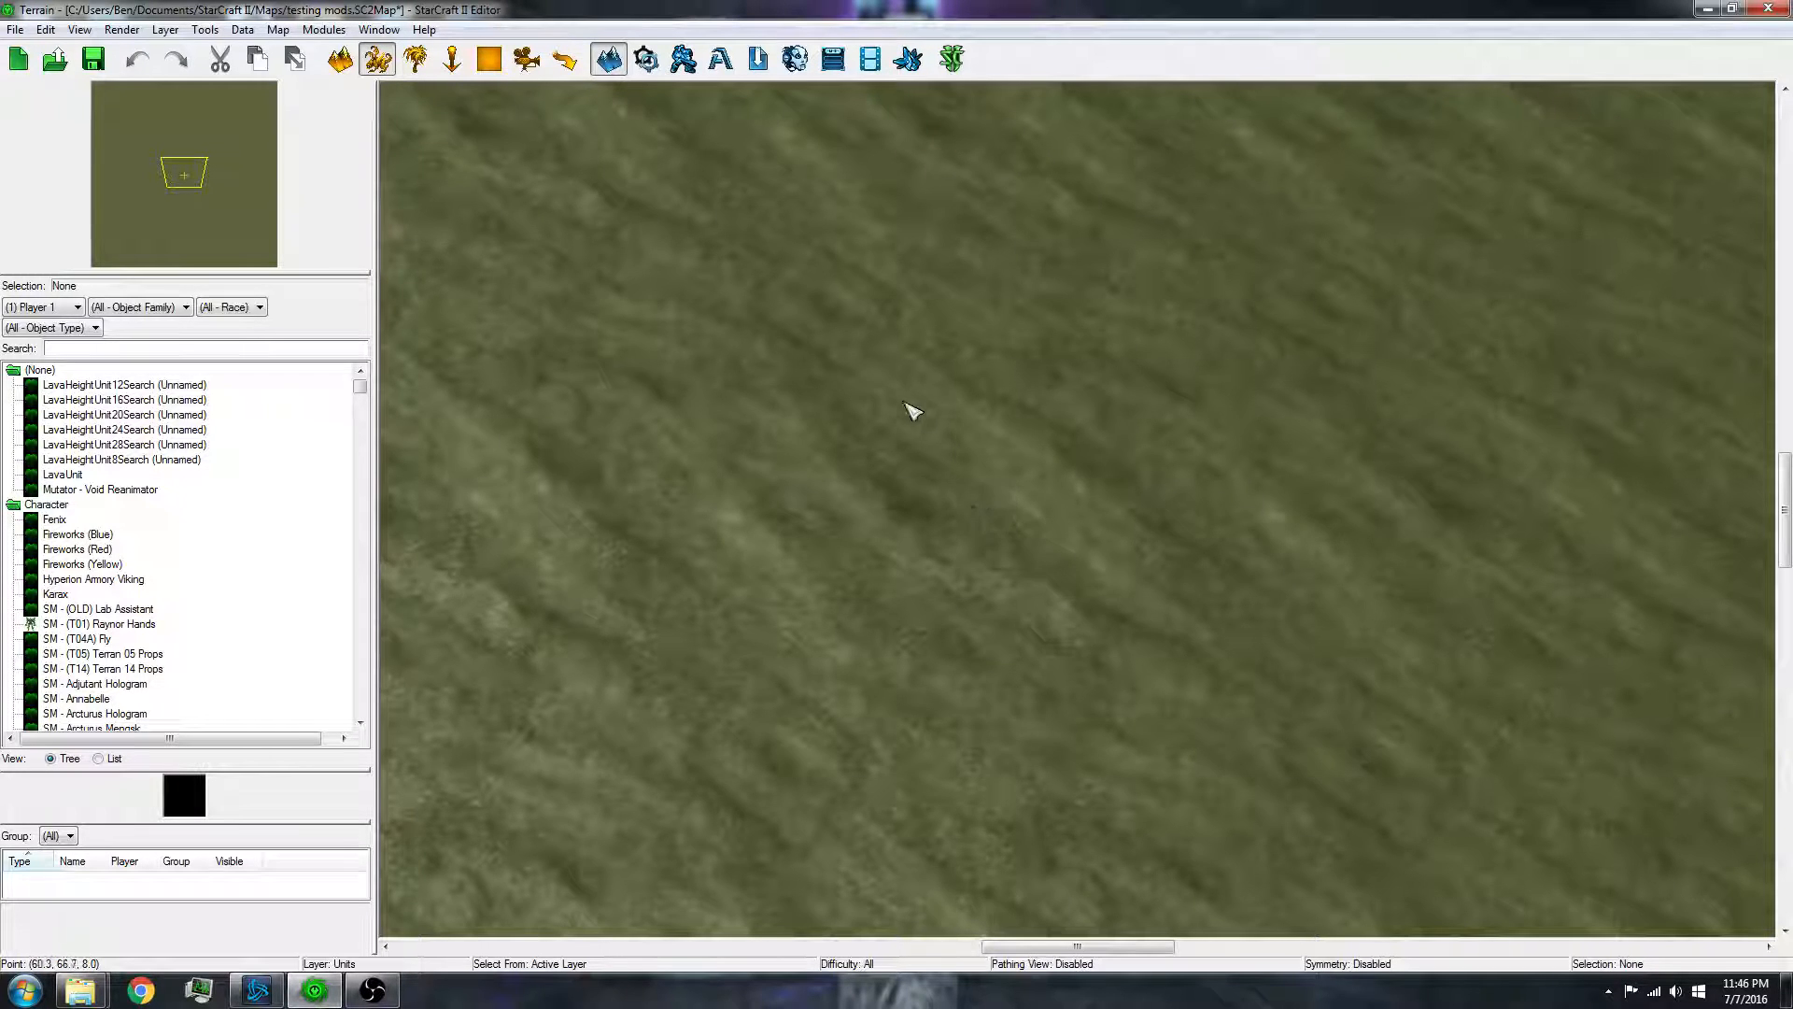
{"action": "mouse_move", "coordinate": [884, 402]}
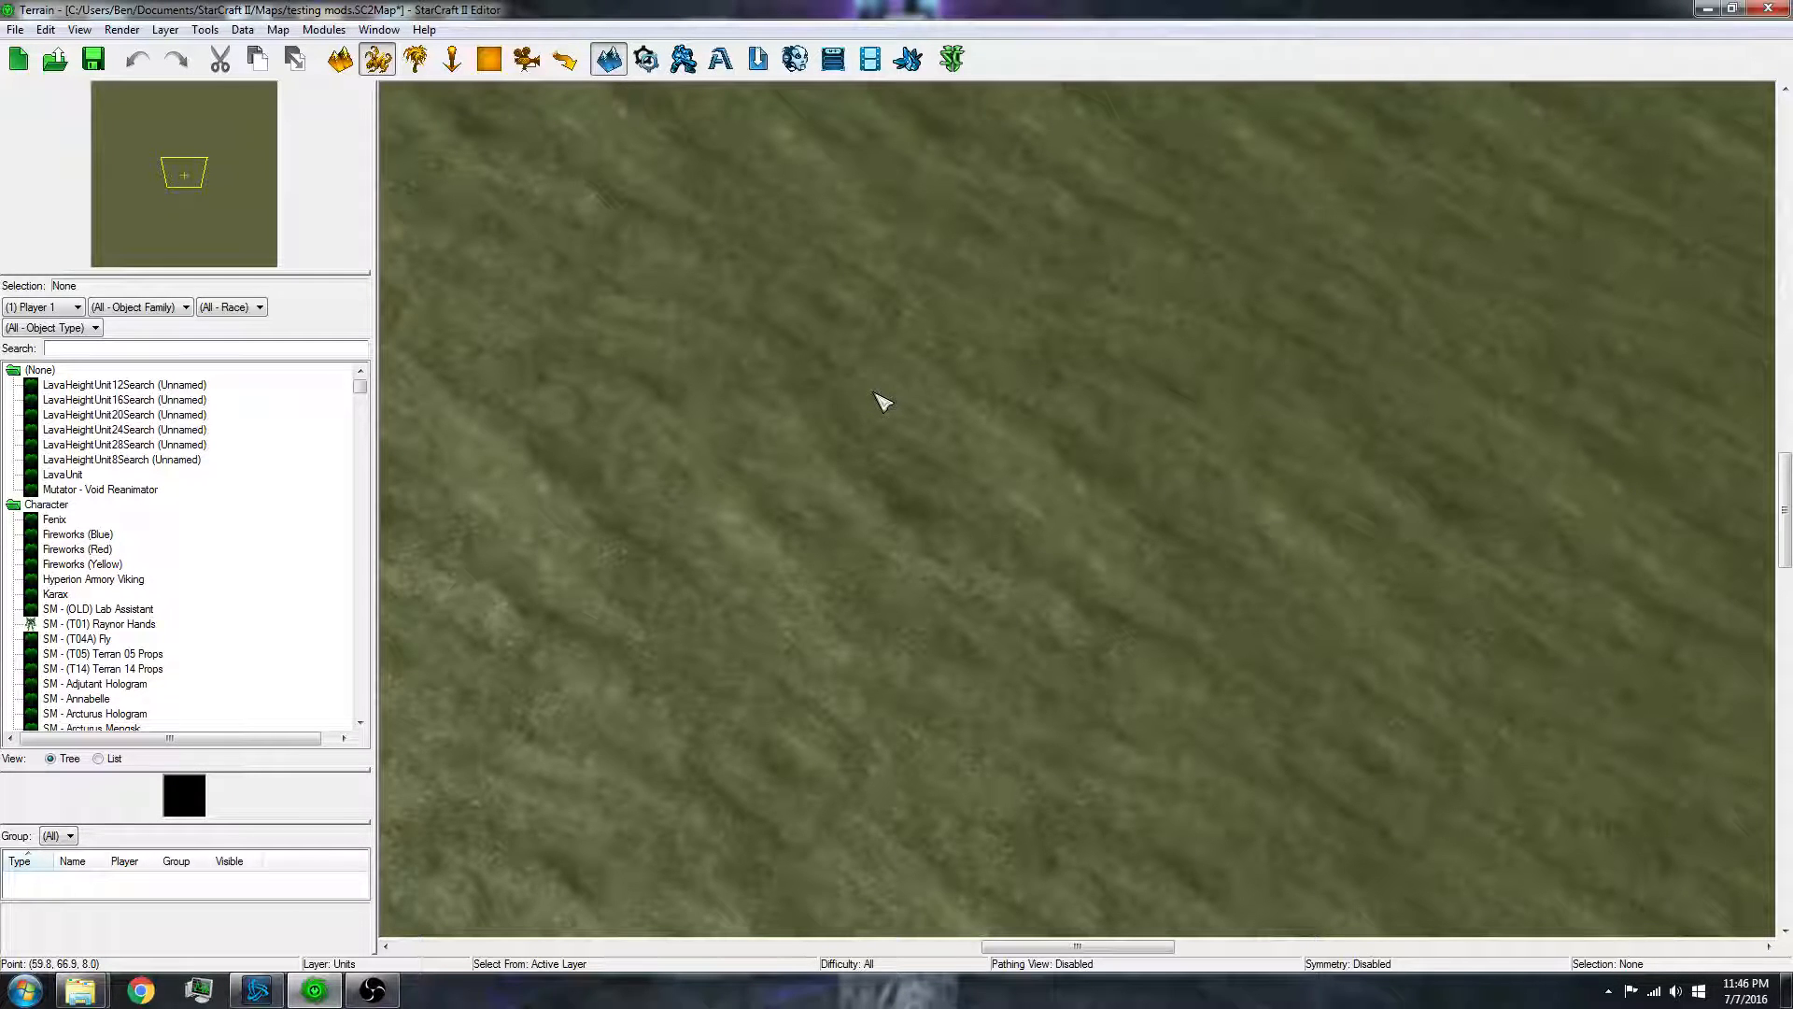
{"action": "mouse_move", "coordinate": [813, 387]}
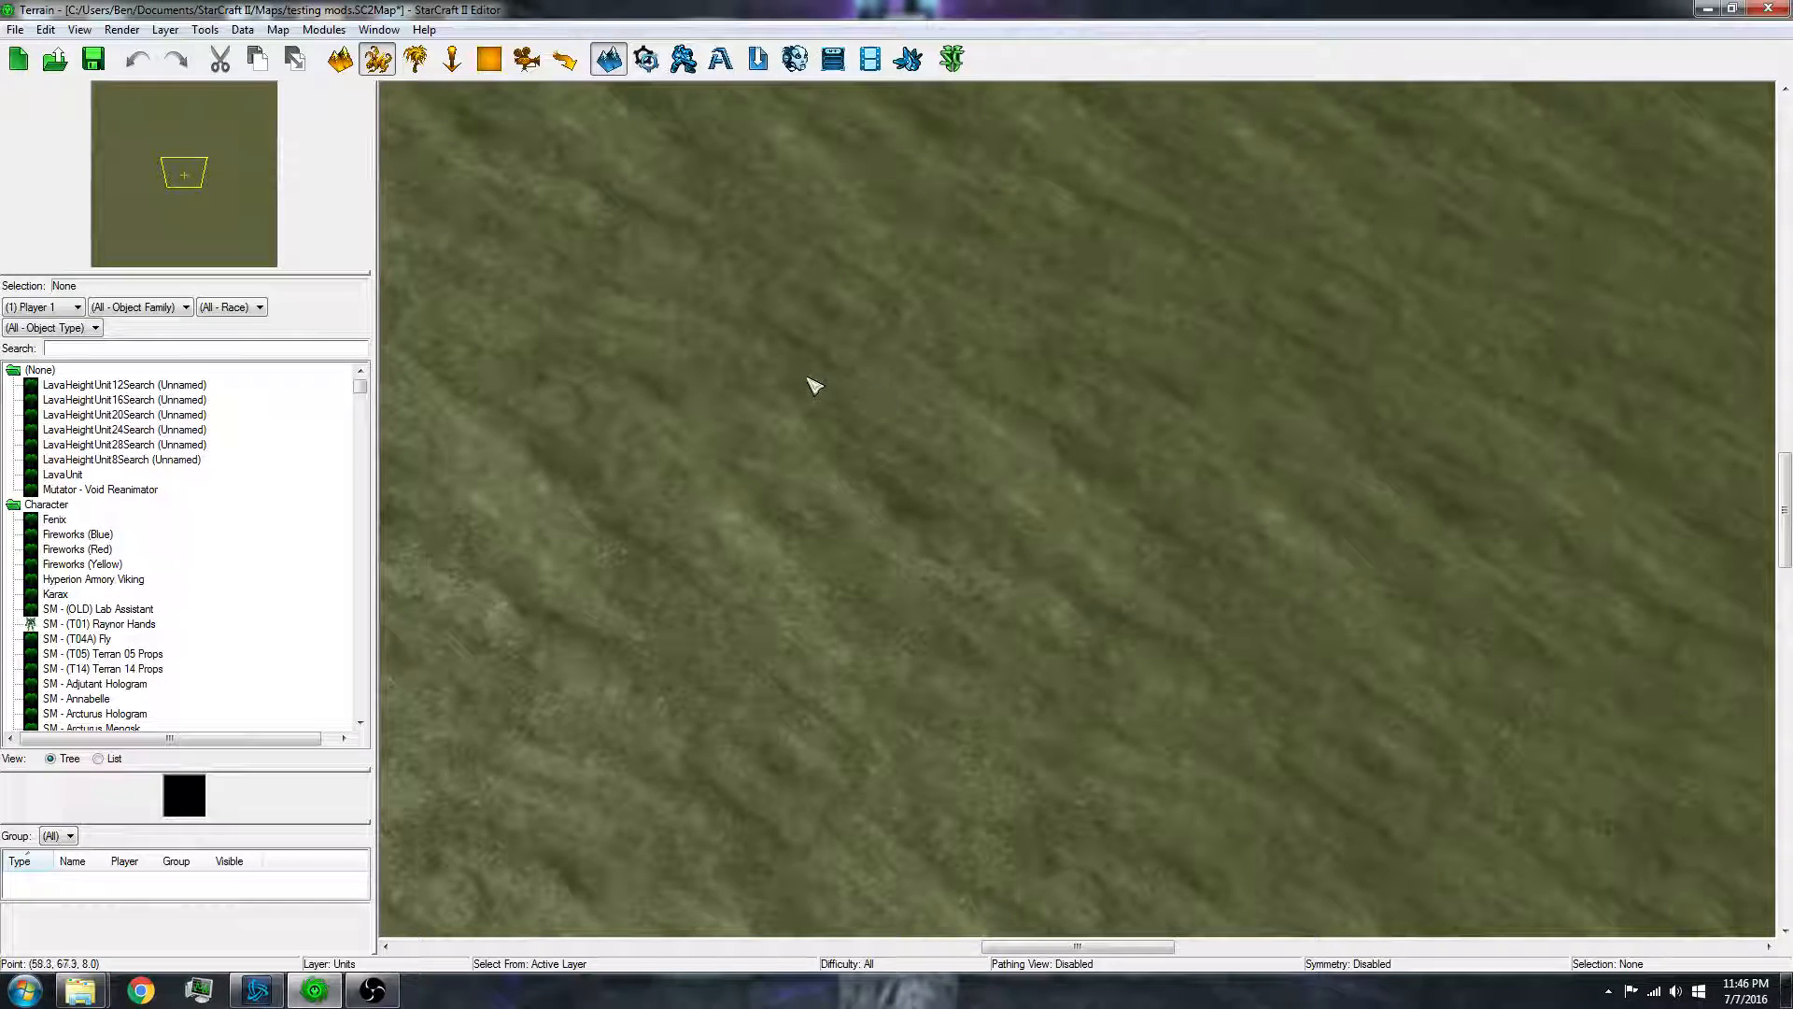
{"action": "mouse_move", "coordinate": [735, 301]}
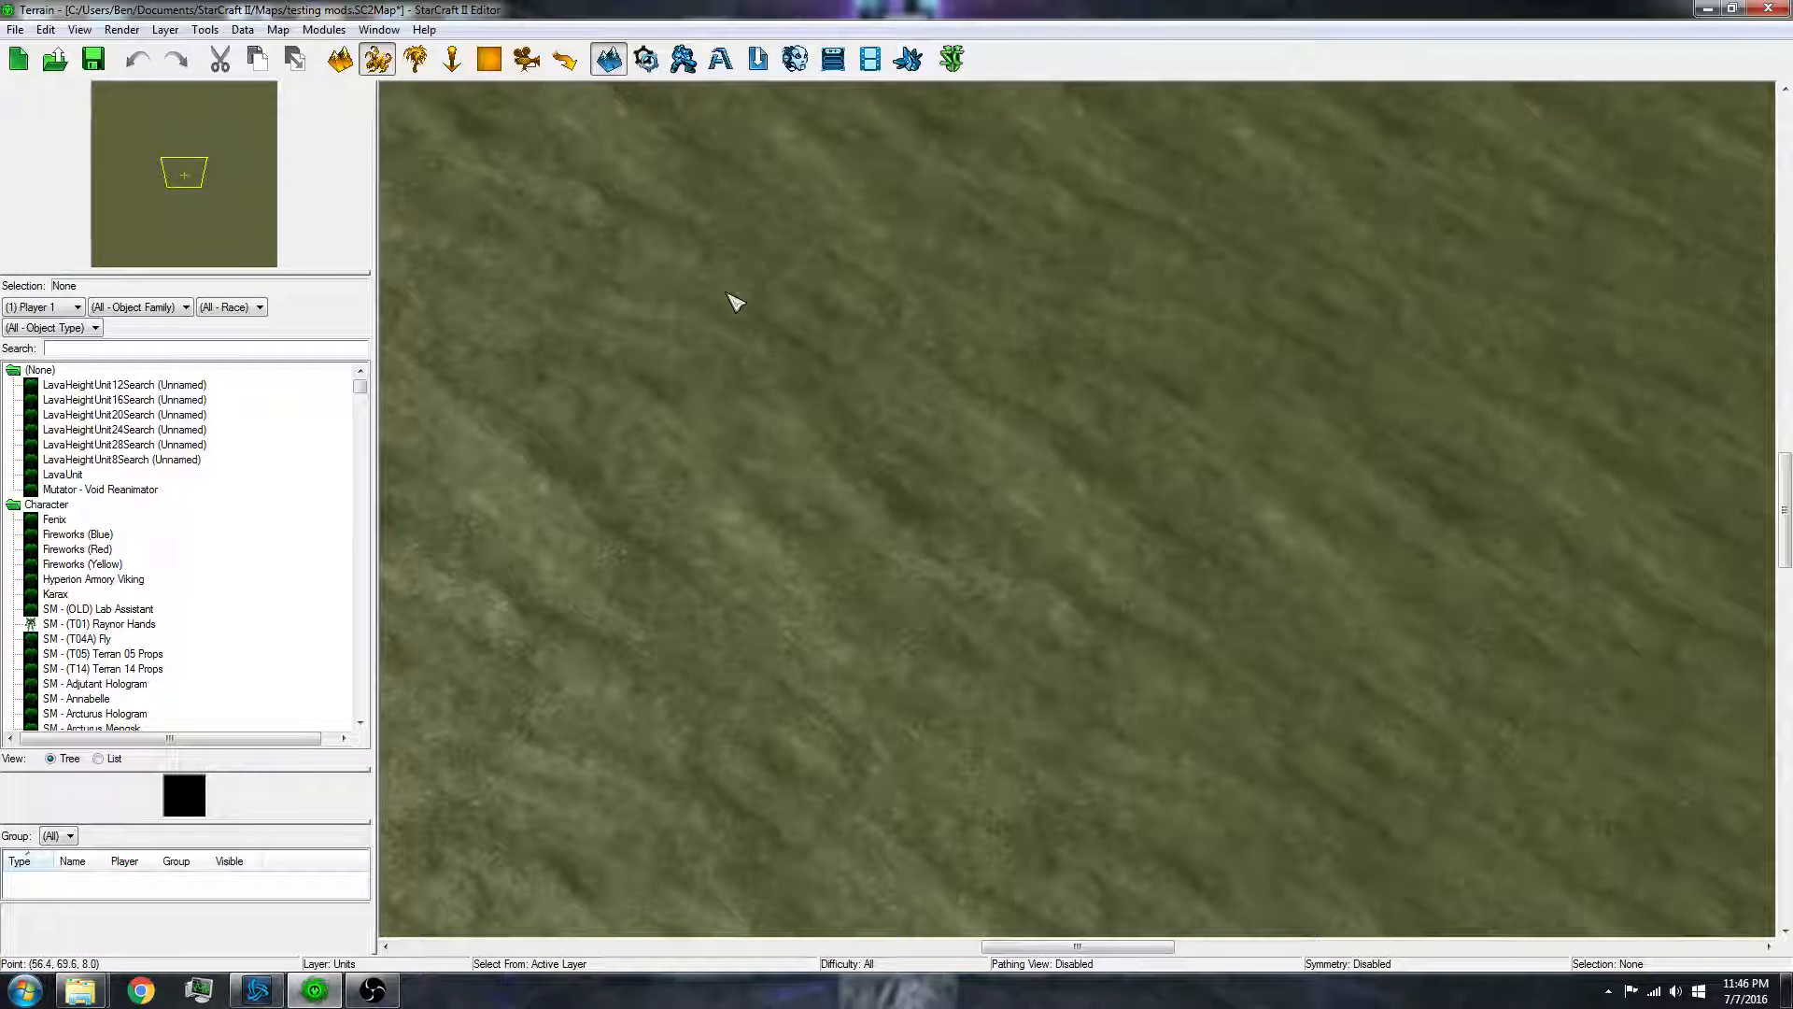
{"action": "mouse_move", "coordinate": [1024, 481]}
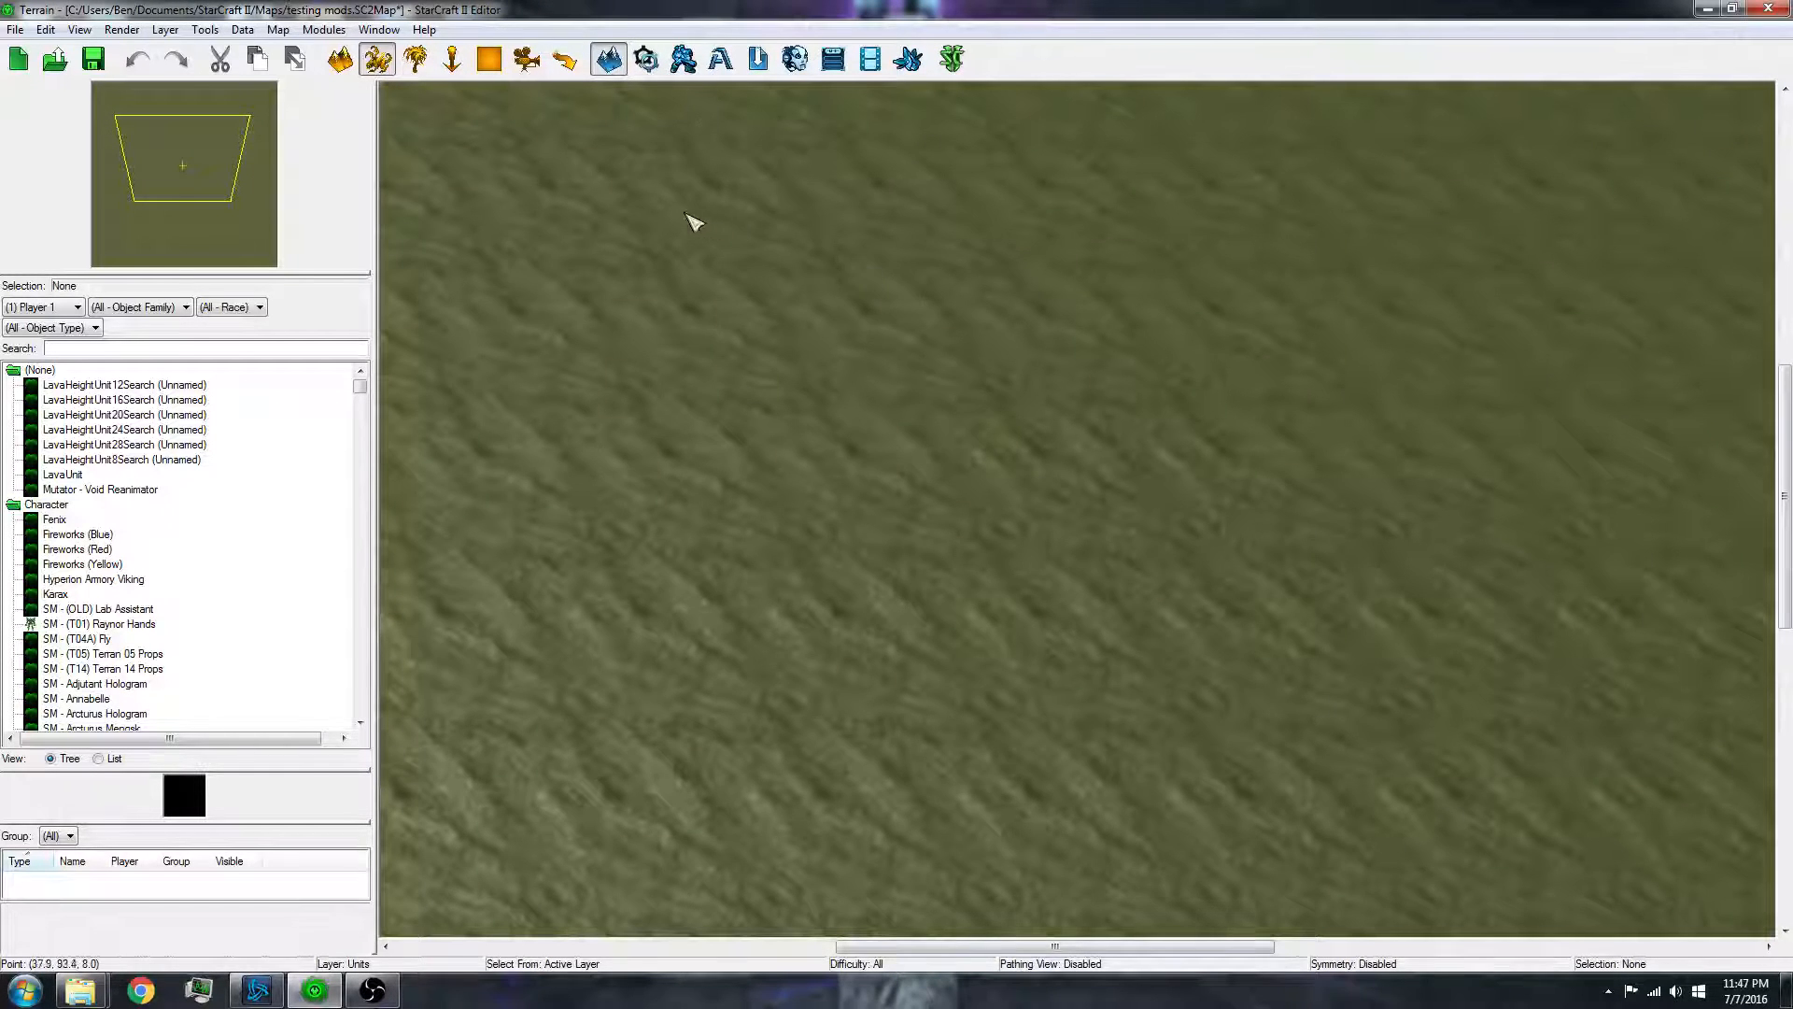
{"action": "mouse_move", "coordinate": [927, 650]}
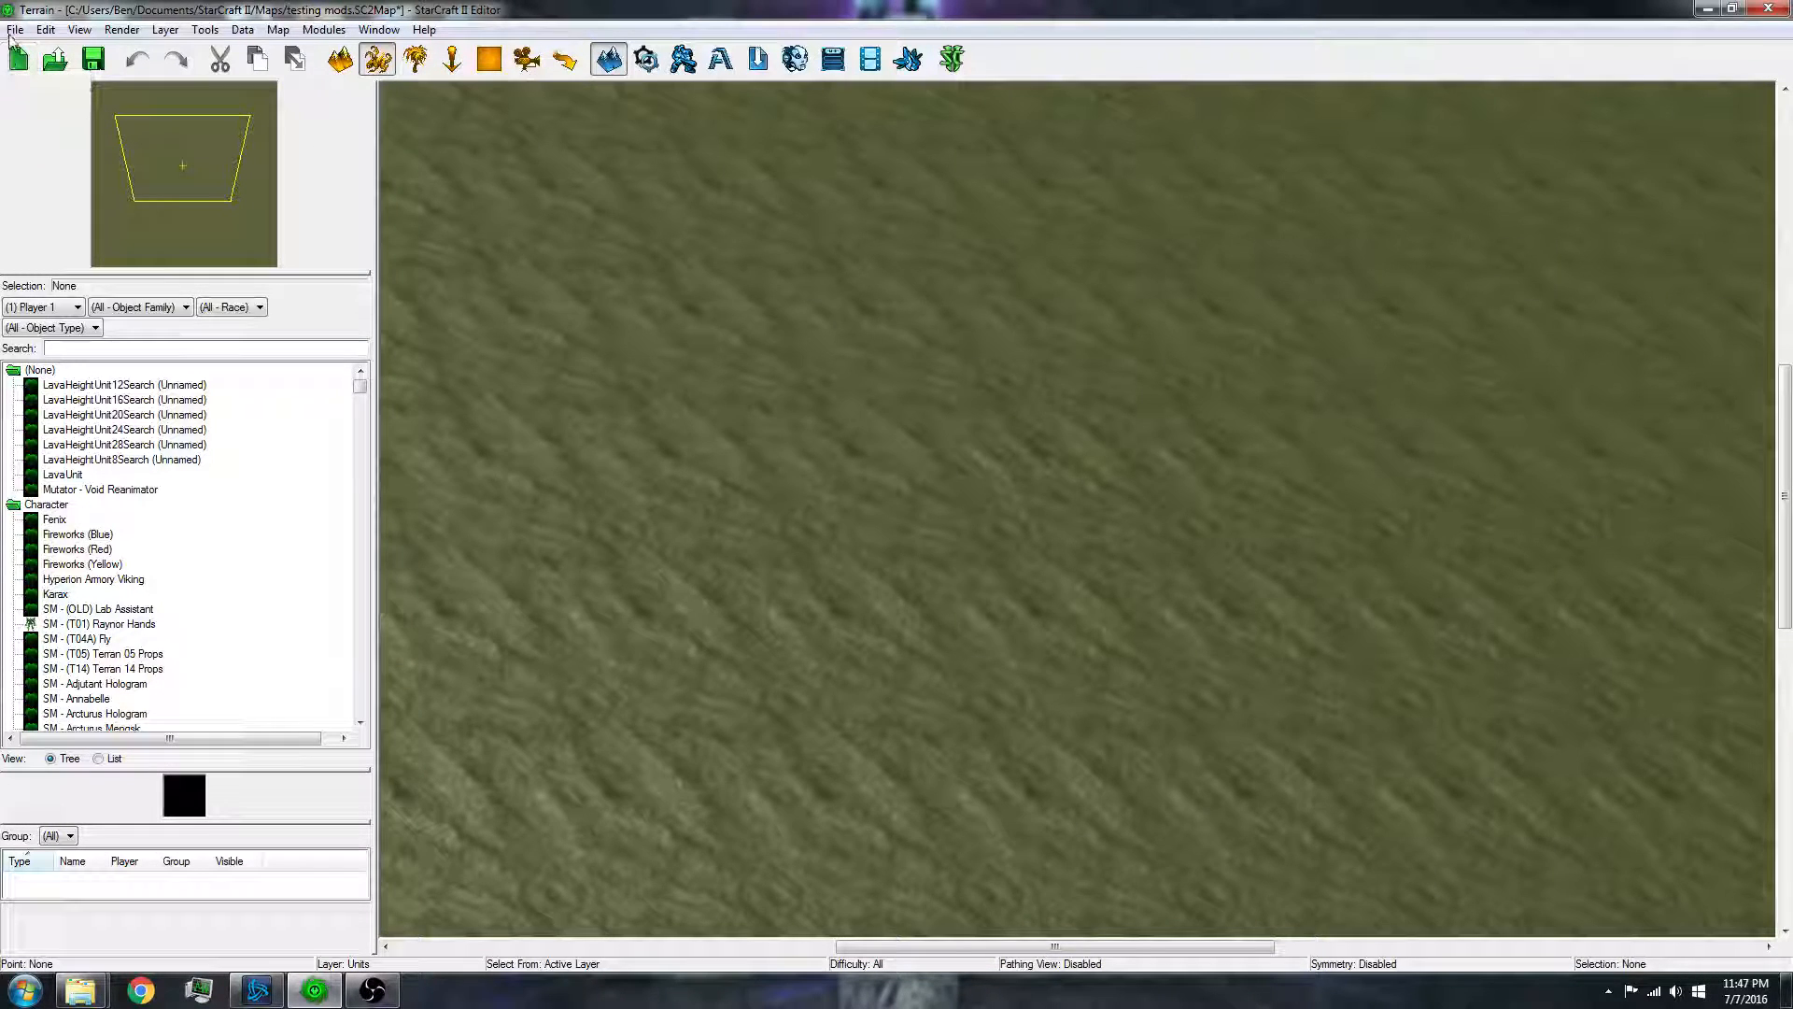
{"action": "left_click", "coordinate": [15, 28]}
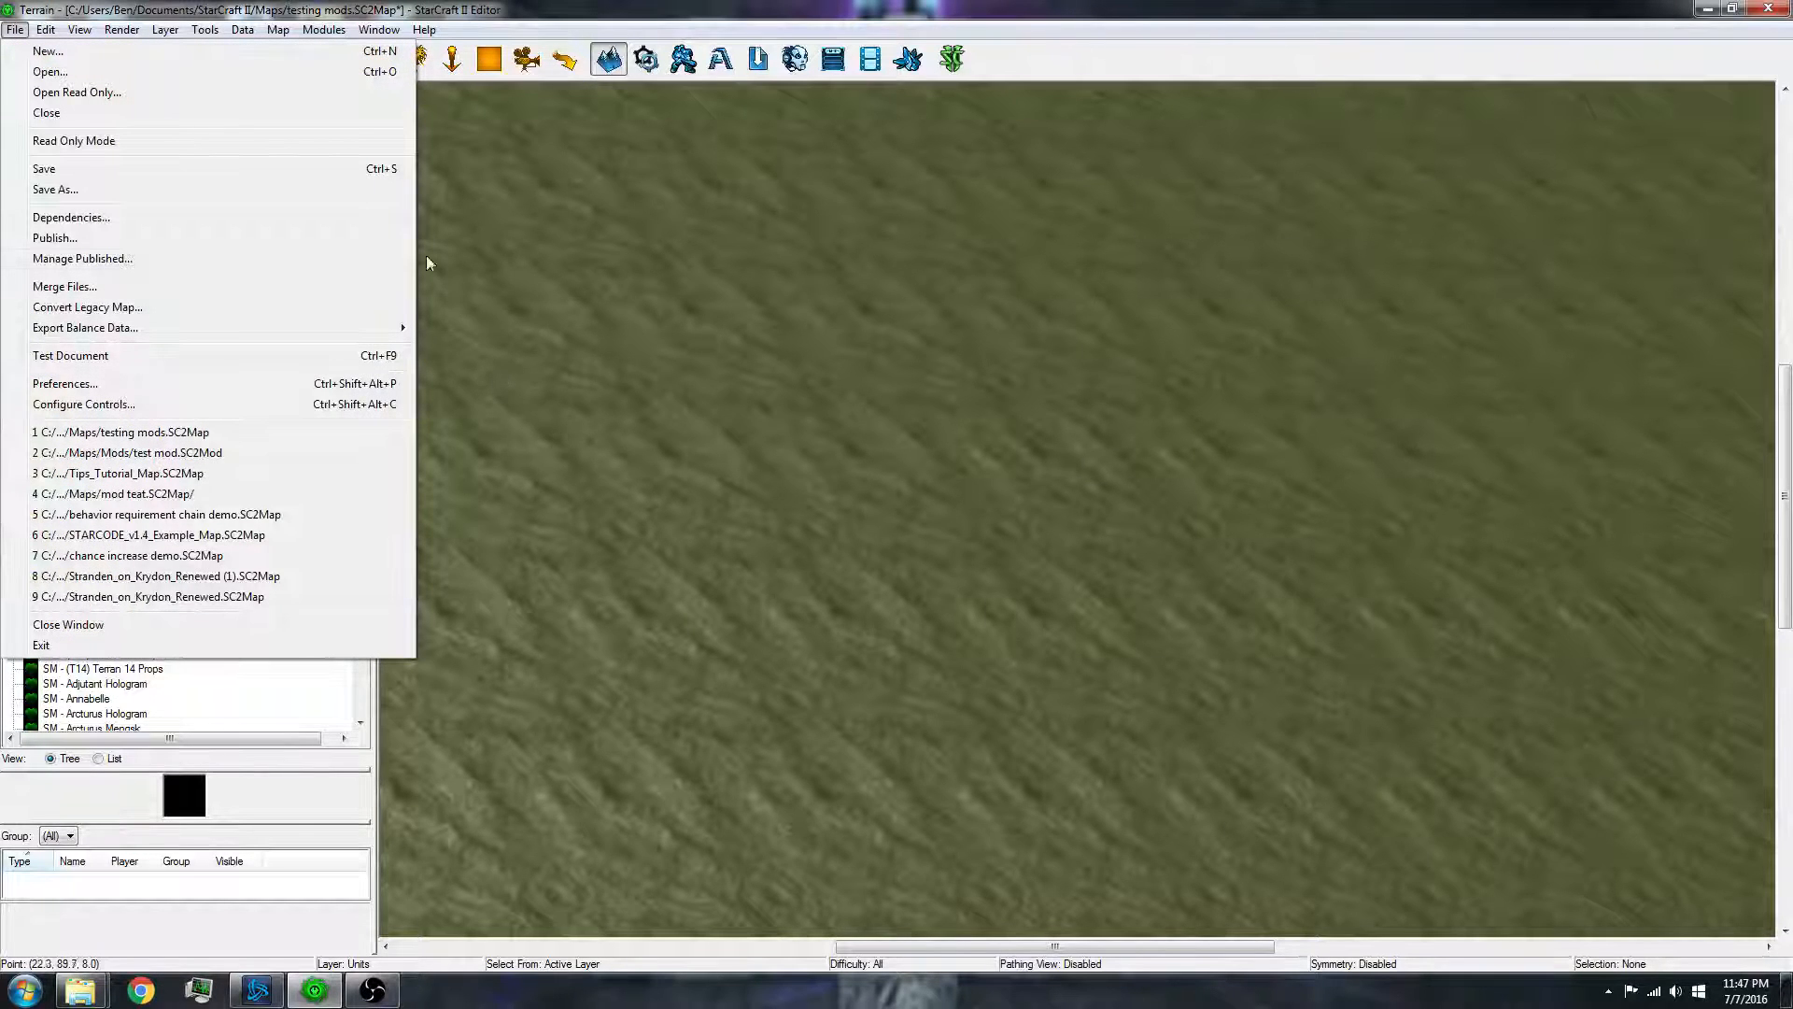
{"action": "mouse_move", "coordinate": [306, 120]}
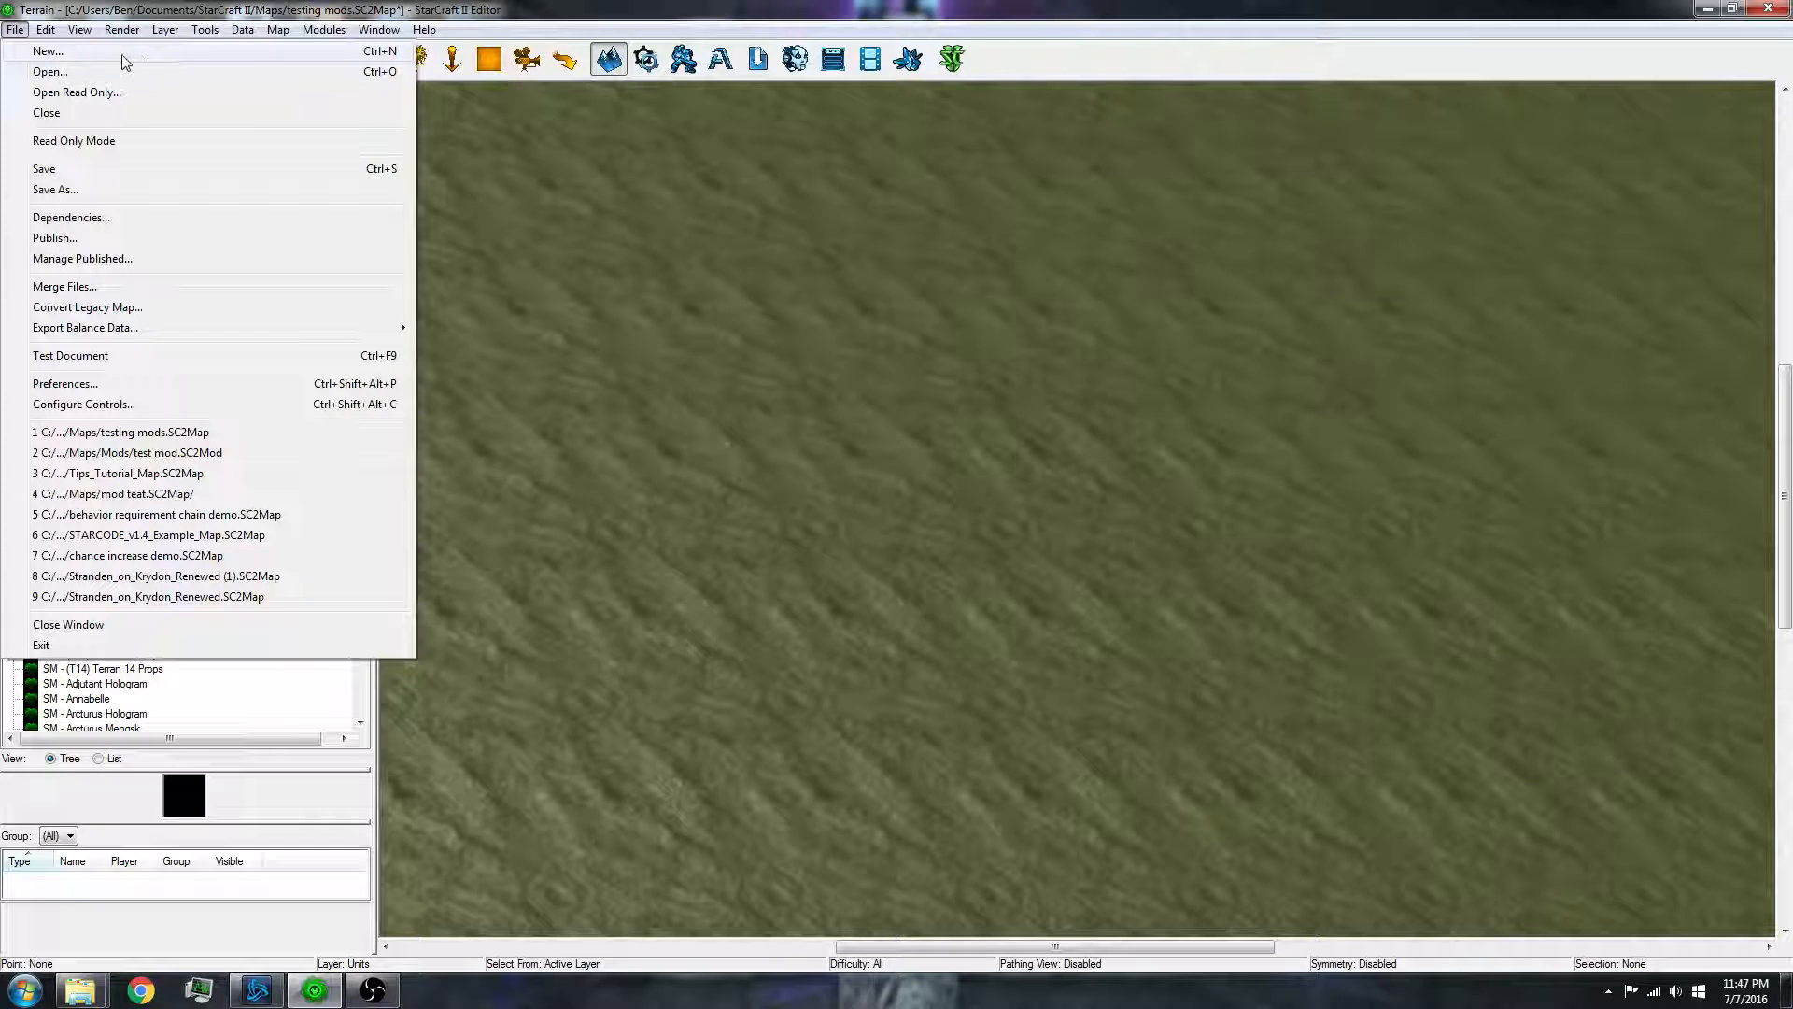
{"action": "left_click", "coordinate": [46, 50]}
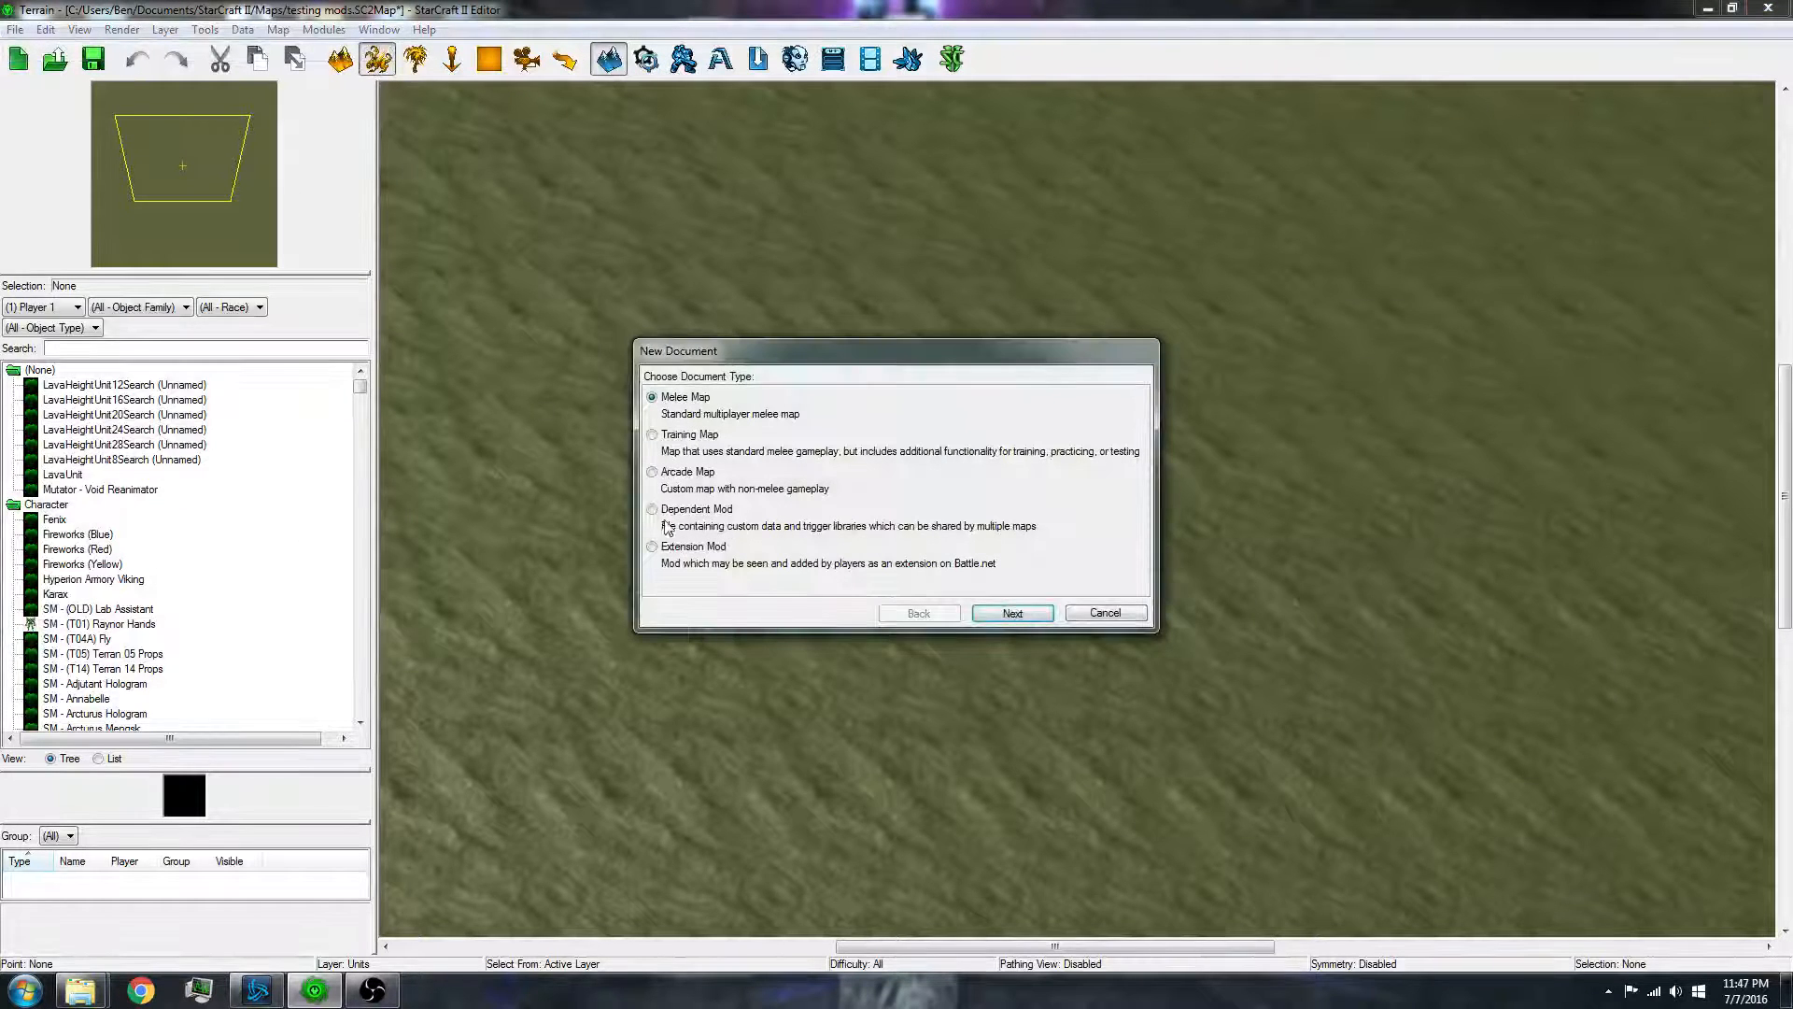
{"action": "left_click", "coordinate": [652, 508]}
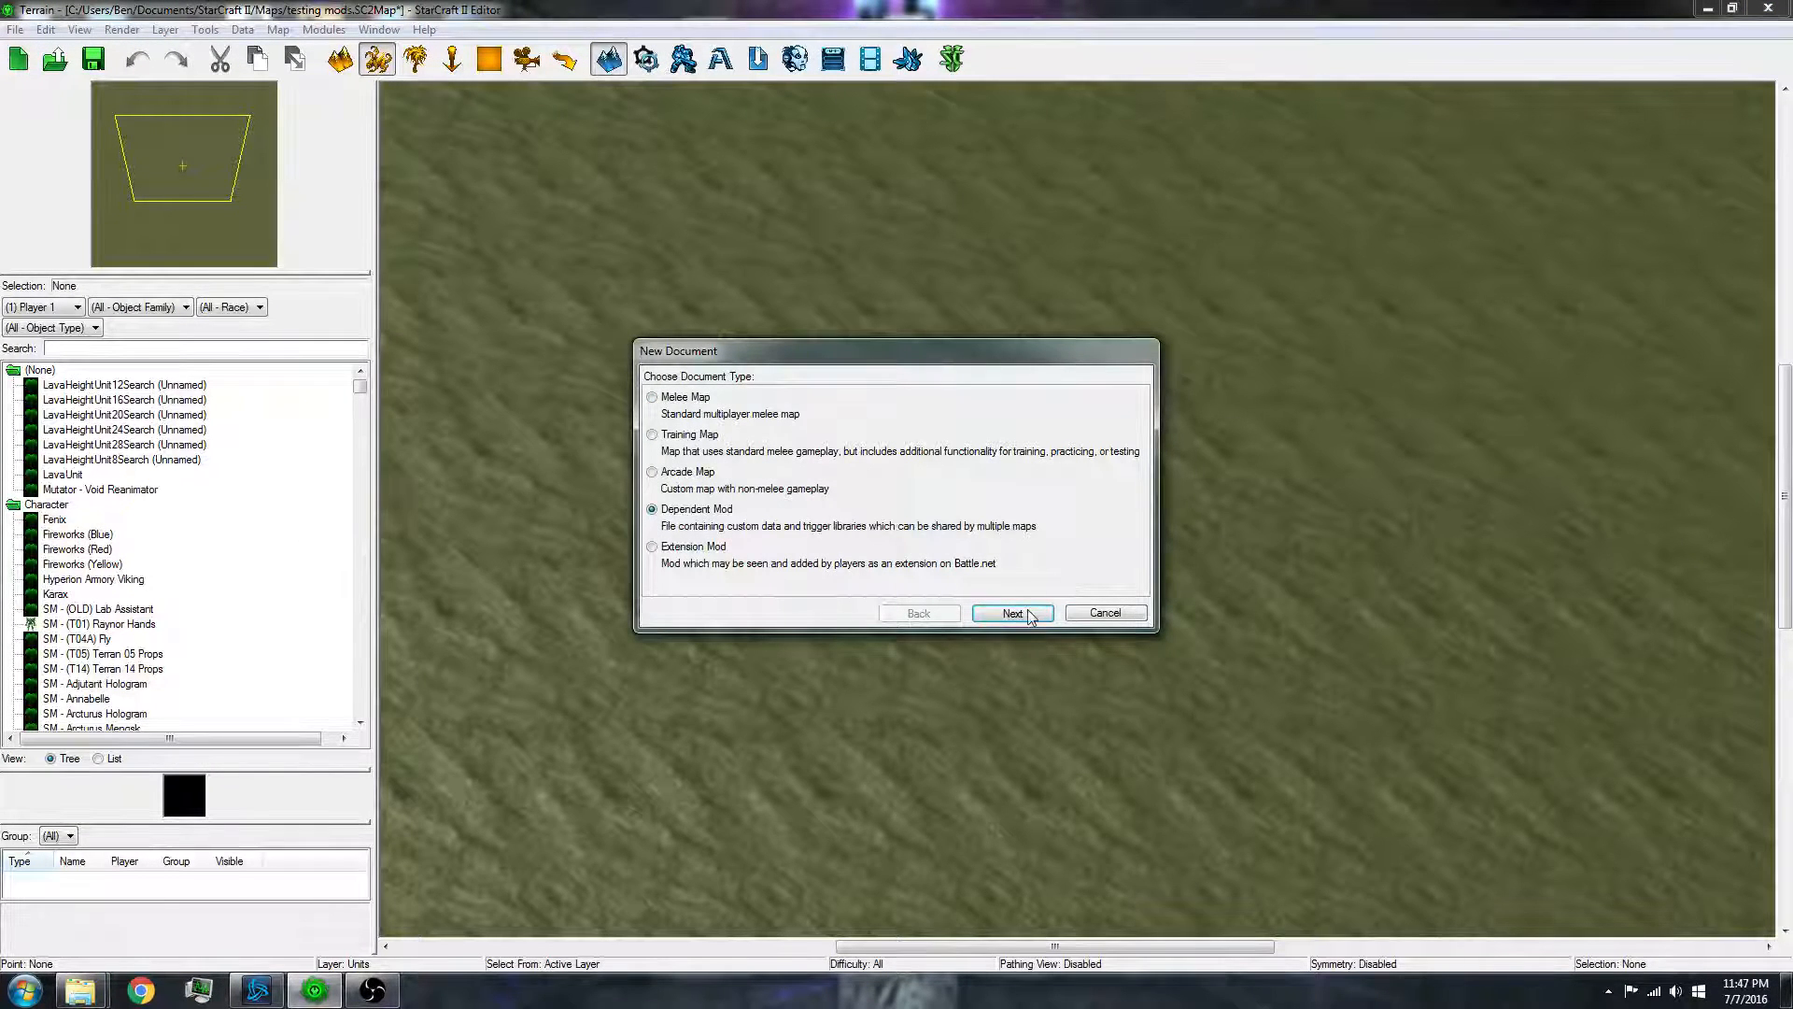
{"action": "left_click", "coordinate": [1010, 613]}
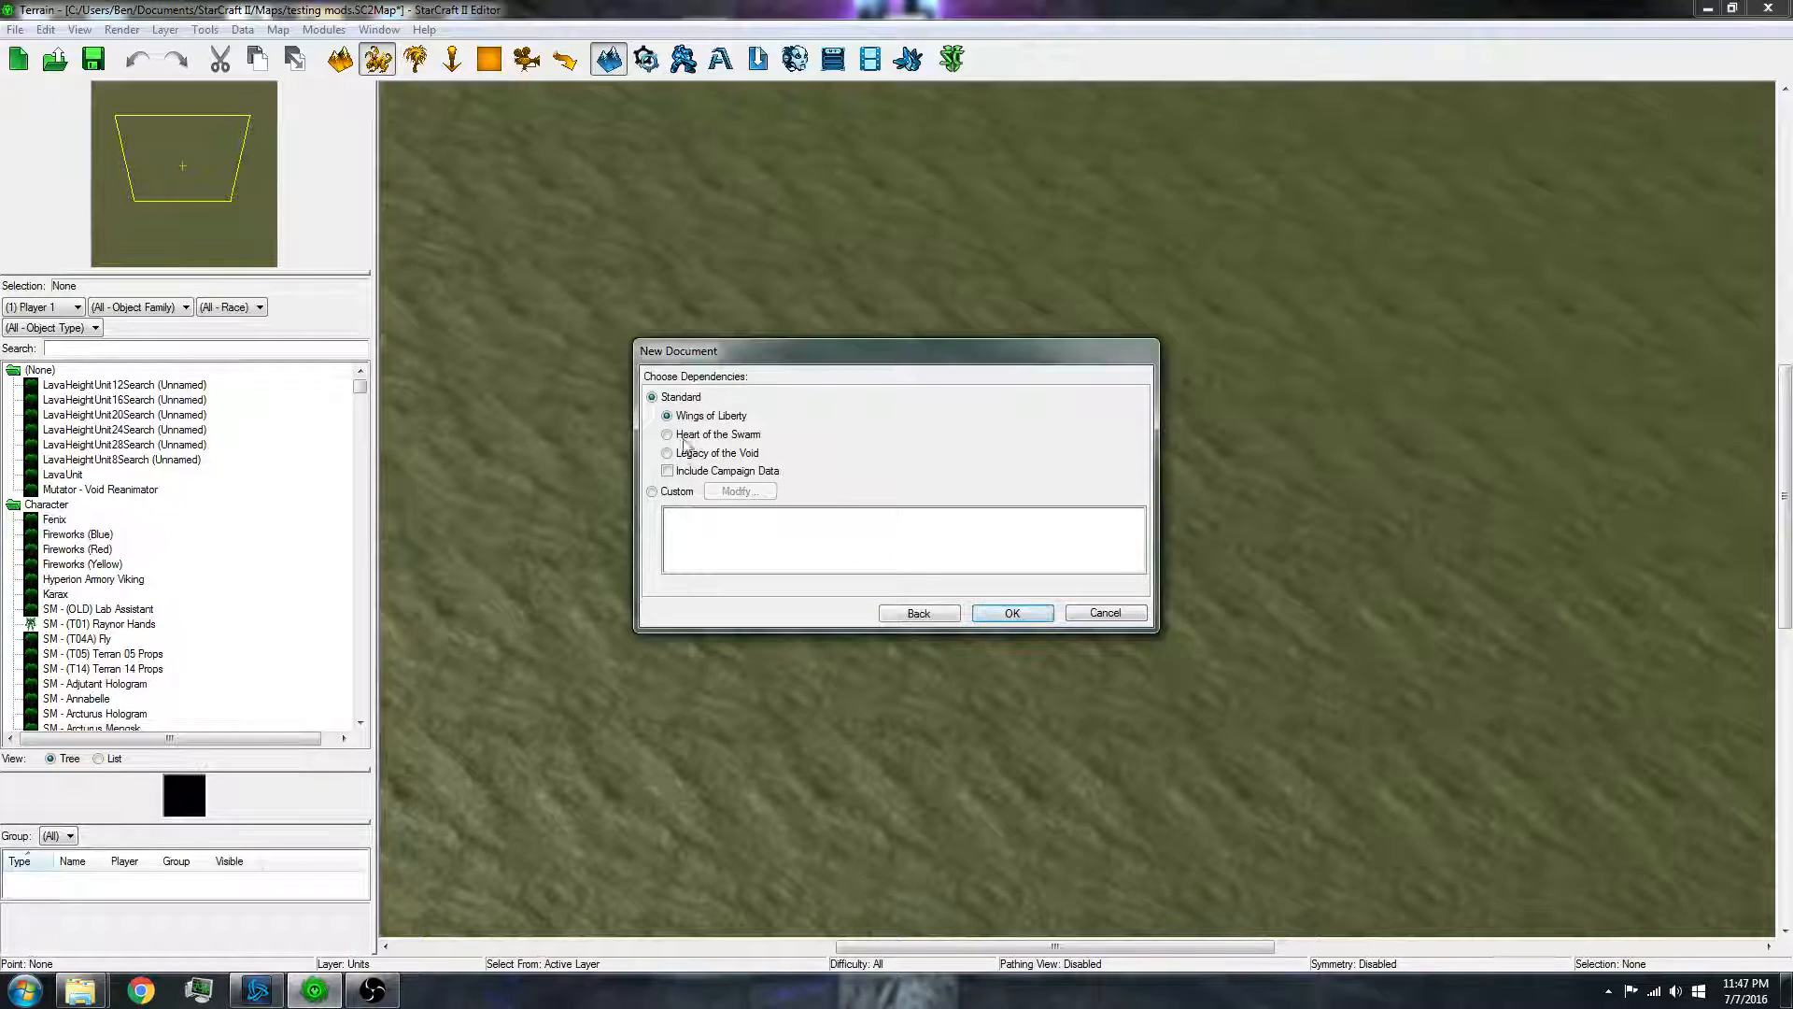
{"action": "left_click", "coordinate": [669, 452]}
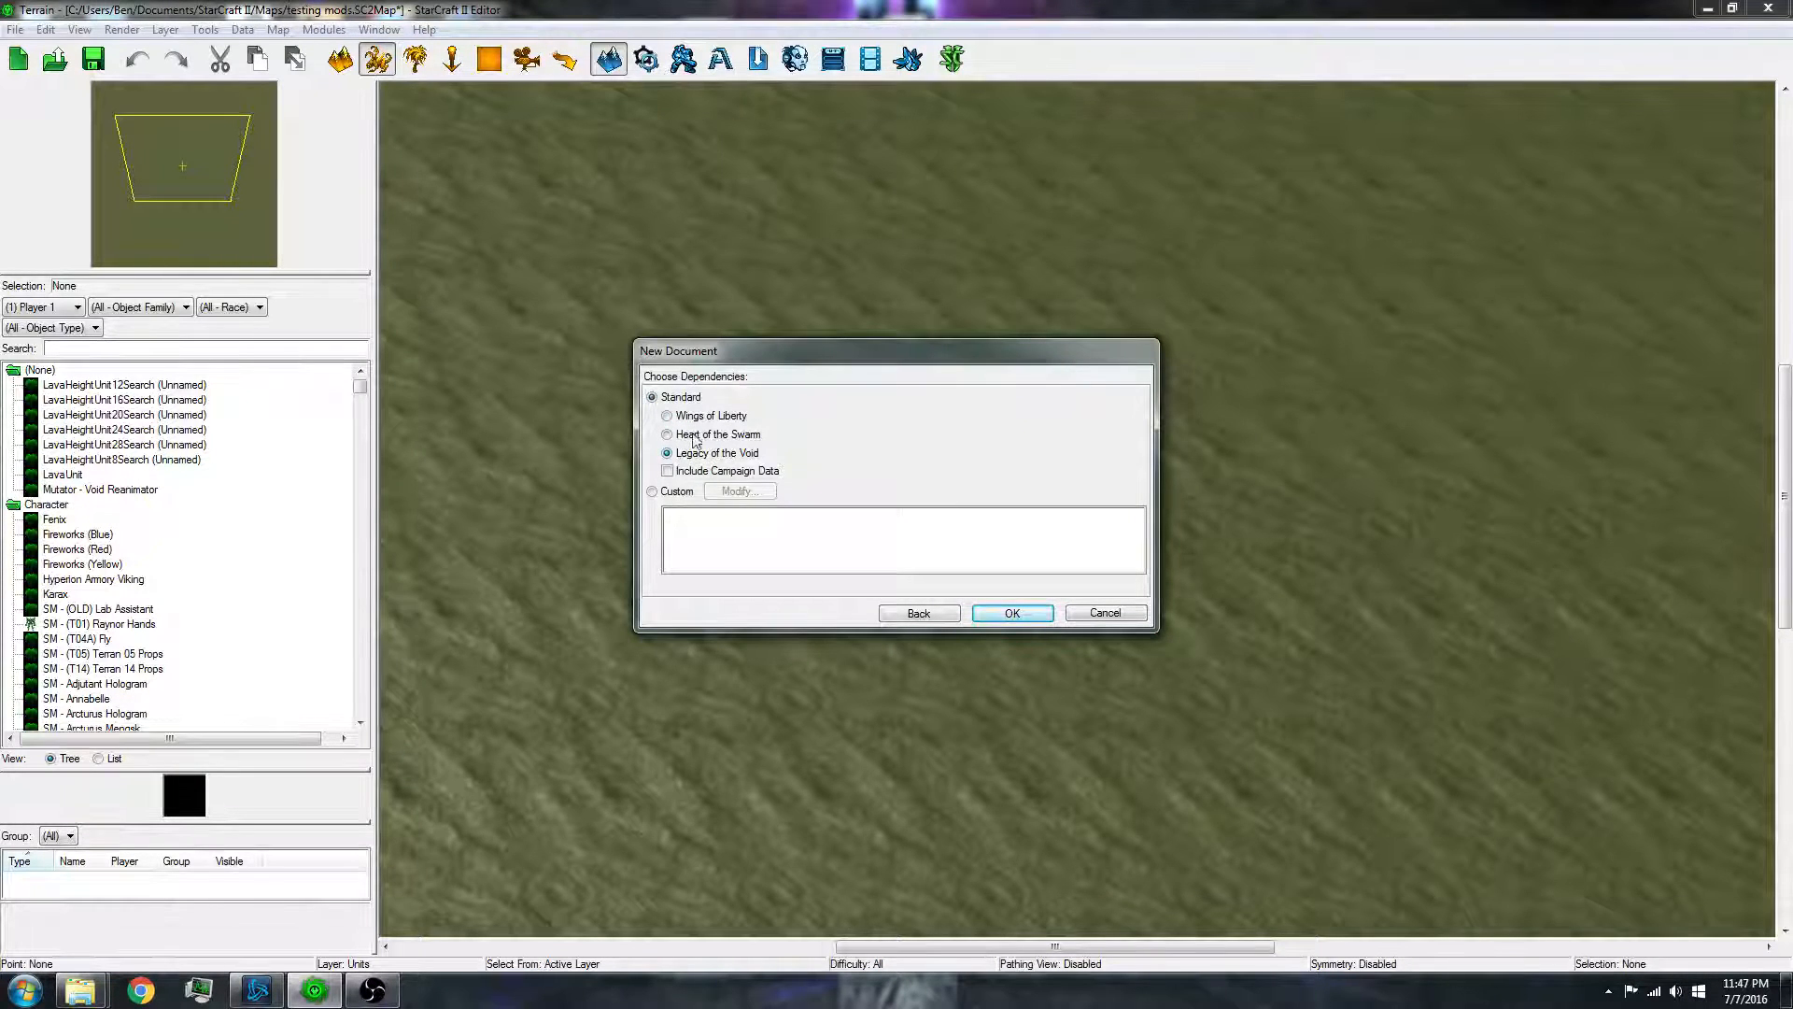
{"action": "left_click", "coordinate": [669, 434]}
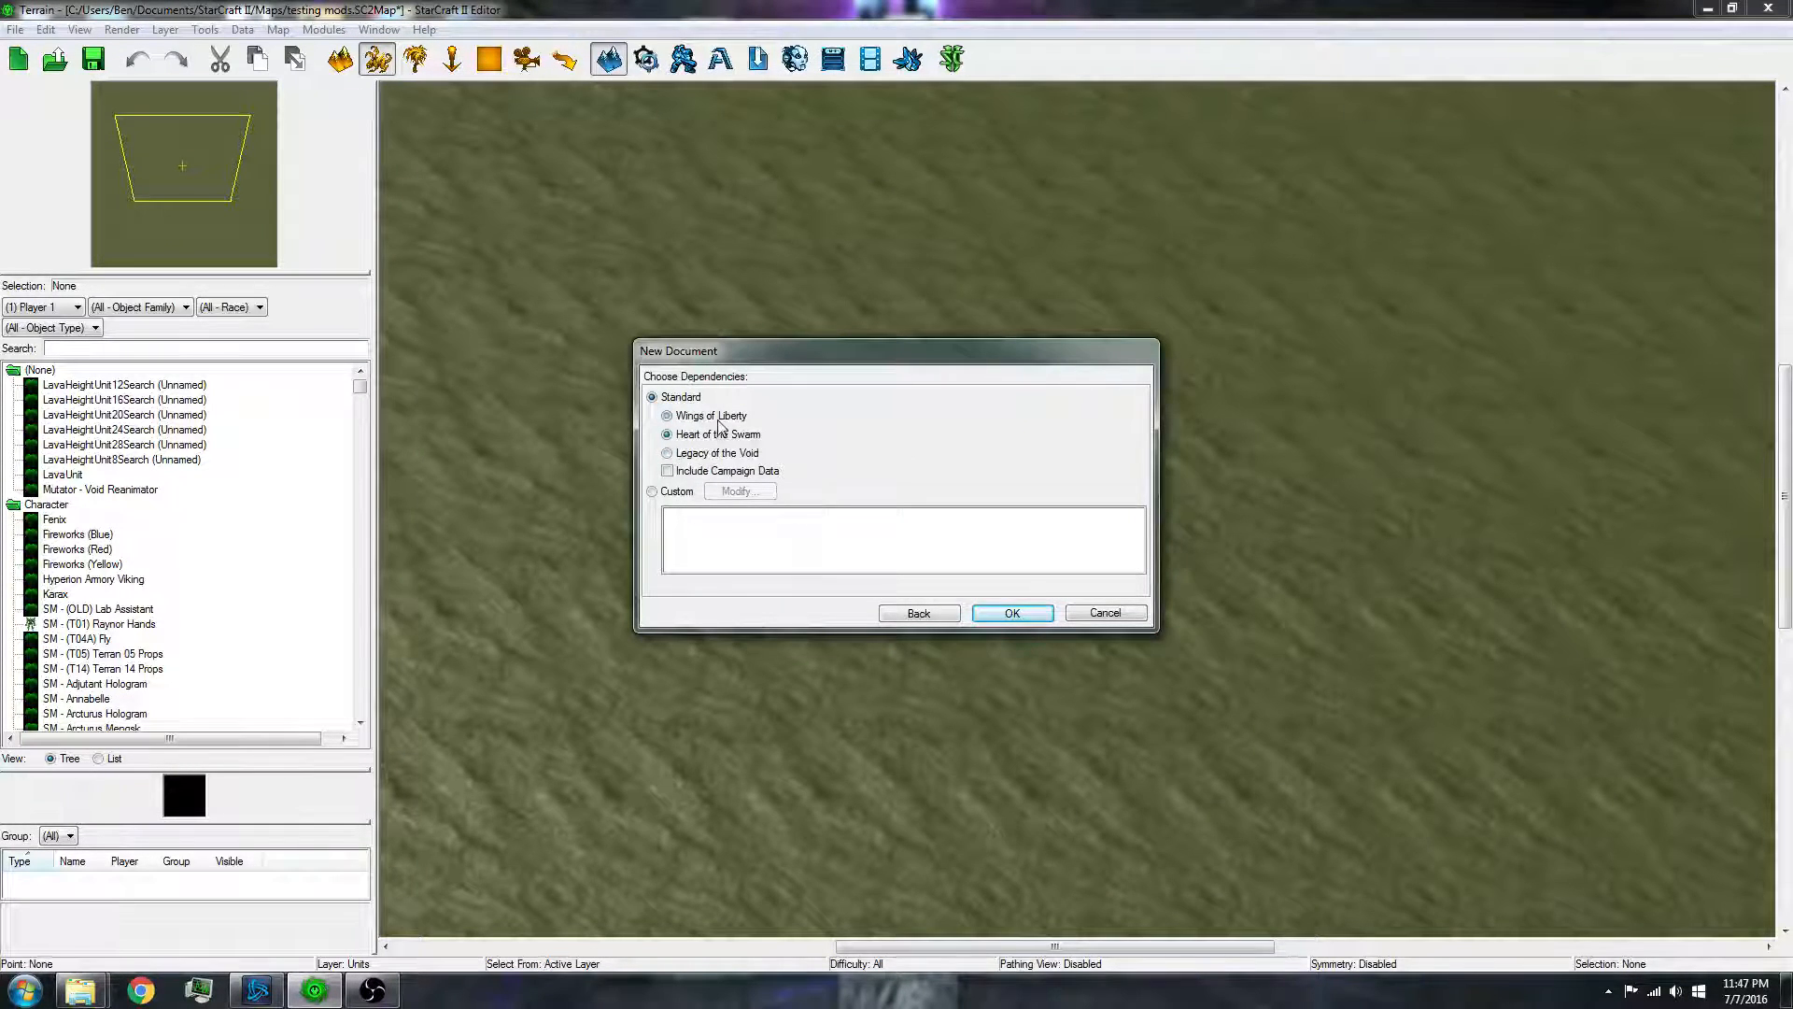
{"action": "left_click", "coordinate": [667, 414]}
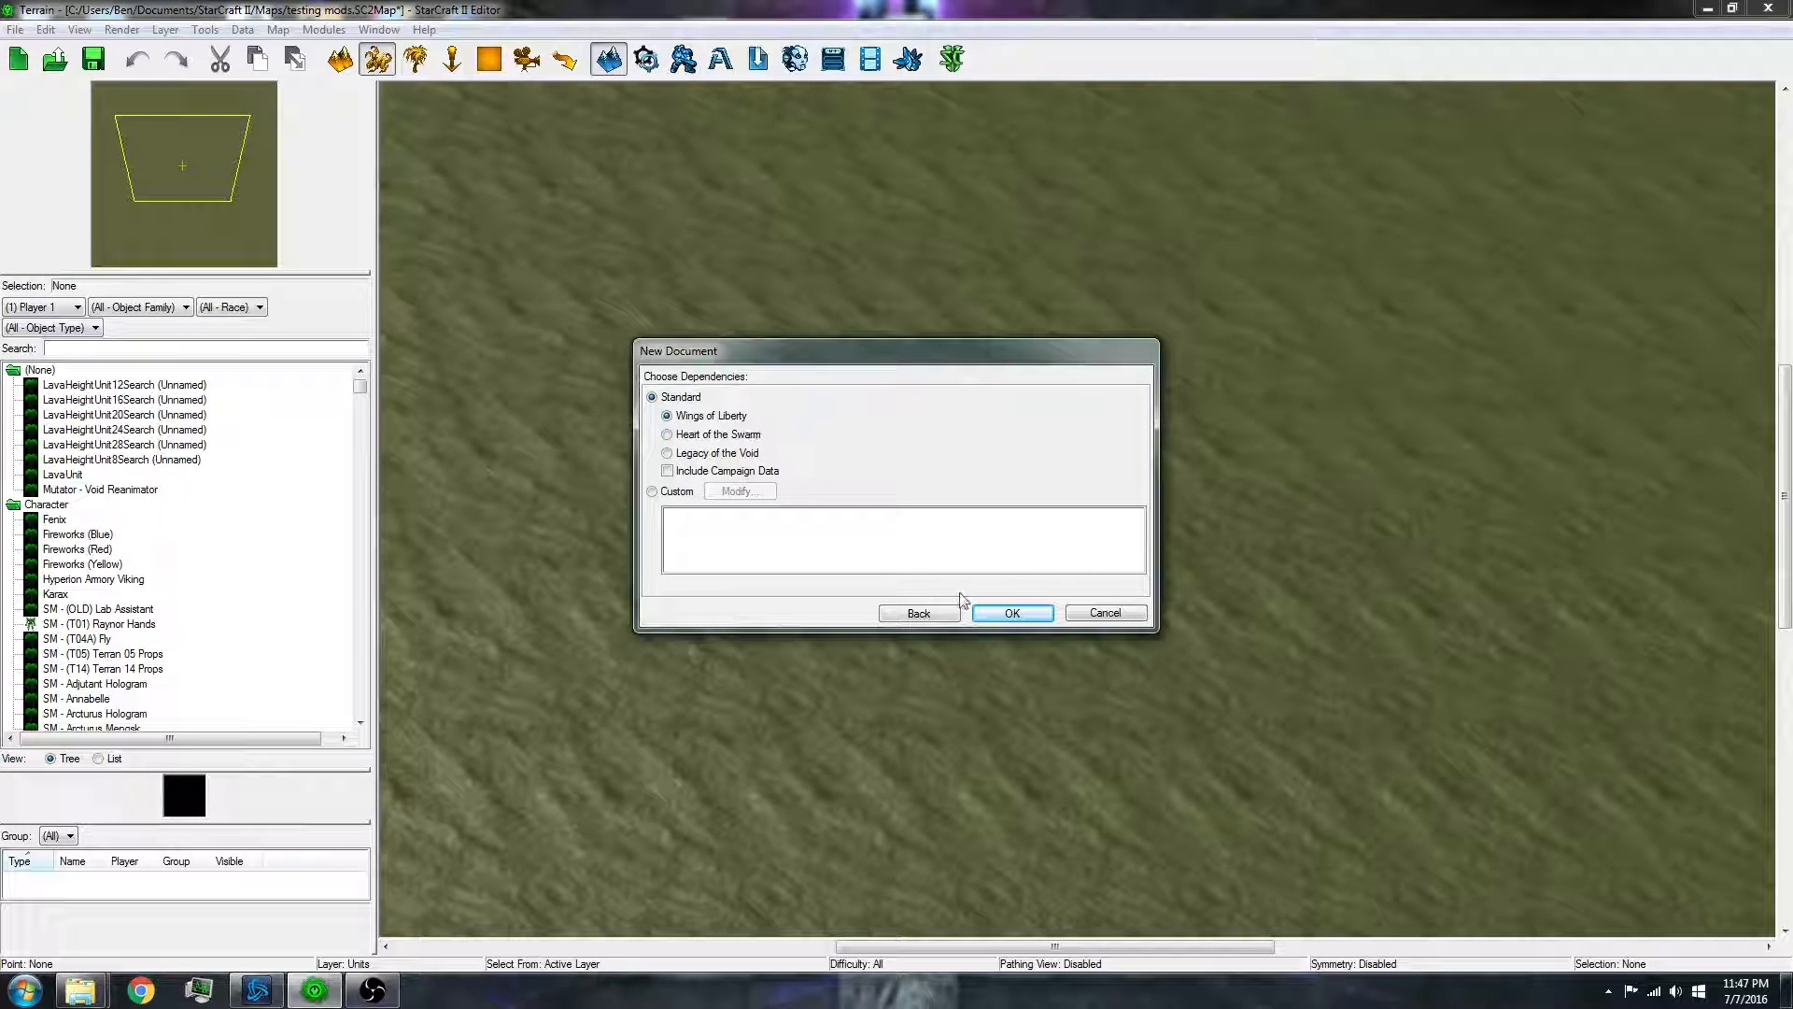
{"action": "left_click", "coordinate": [1011, 613]}
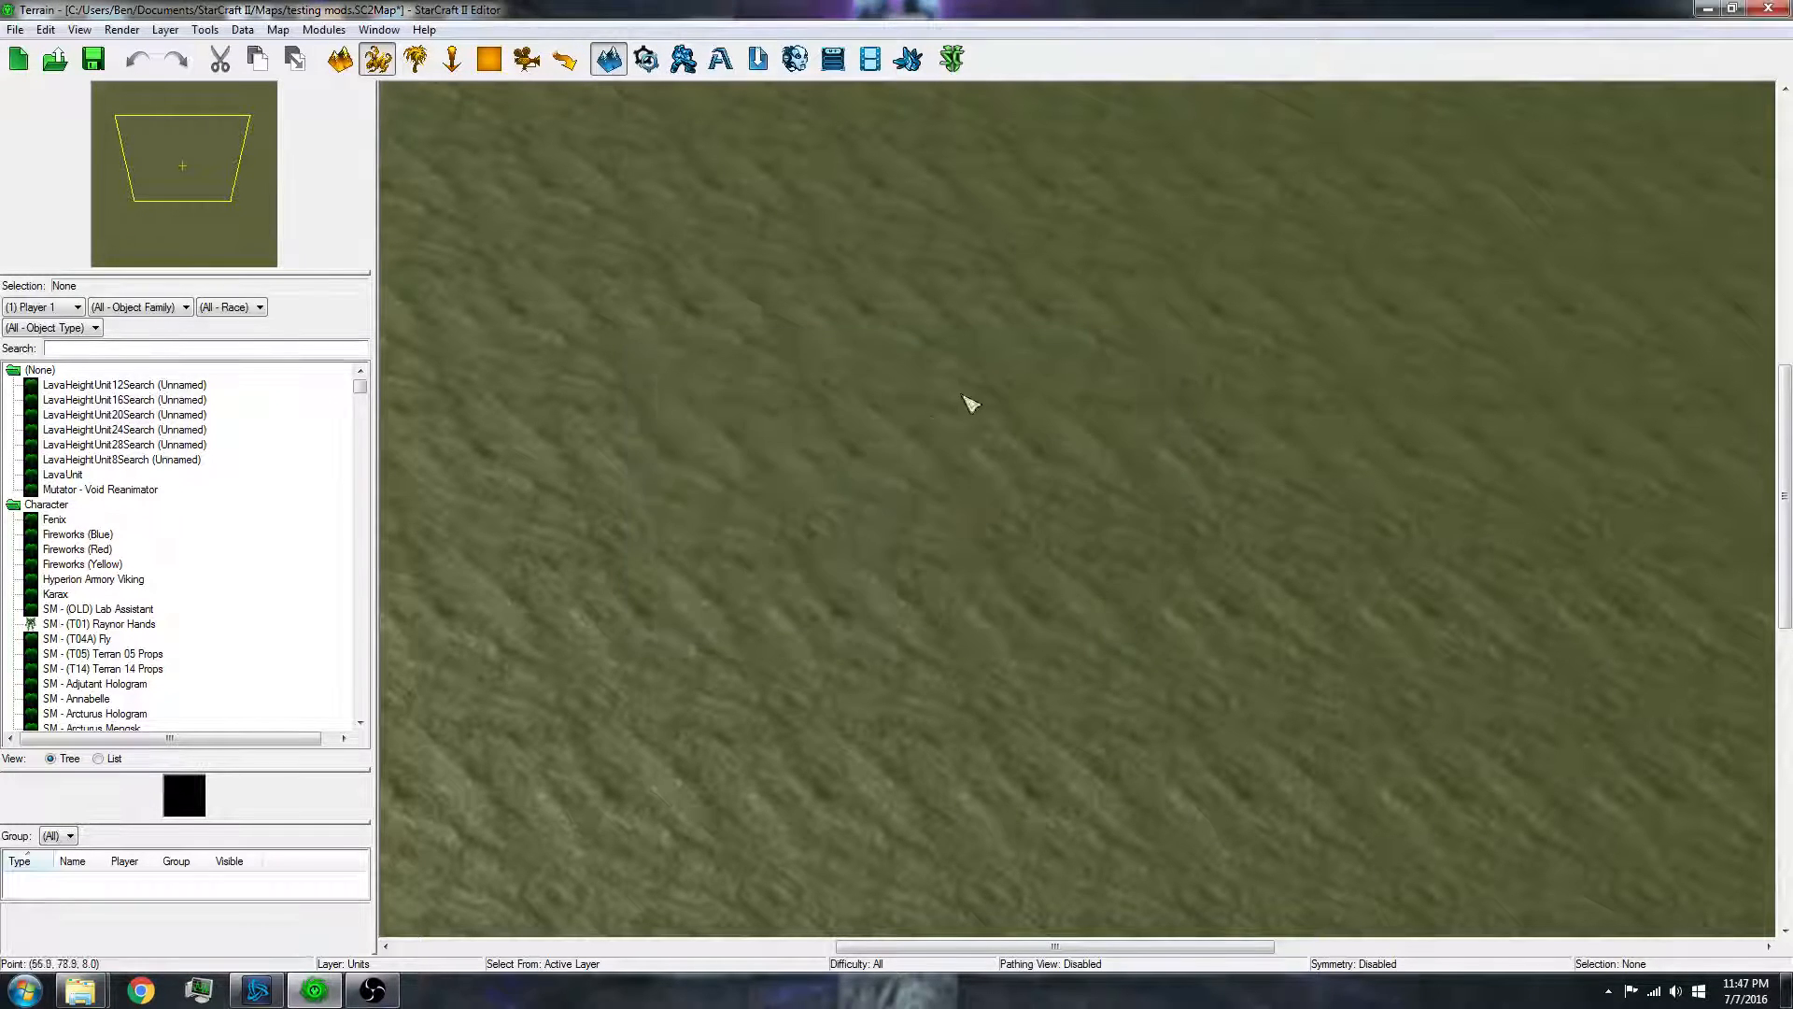
{"action": "mouse_move", "coordinate": [1427, 786]}
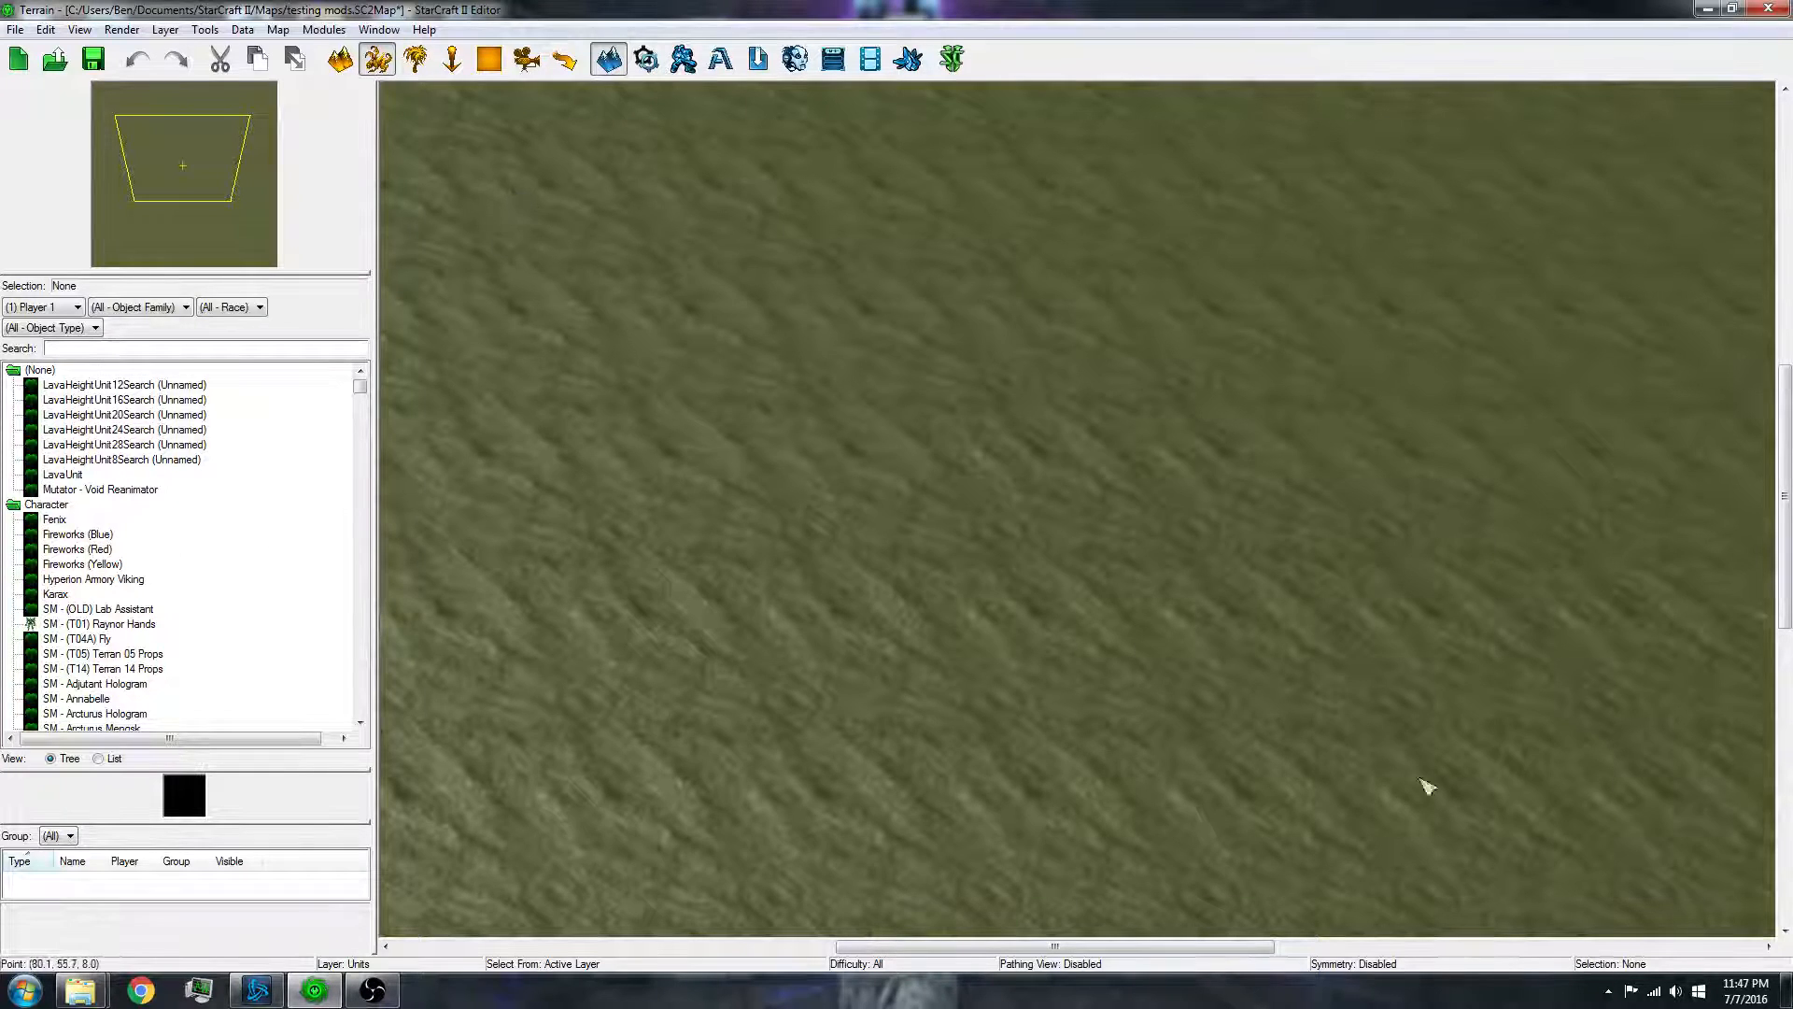
{"action": "mouse_move", "coordinate": [996, 430]}
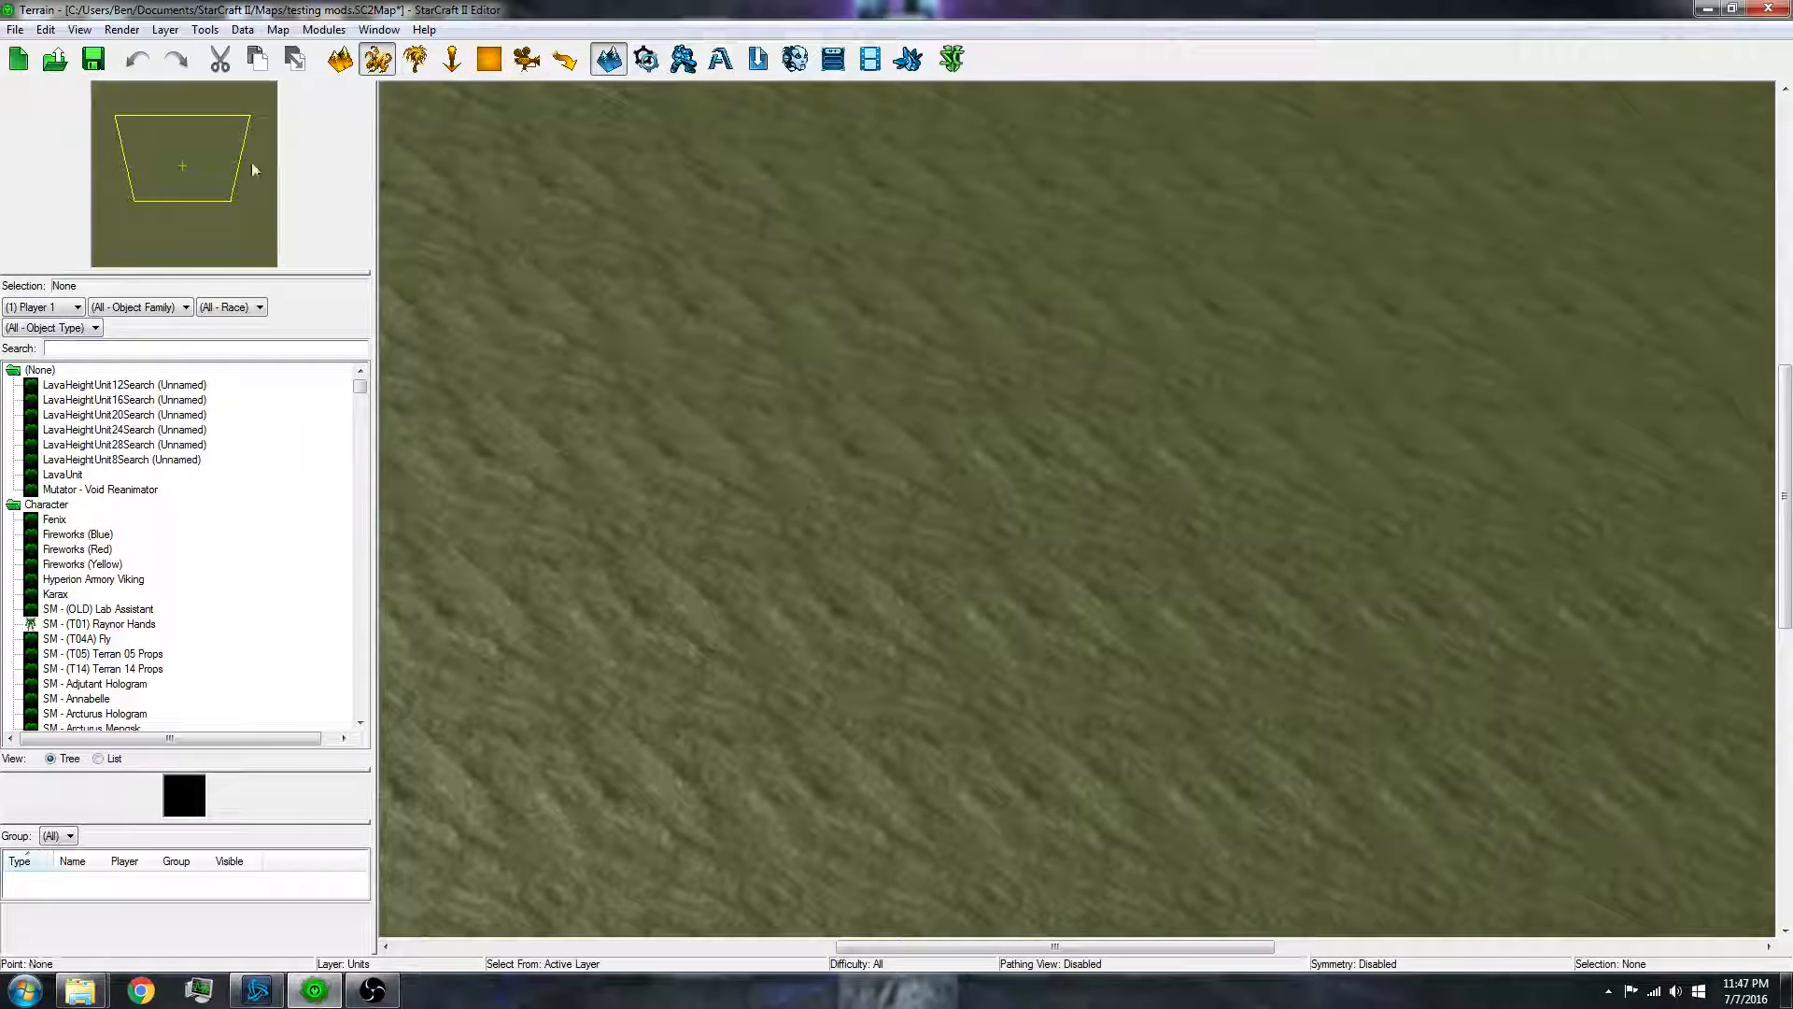
- Save testing mods.SC2Map into the Mods folder under Maps via Save As
{"action": "left_click", "coordinate": [15, 28]}
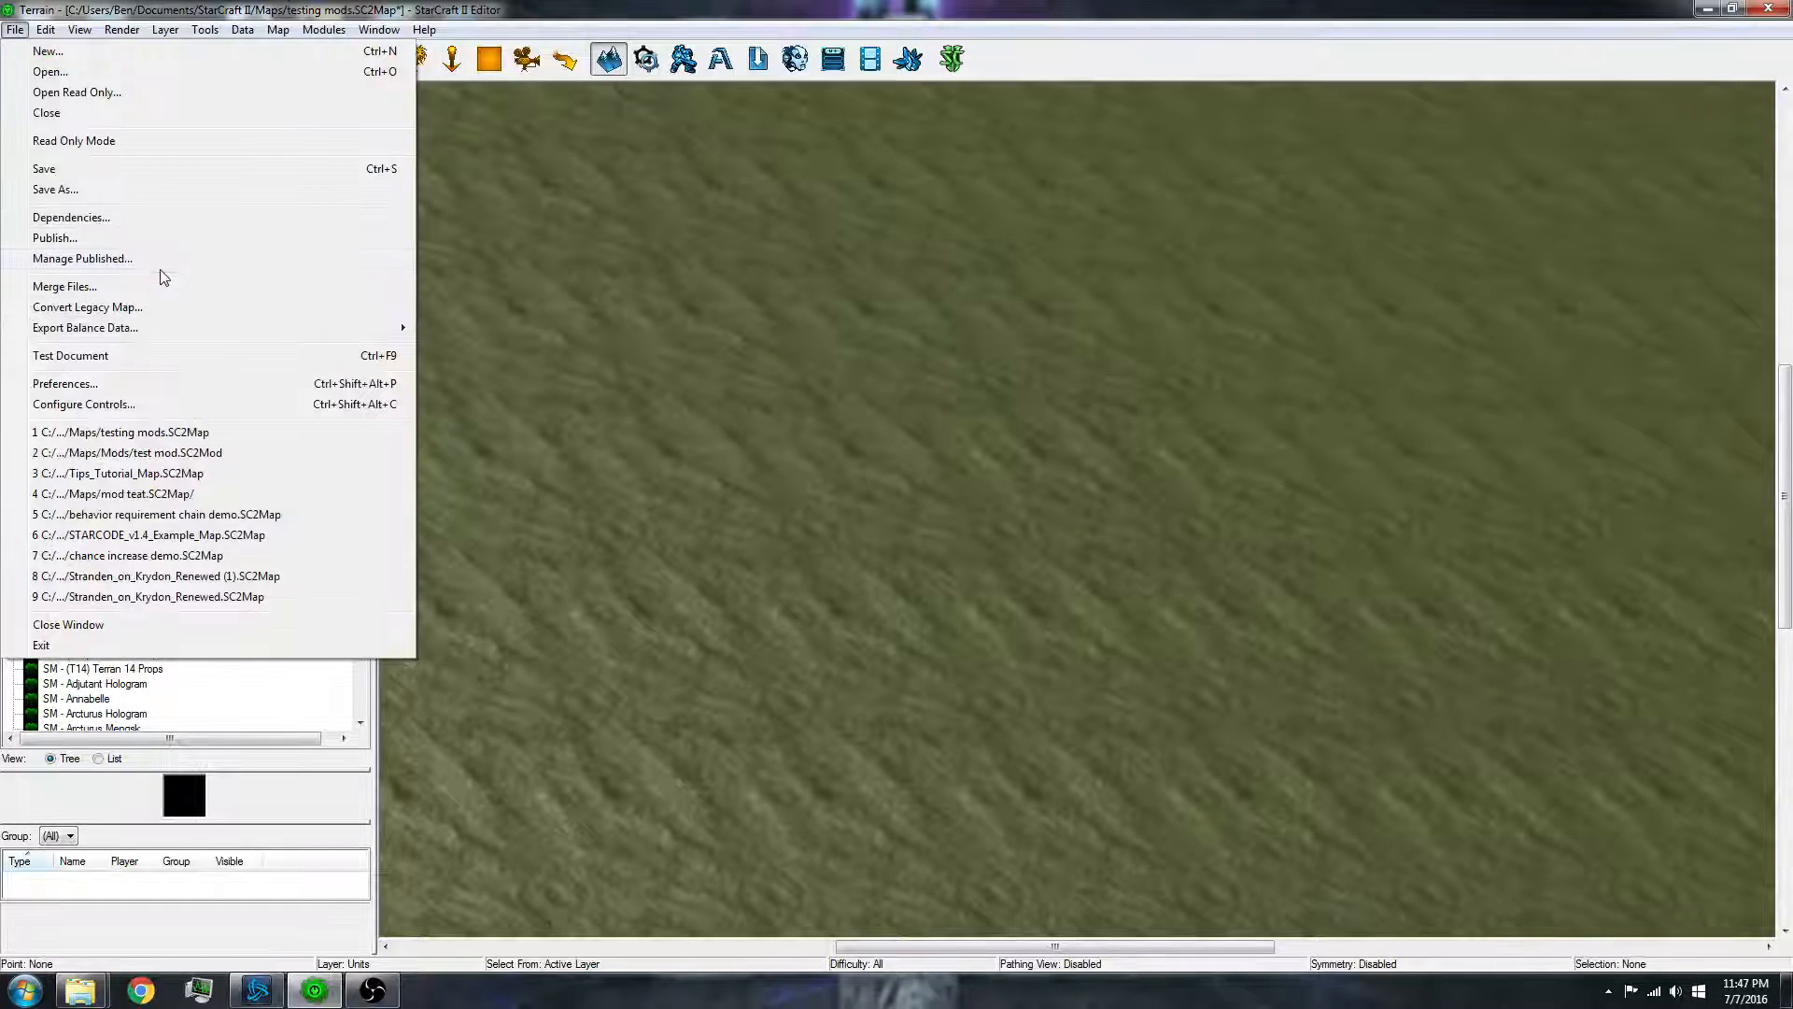
{"action": "left_click", "coordinate": [54, 191]}
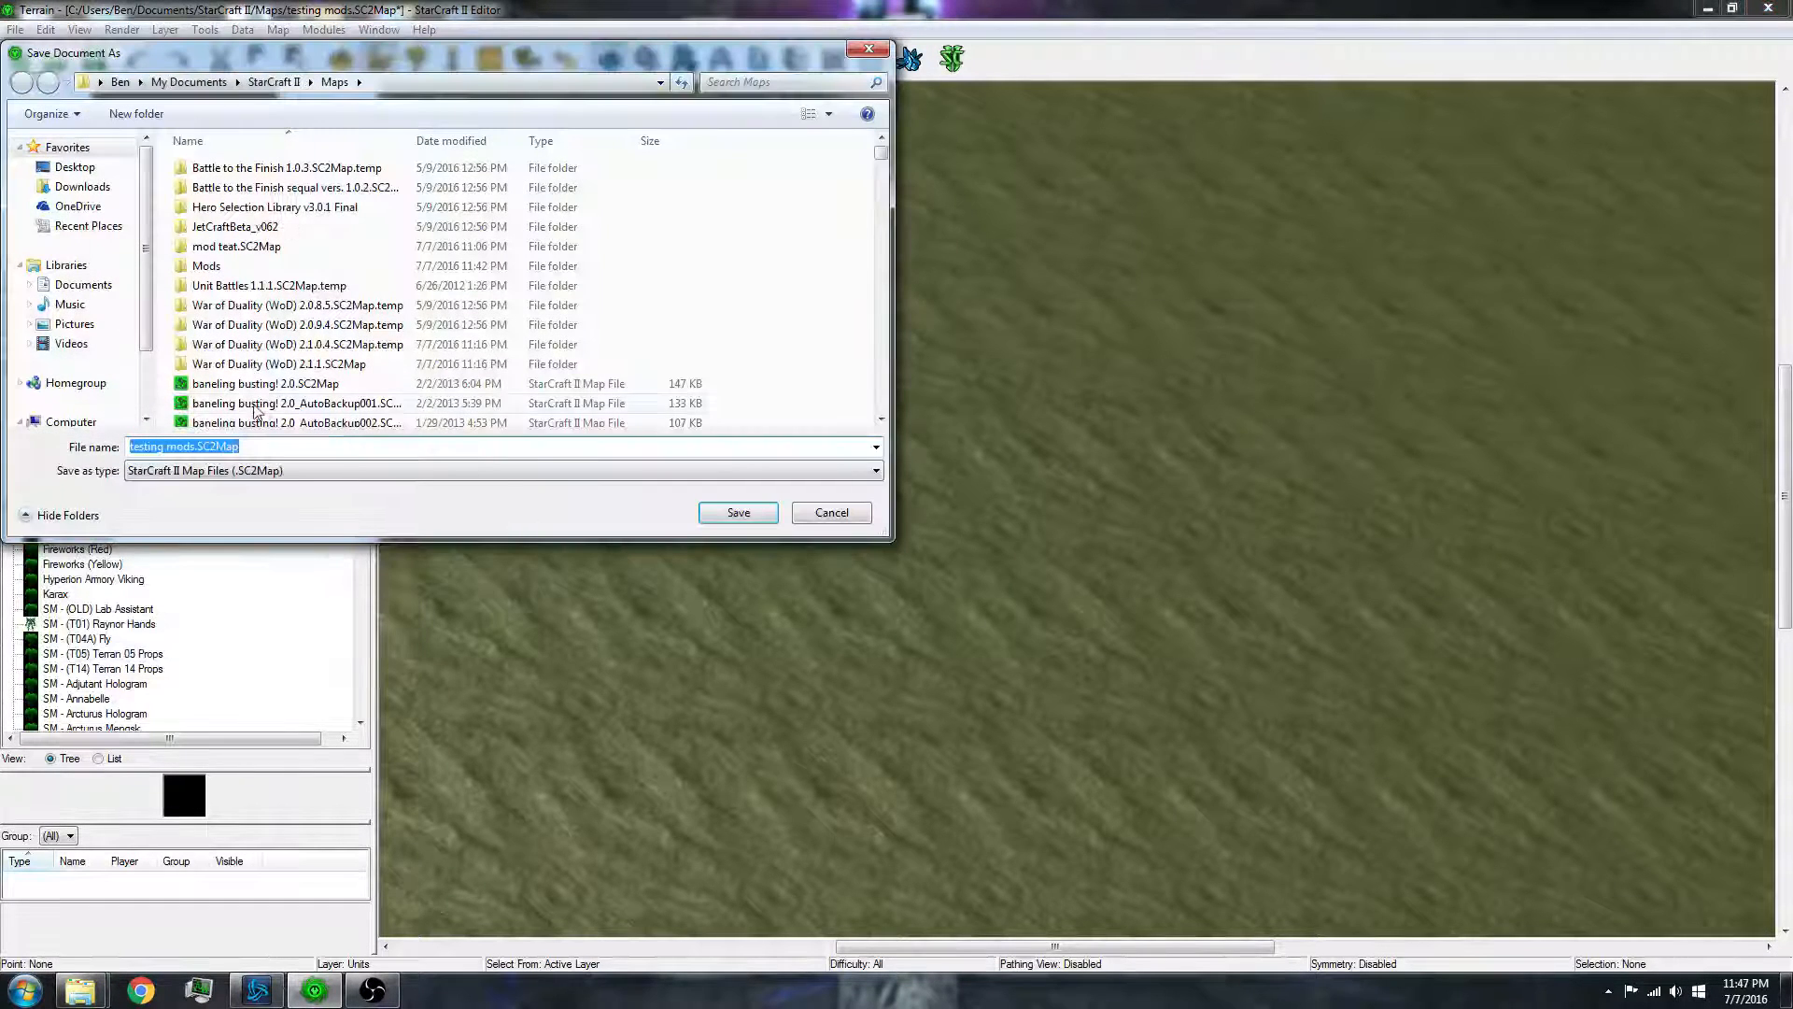
{"action": "double_click", "coordinate": [205, 265]}
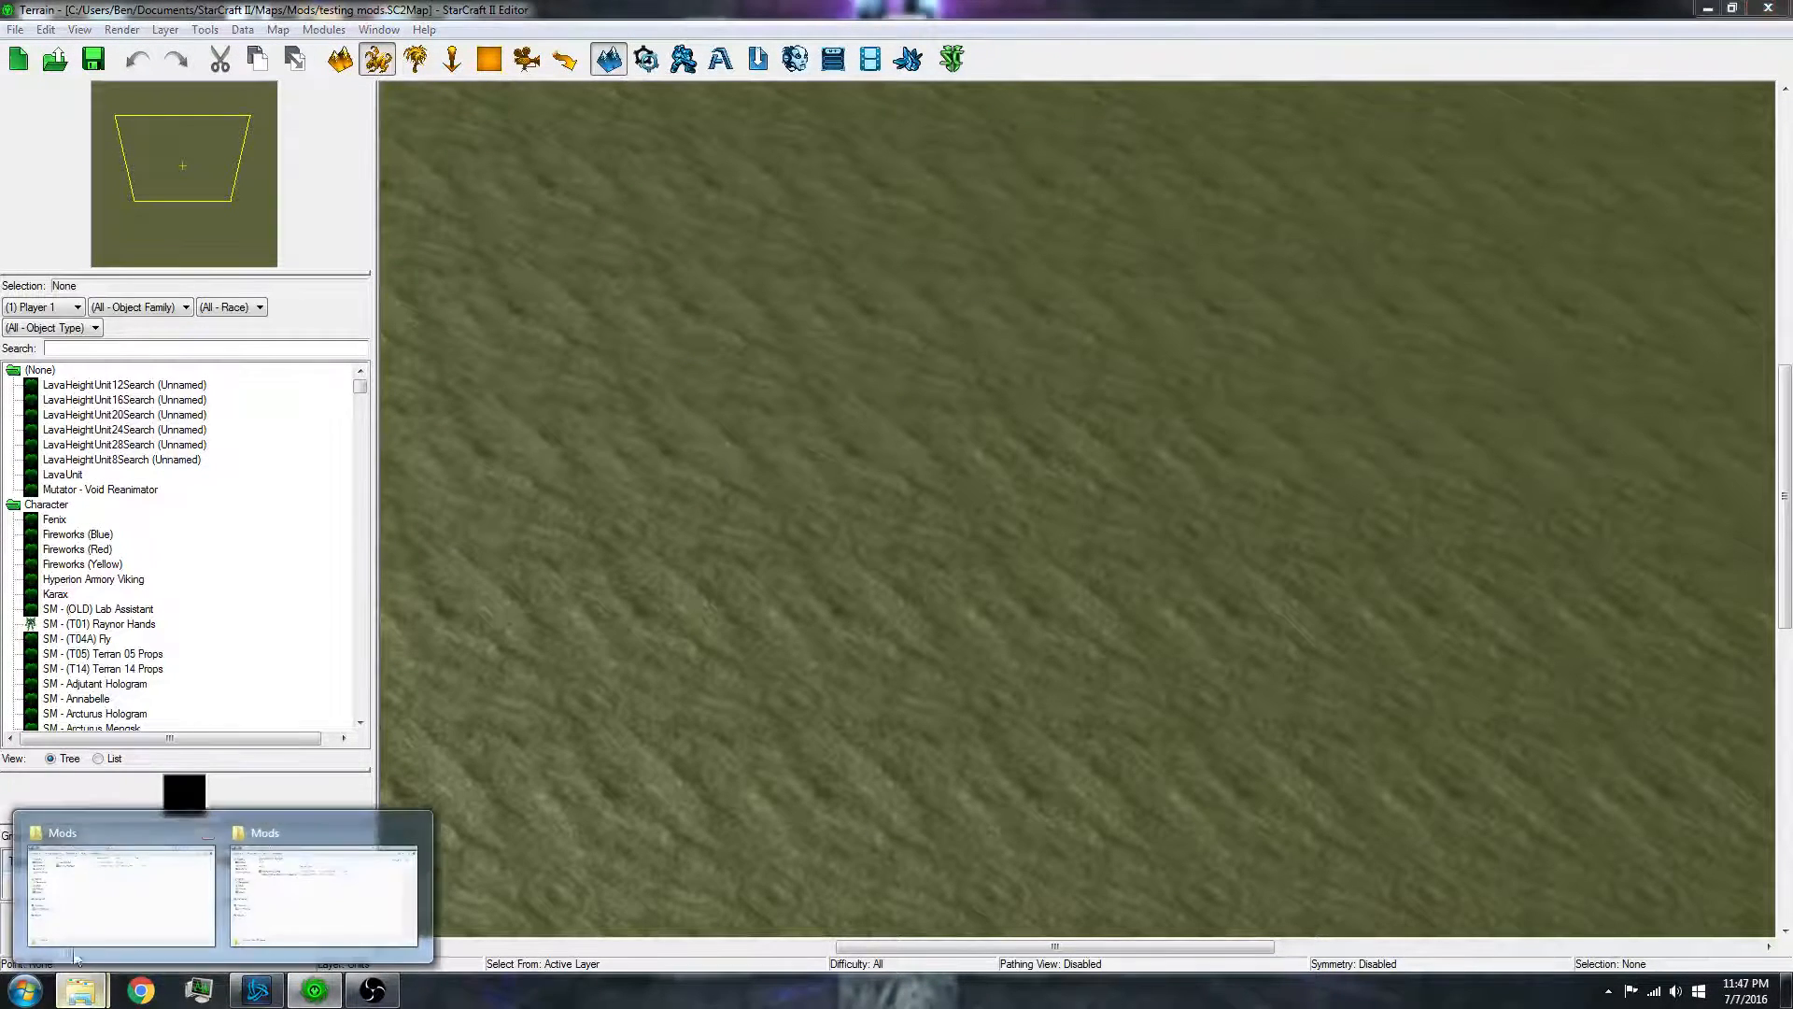
{"action": "left_click", "coordinate": [115, 893]}
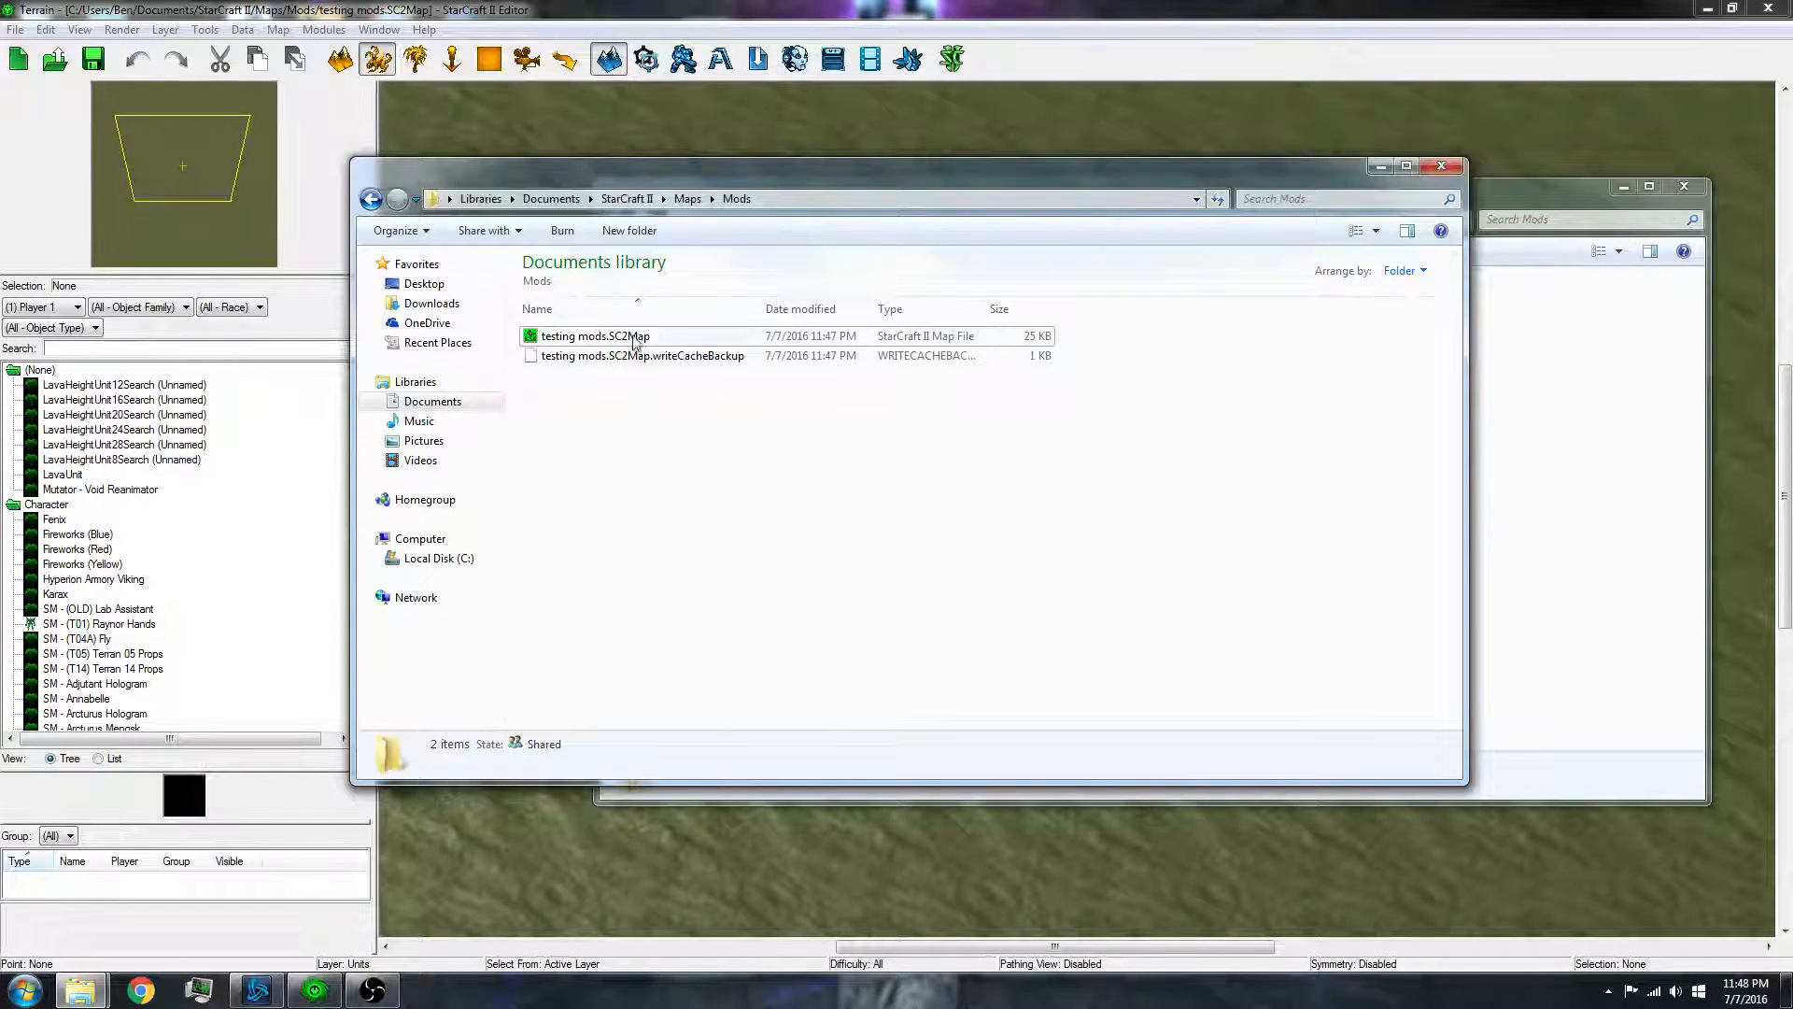
{"action": "left_click", "coordinate": [594, 335]}
{"action": "type", "text": "od"}
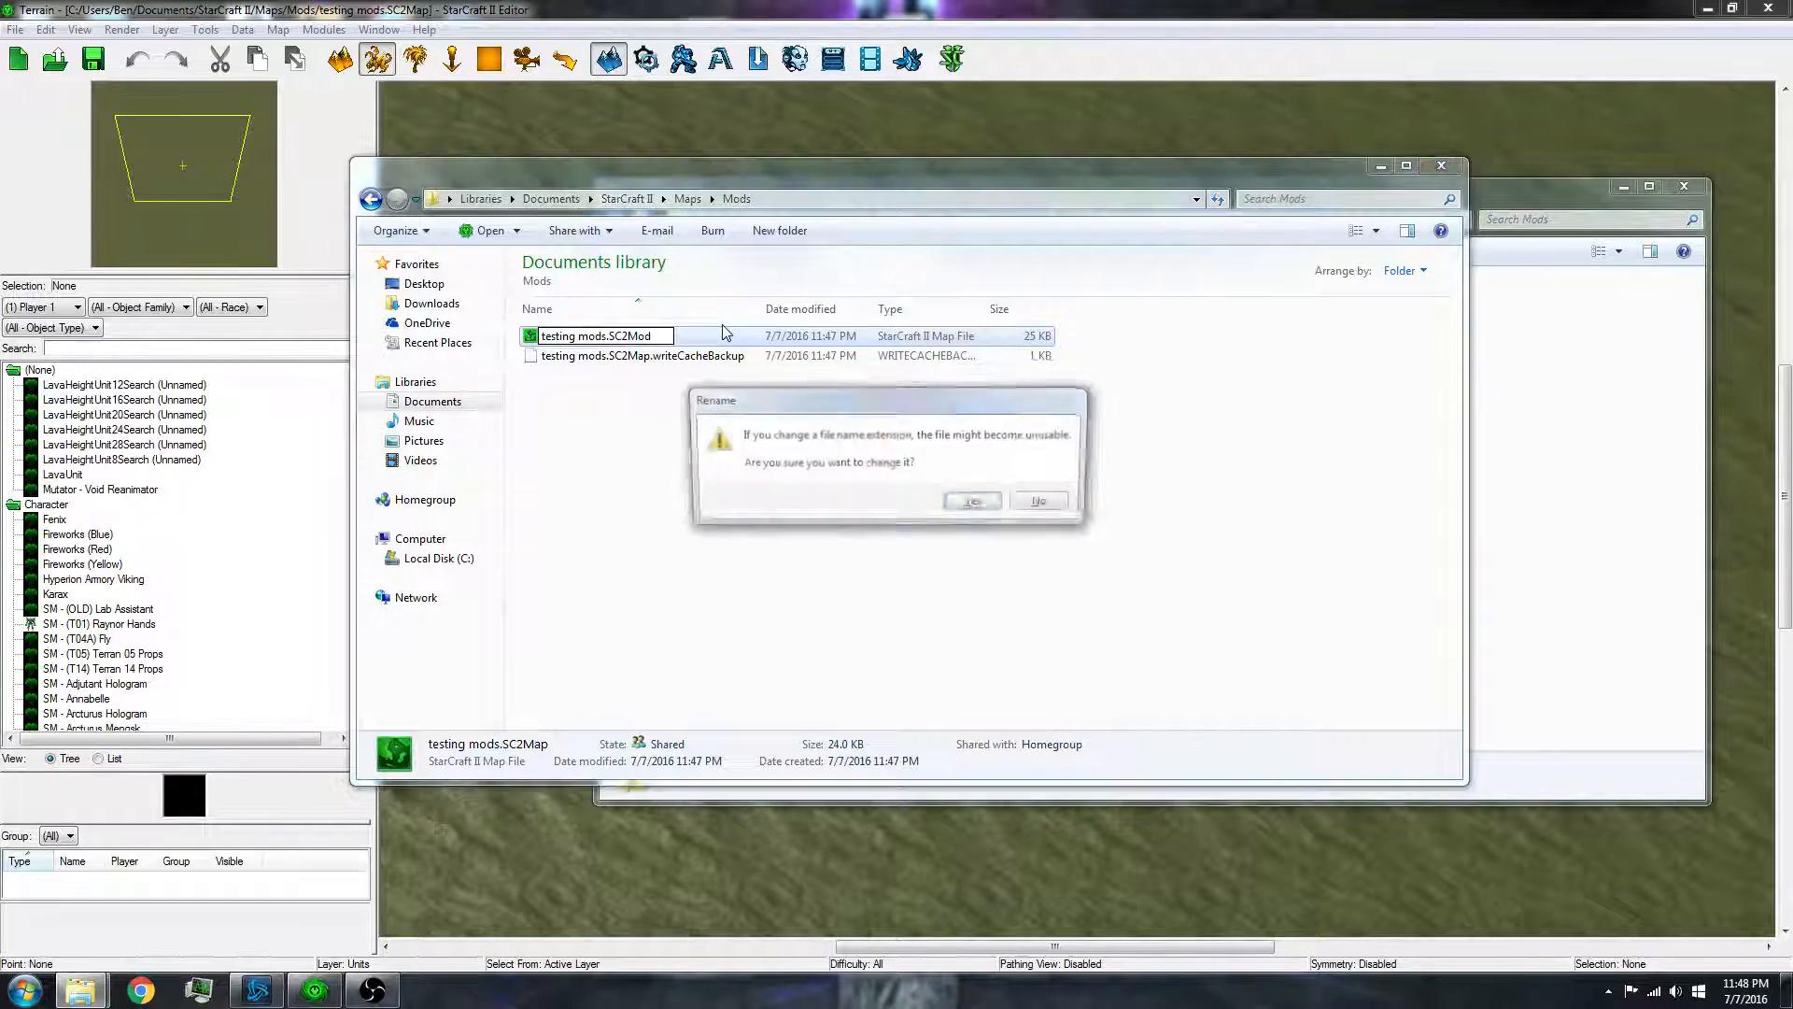
{"action": "left_click", "coordinate": [972, 500]}
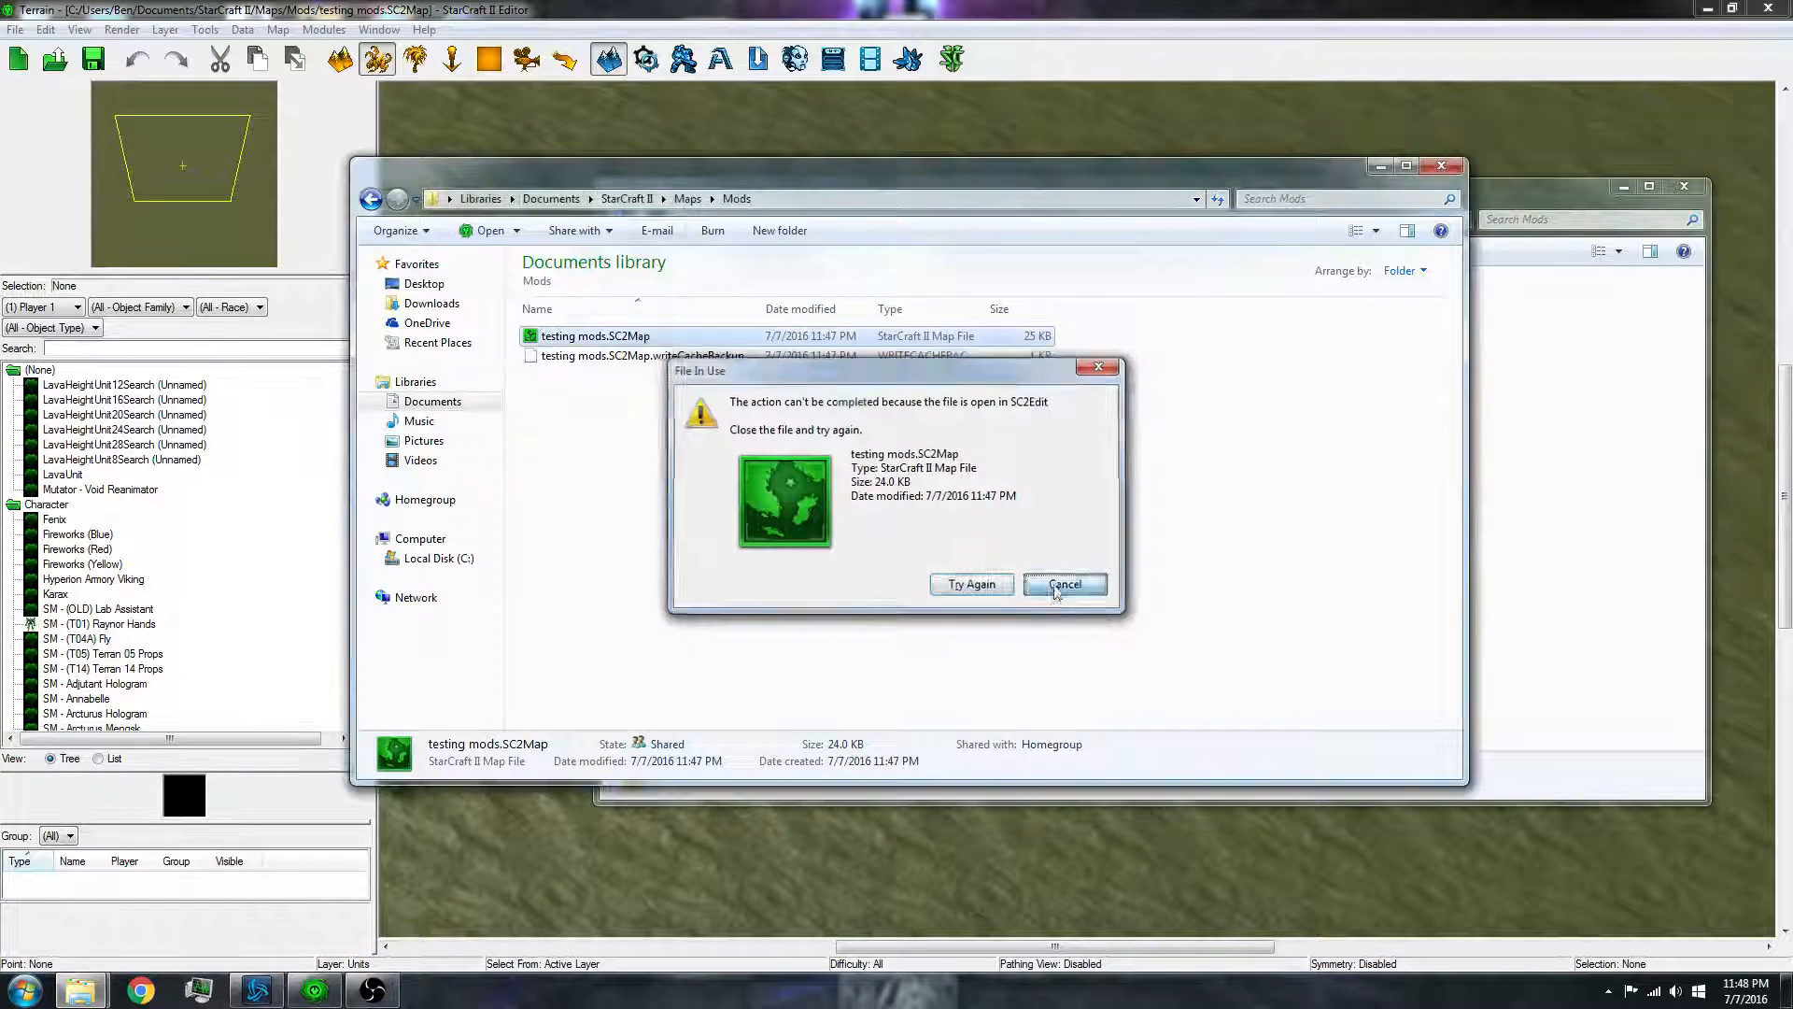
{"action": "left_click", "coordinate": [1063, 585]}
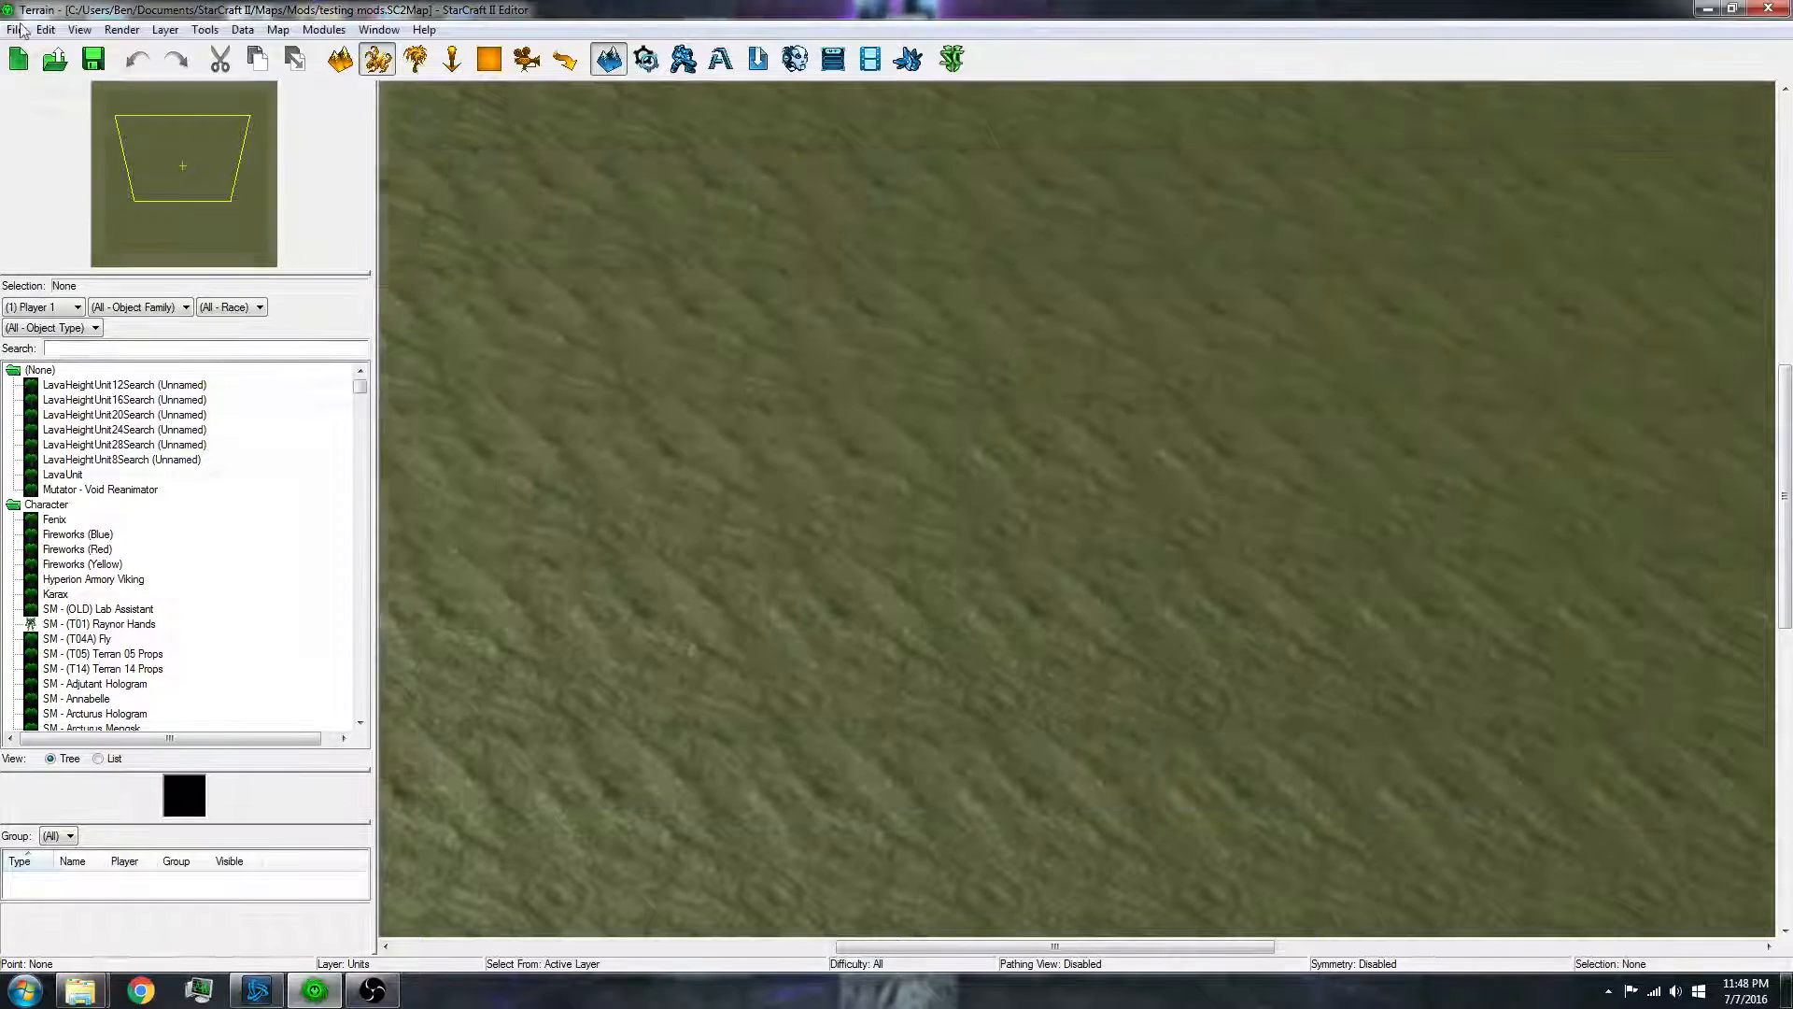
- Close the testing mods.SC2Map document so no map is open
{"action": "left_click", "coordinate": [15, 28]}
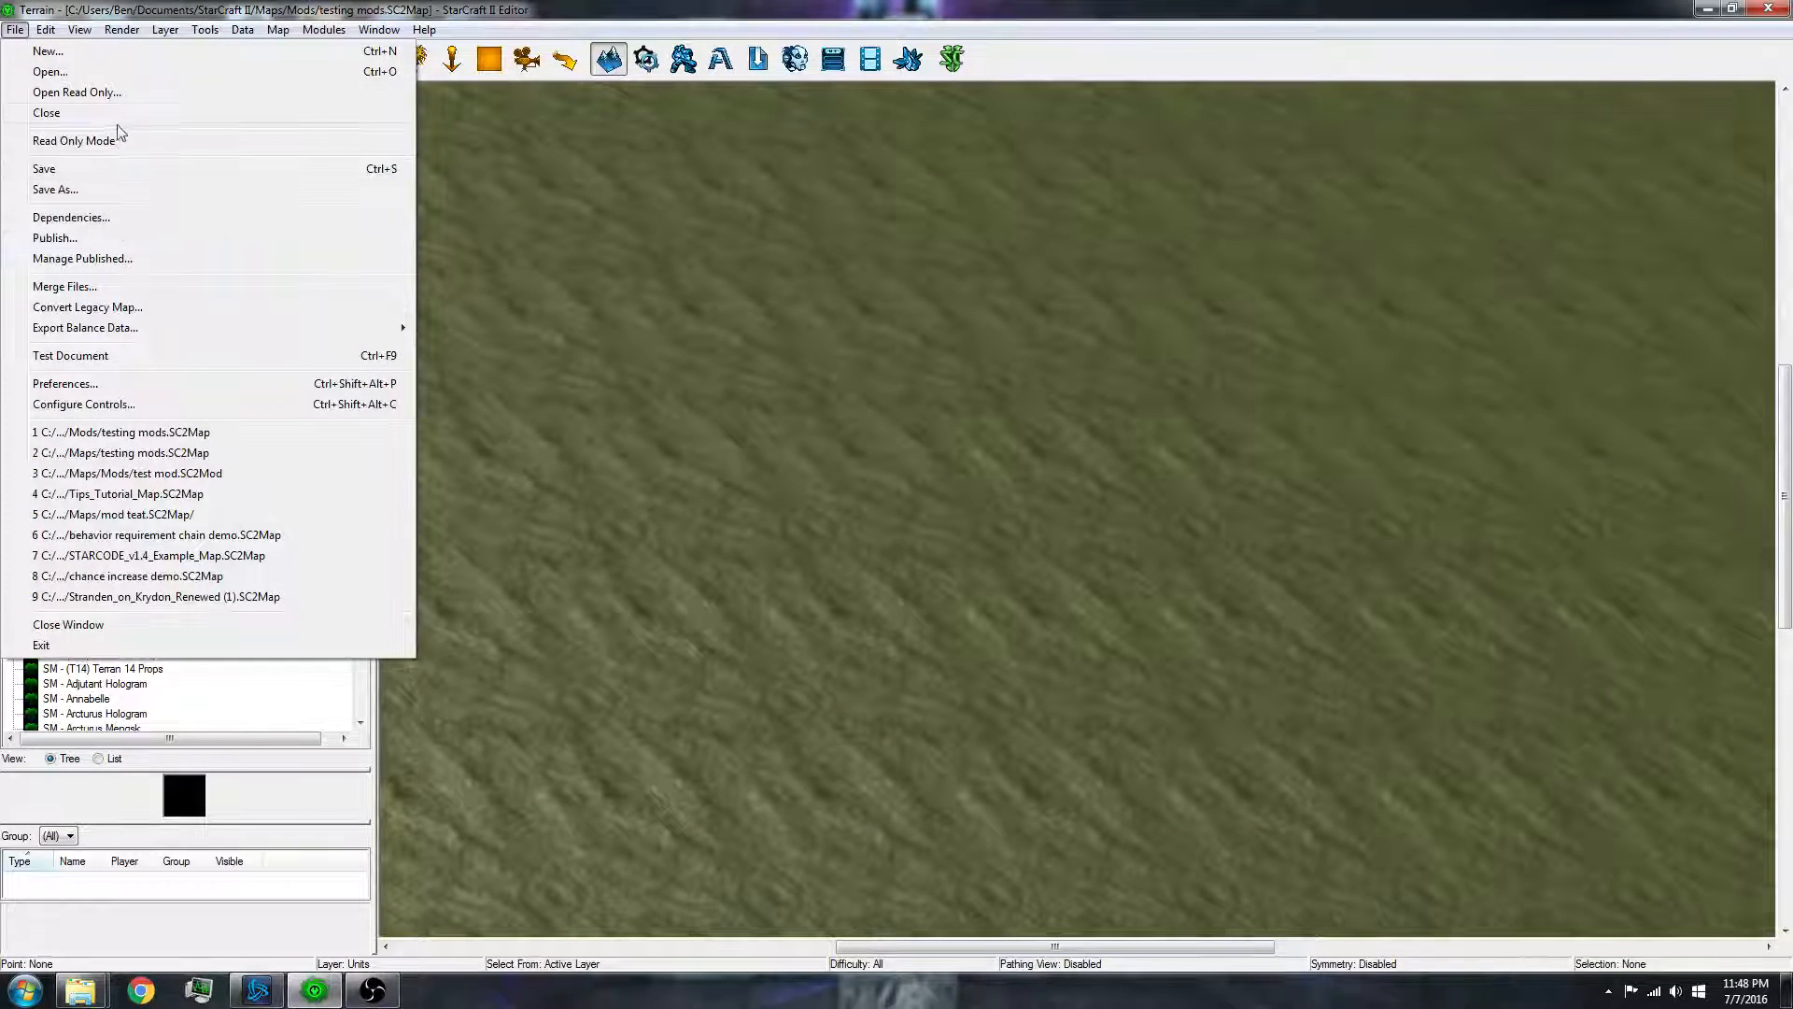
{"action": "left_click", "coordinate": [45, 112]}
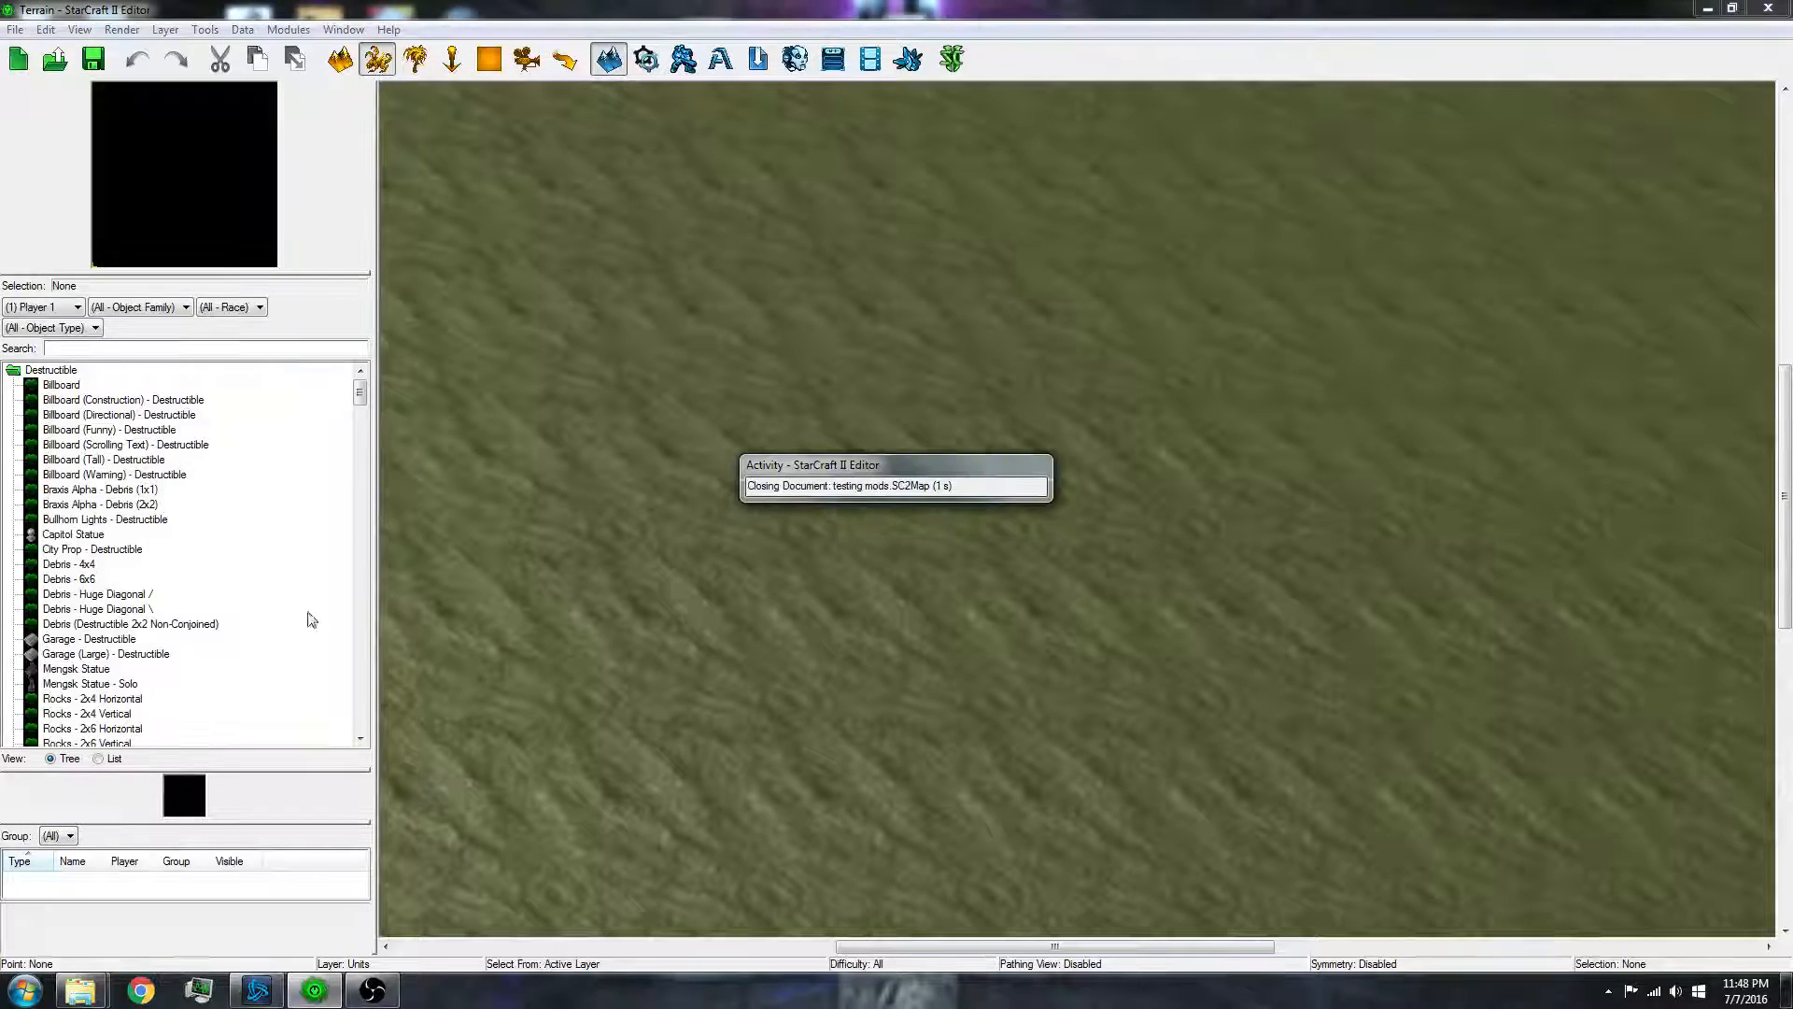
{"action": "mouse_move", "coordinate": [80, 989]}
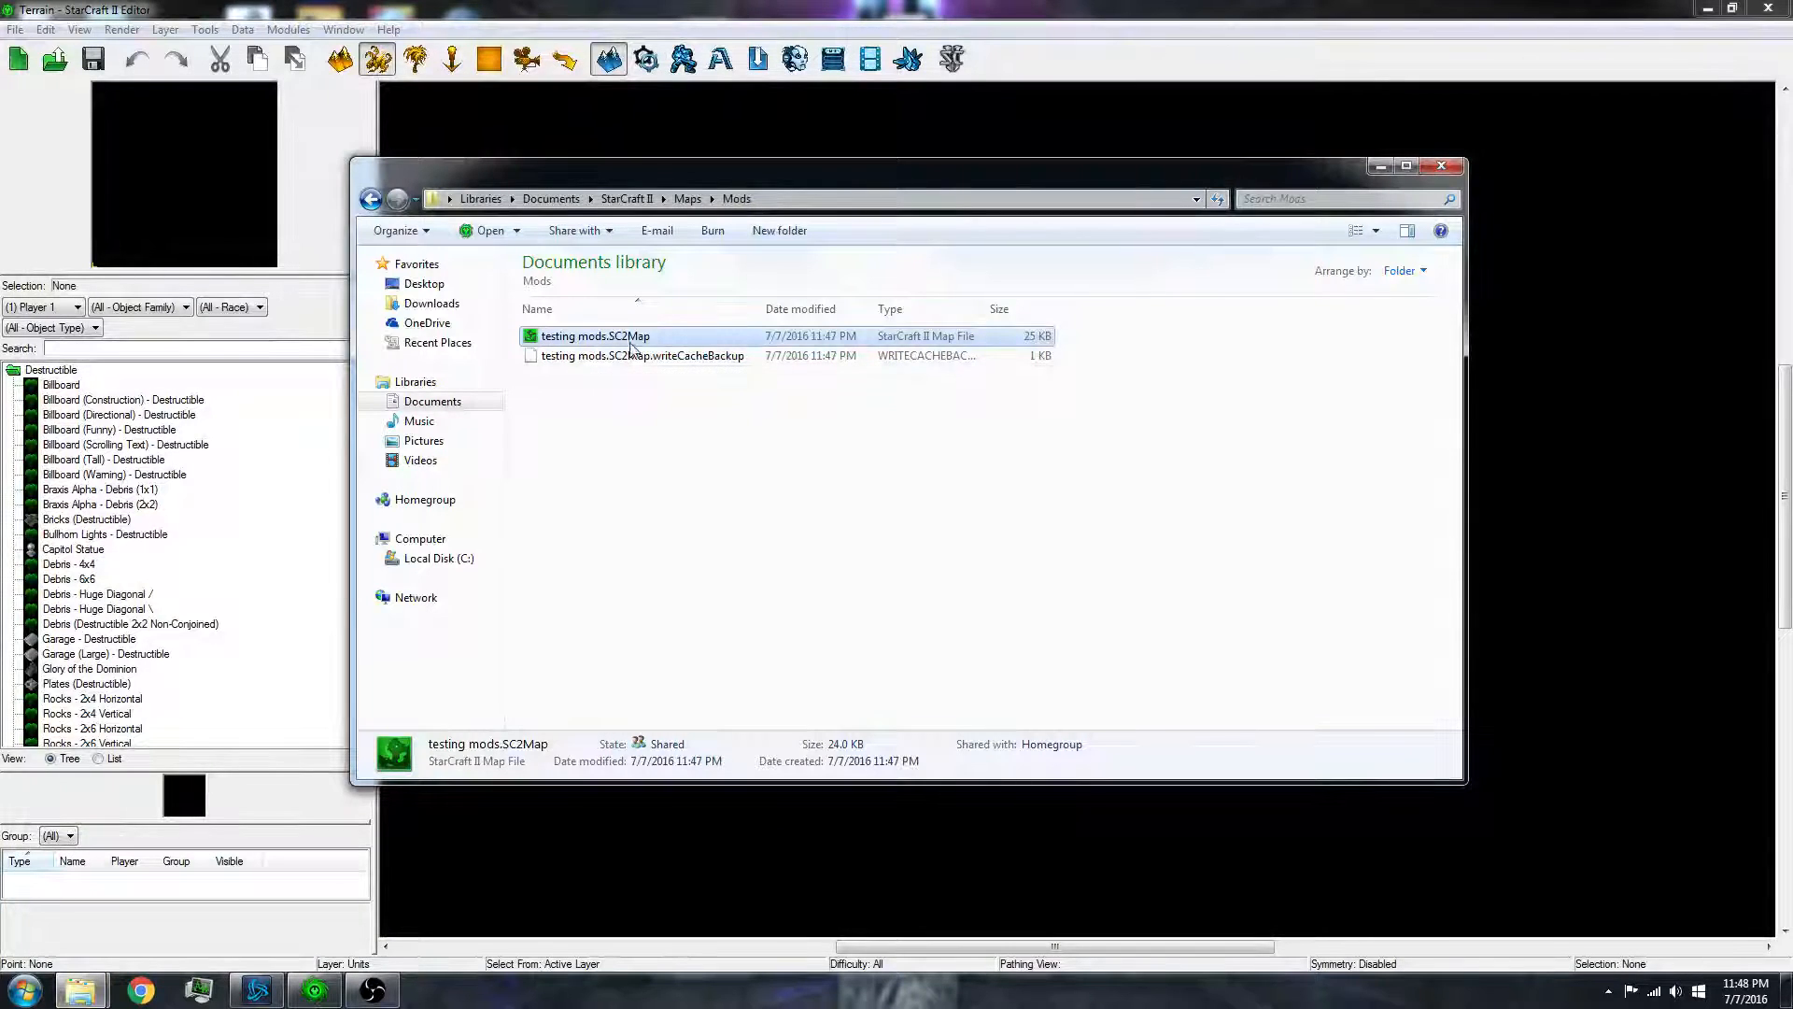
- Rename testing mods.SC2Map to testing mods.SC2Mod, accepting the extension warning
{"action": "left_click", "coordinate": [594, 335]}
{"action": "type", "text": "od"}
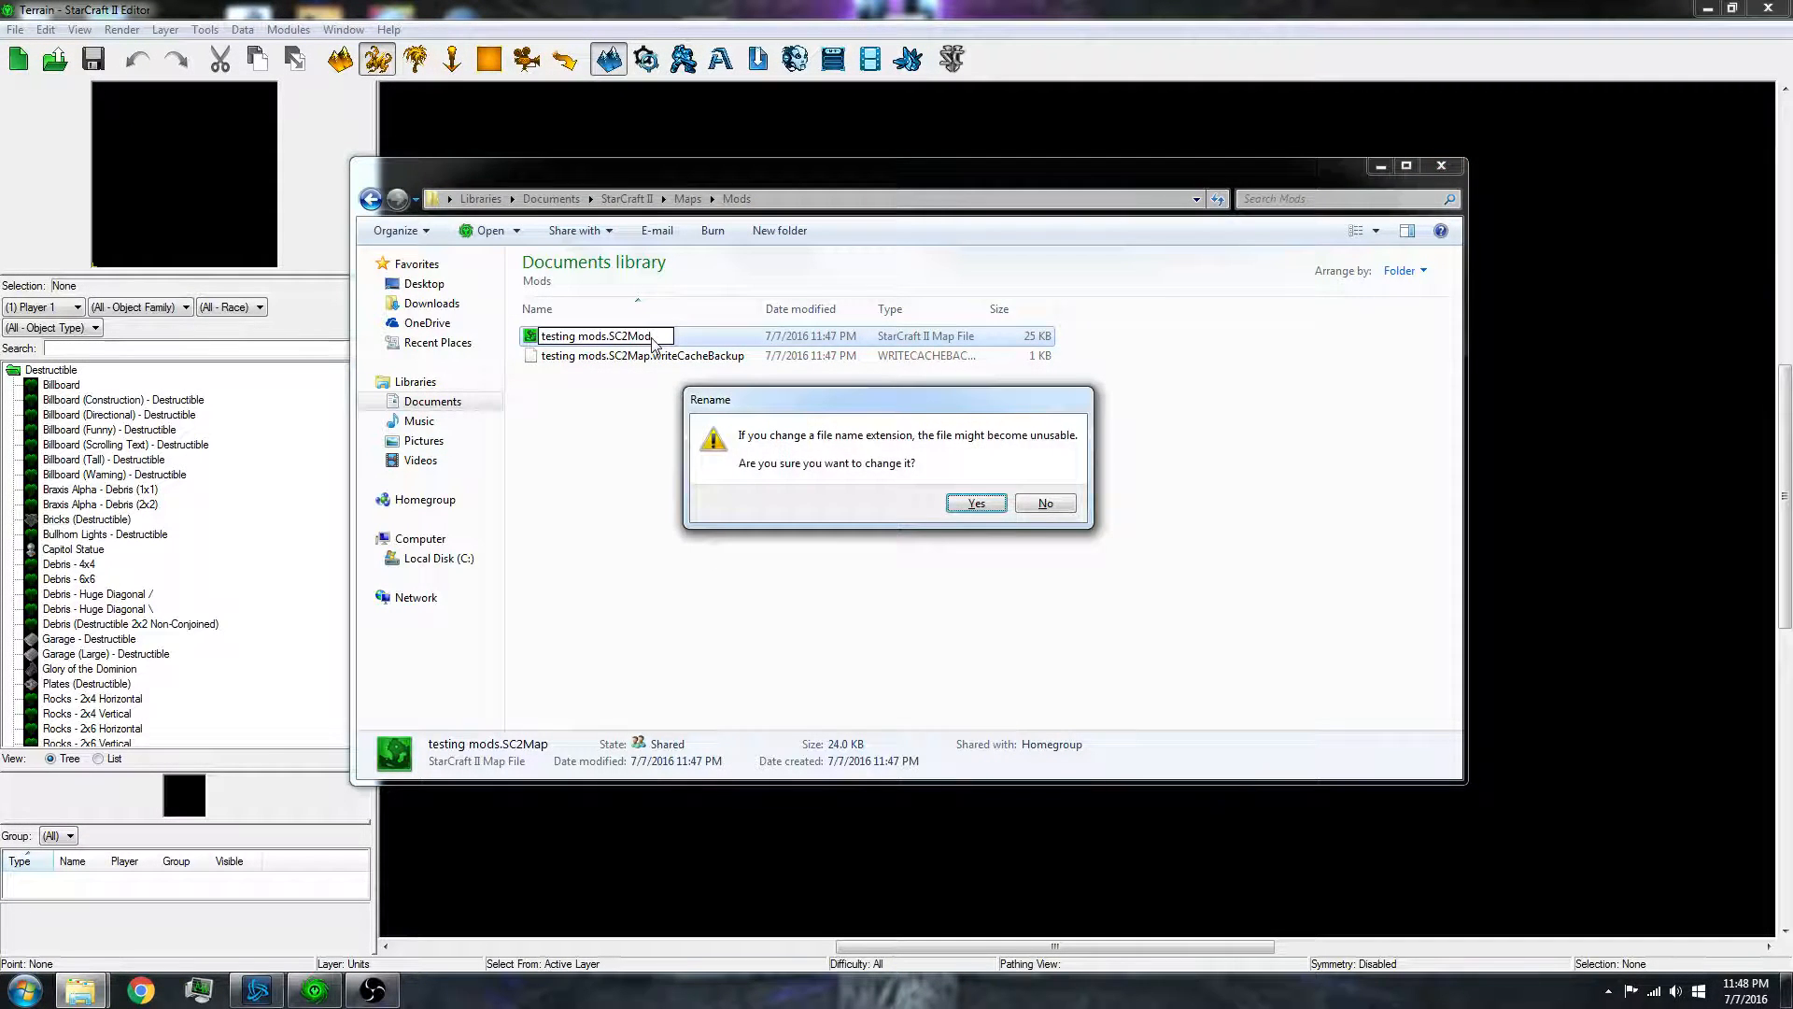
{"action": "left_click", "coordinate": [975, 502]}
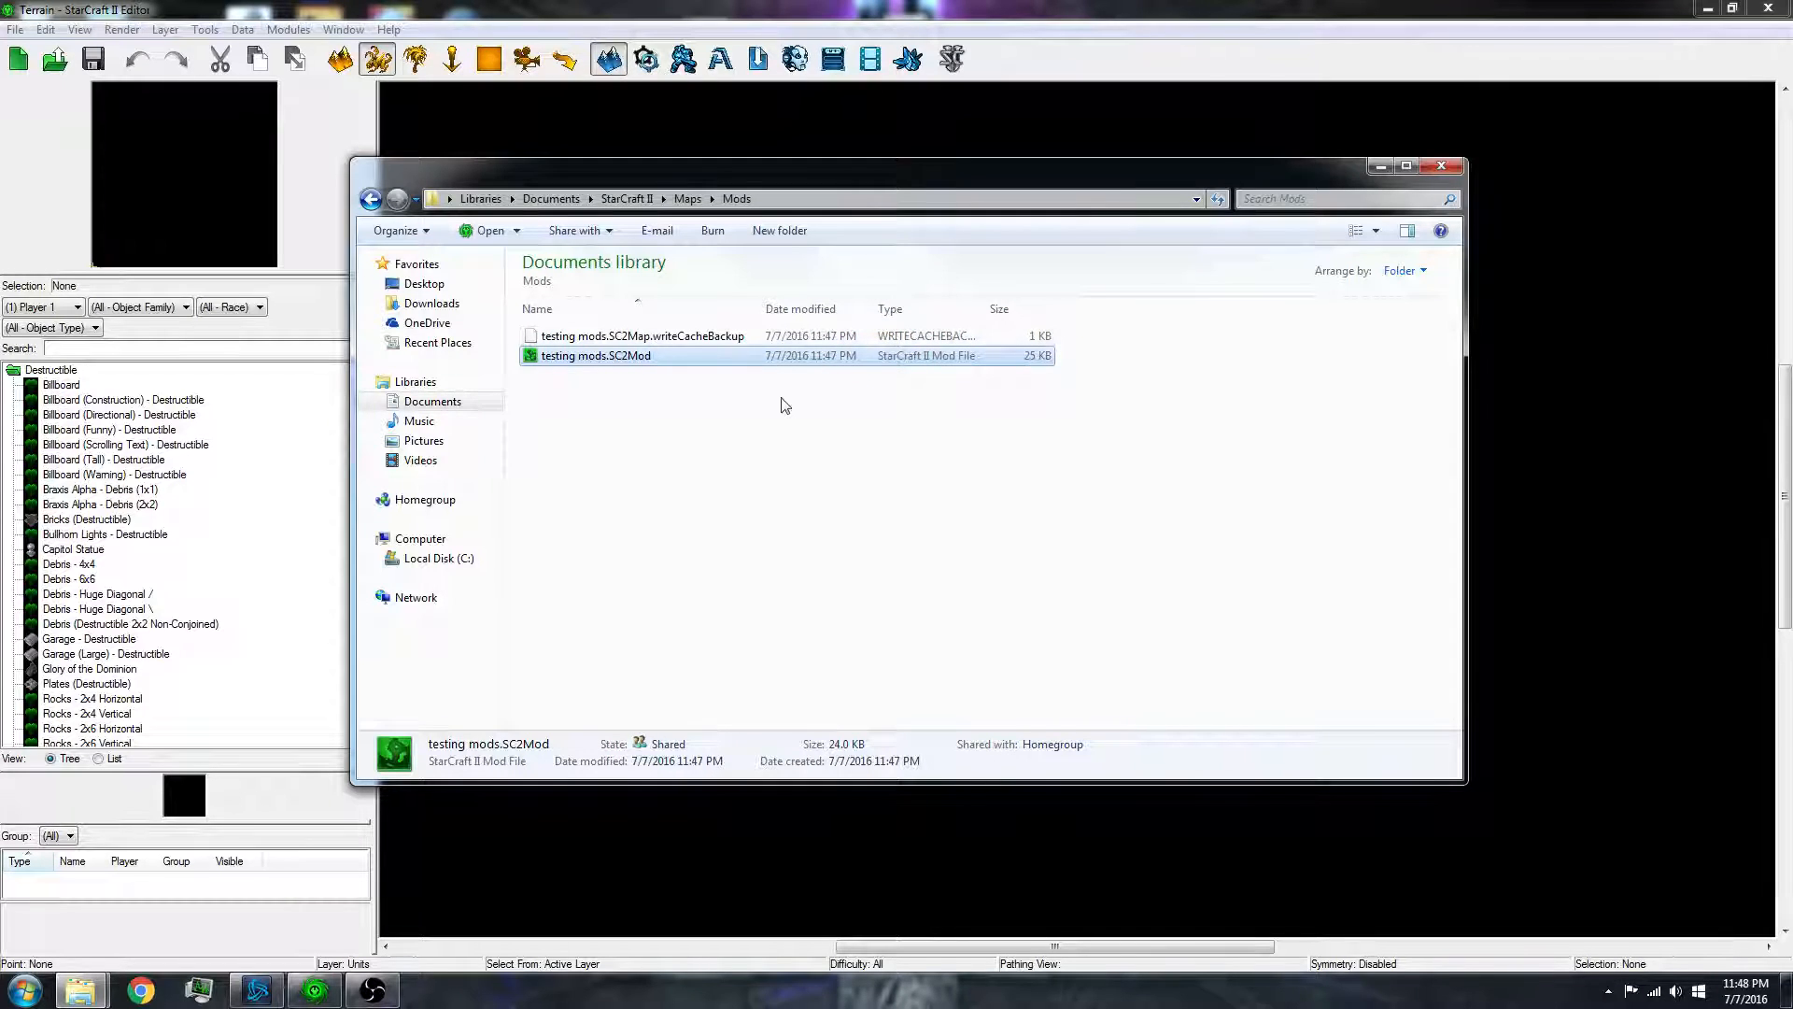
{"action": "mouse_move", "coordinate": [680, 364]}
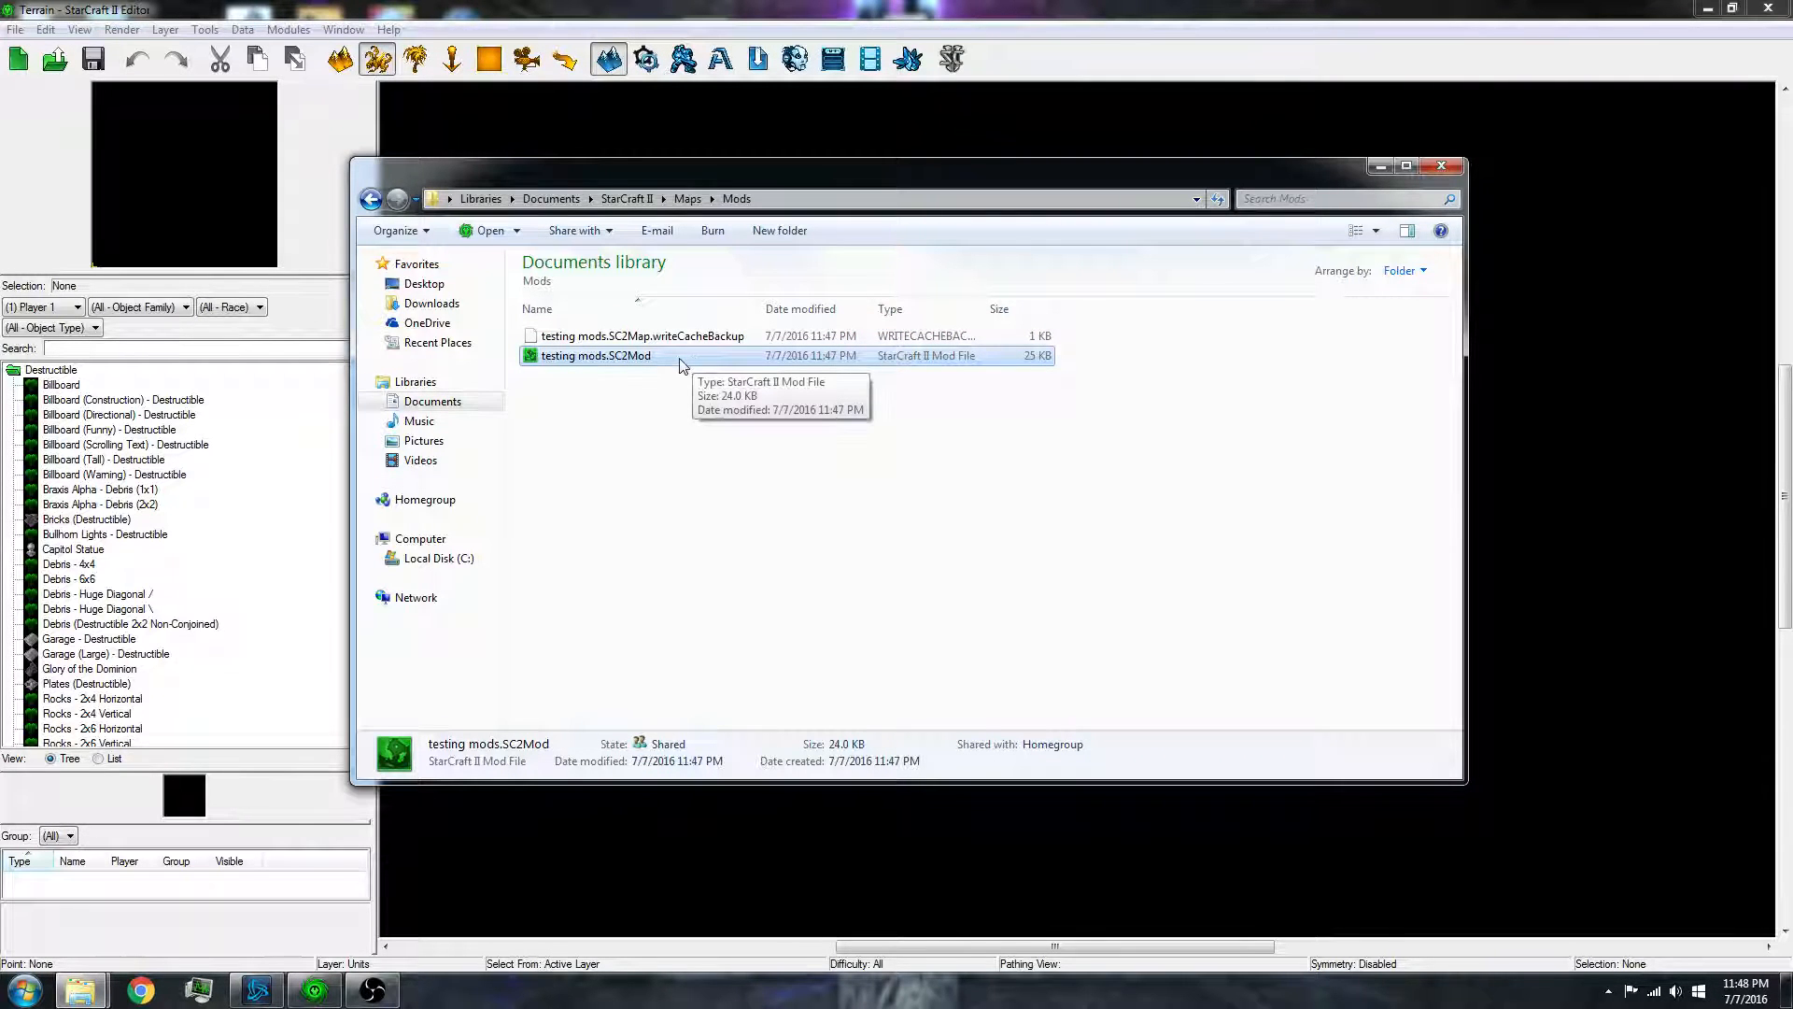
{"action": "mouse_move", "coordinate": [660, 388]}
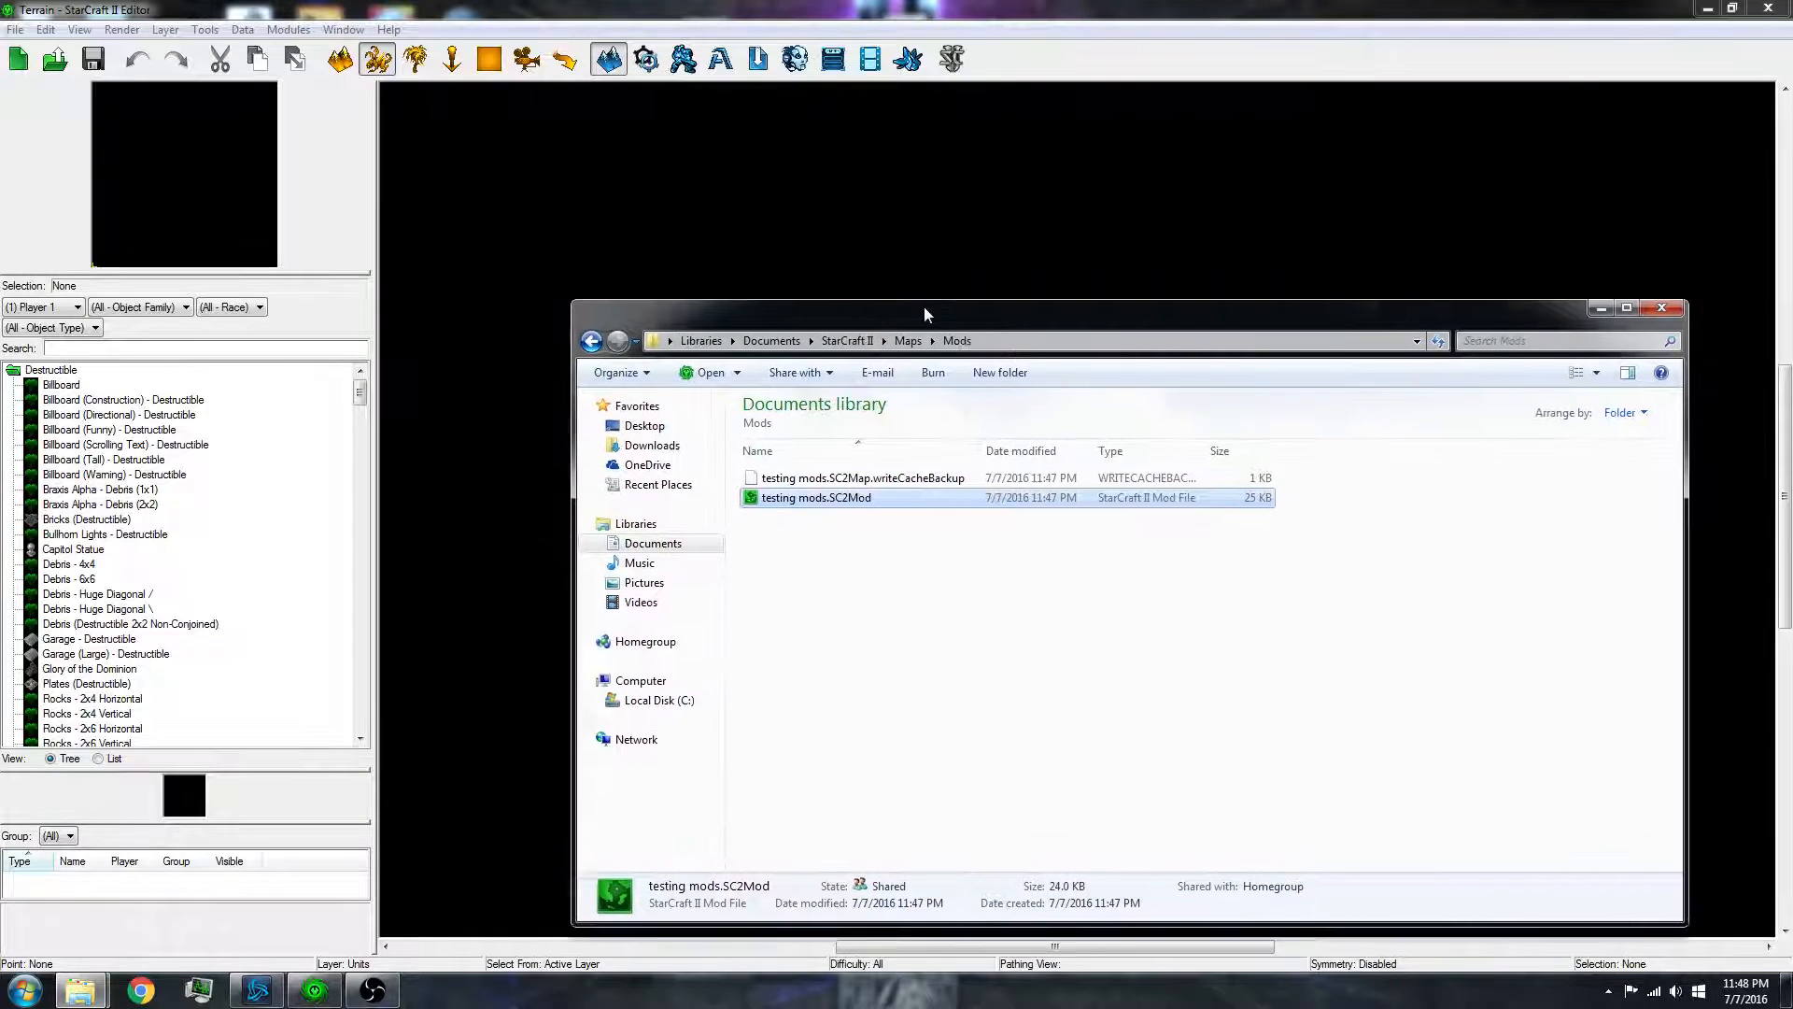
{"action": "left_click", "coordinate": [1660, 306]}
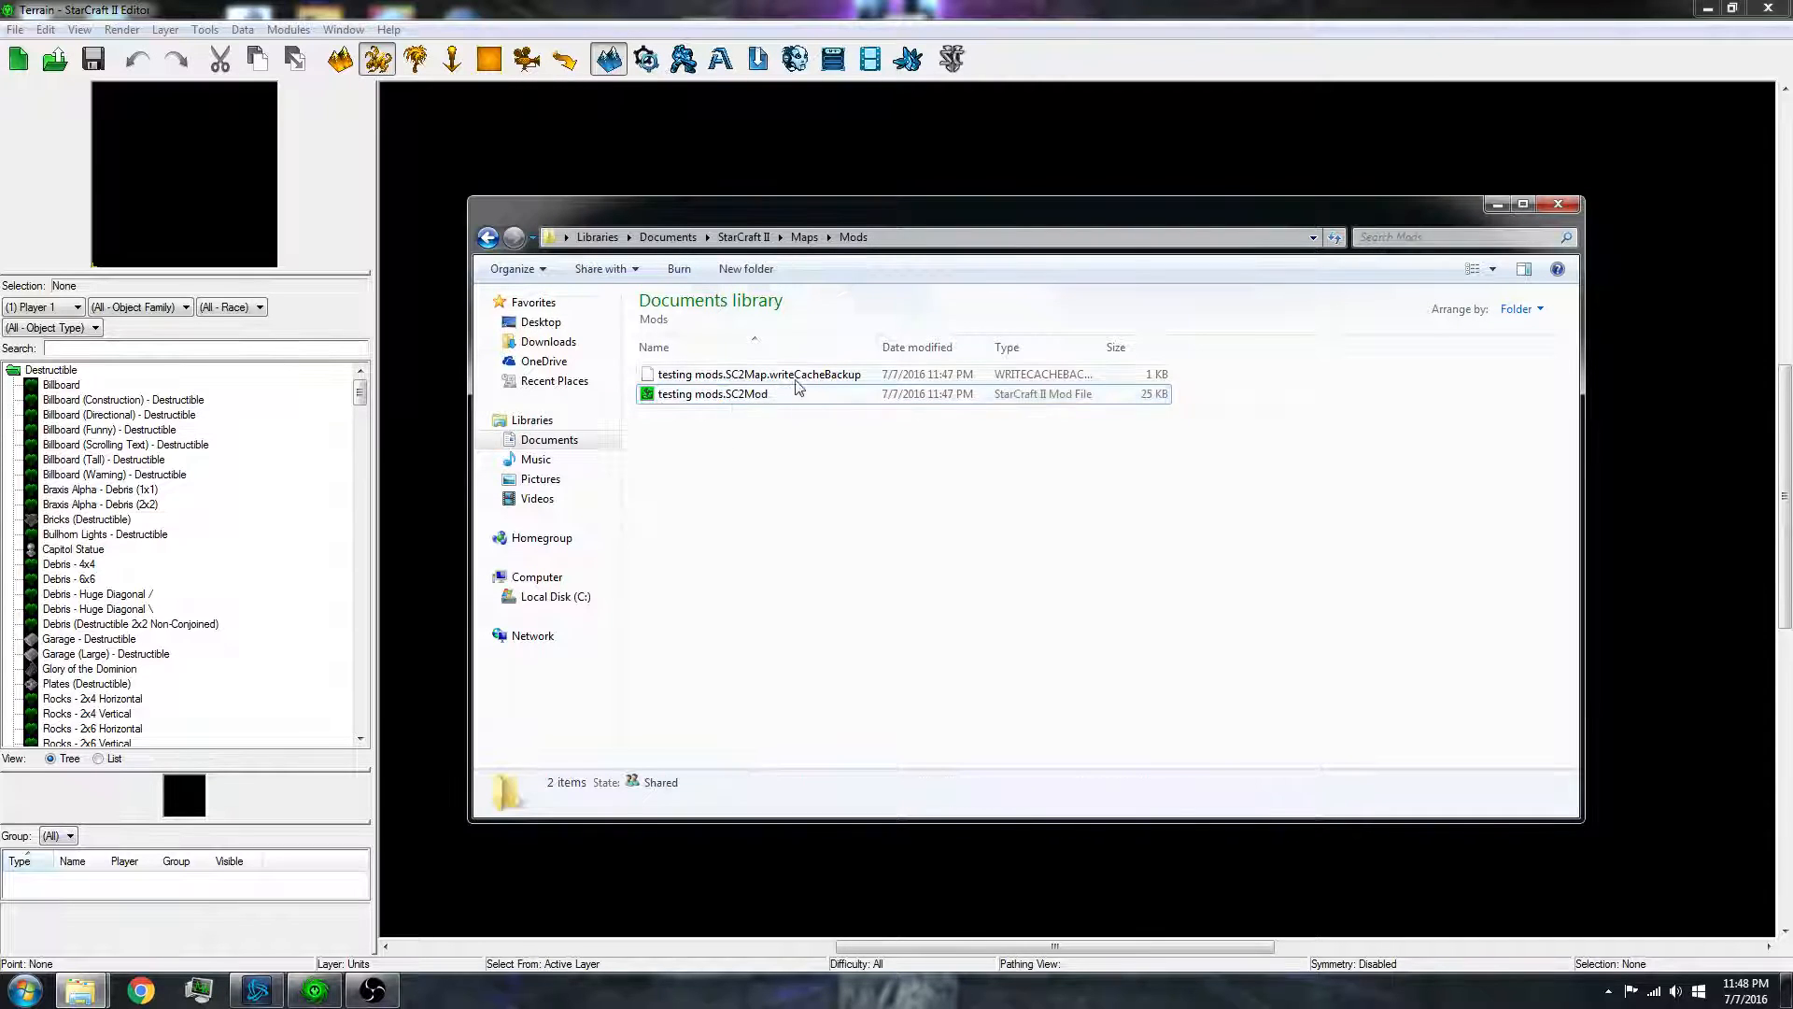
{"action": "left_click", "coordinate": [712, 394]}
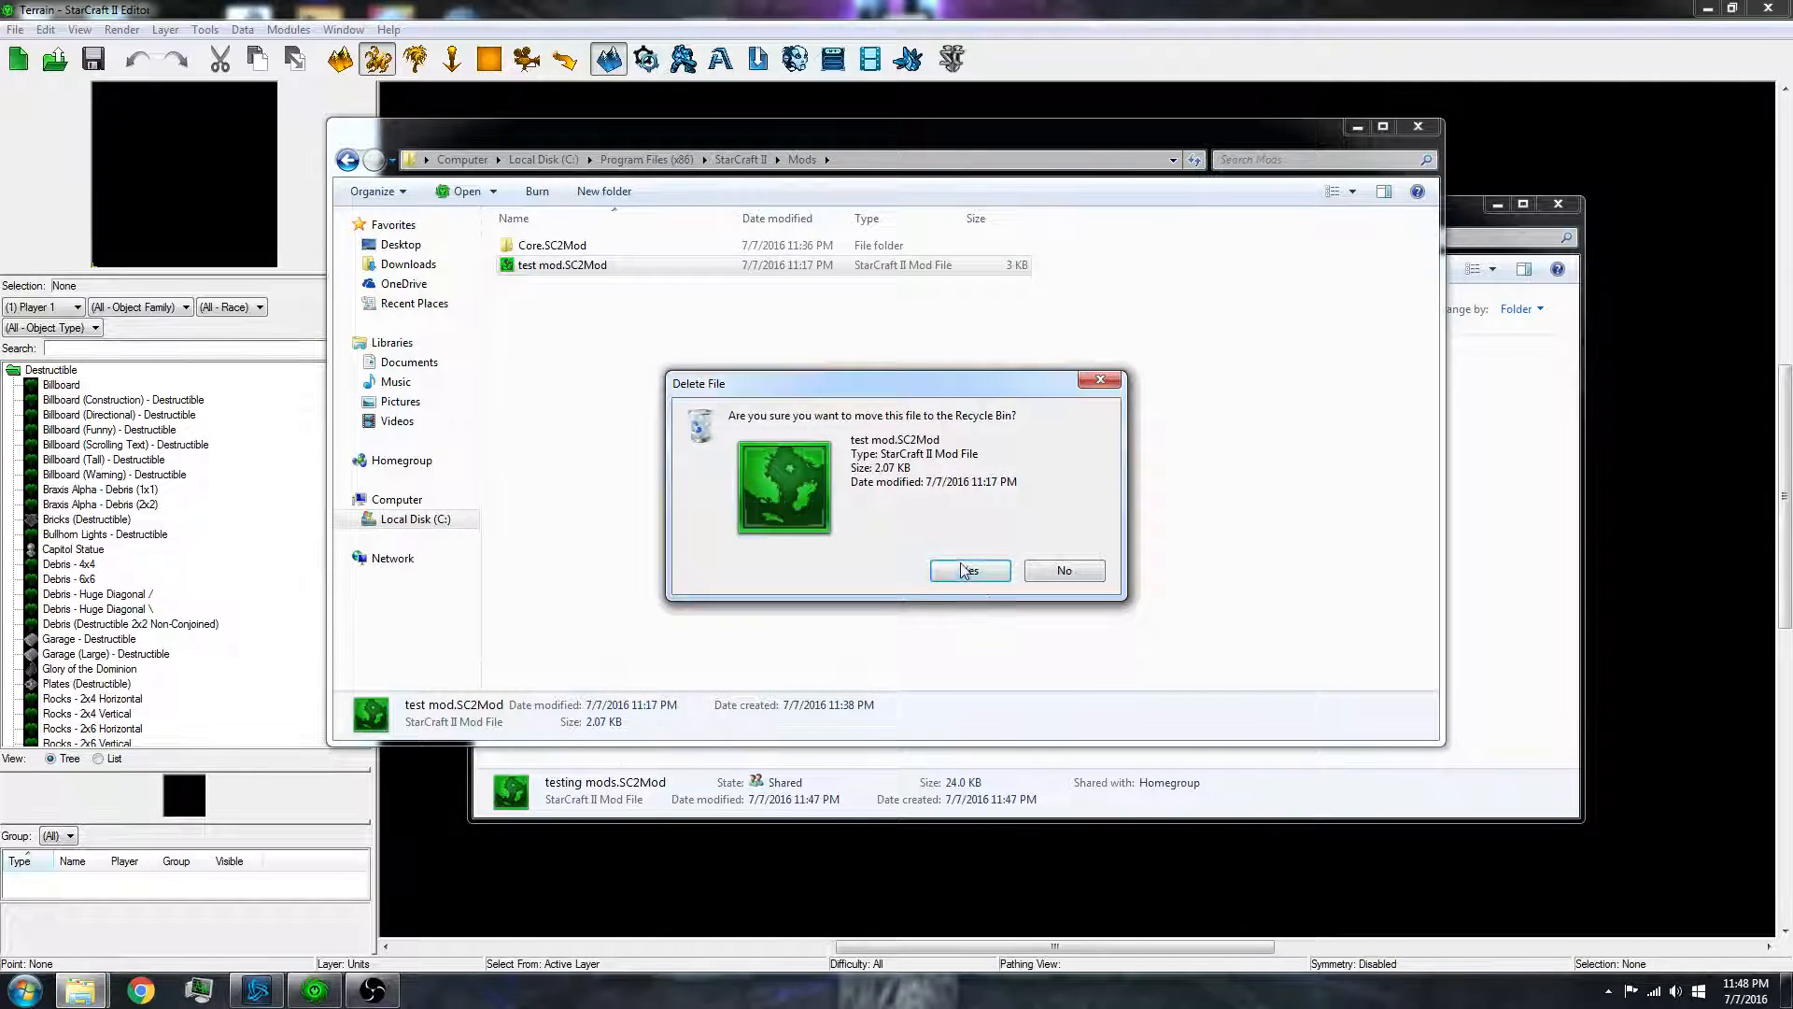
- Delete test mod.SC2Mod from the install Mods folder and bring the Documents Mods window forward
{"action": "left_click", "coordinate": [970, 572]}
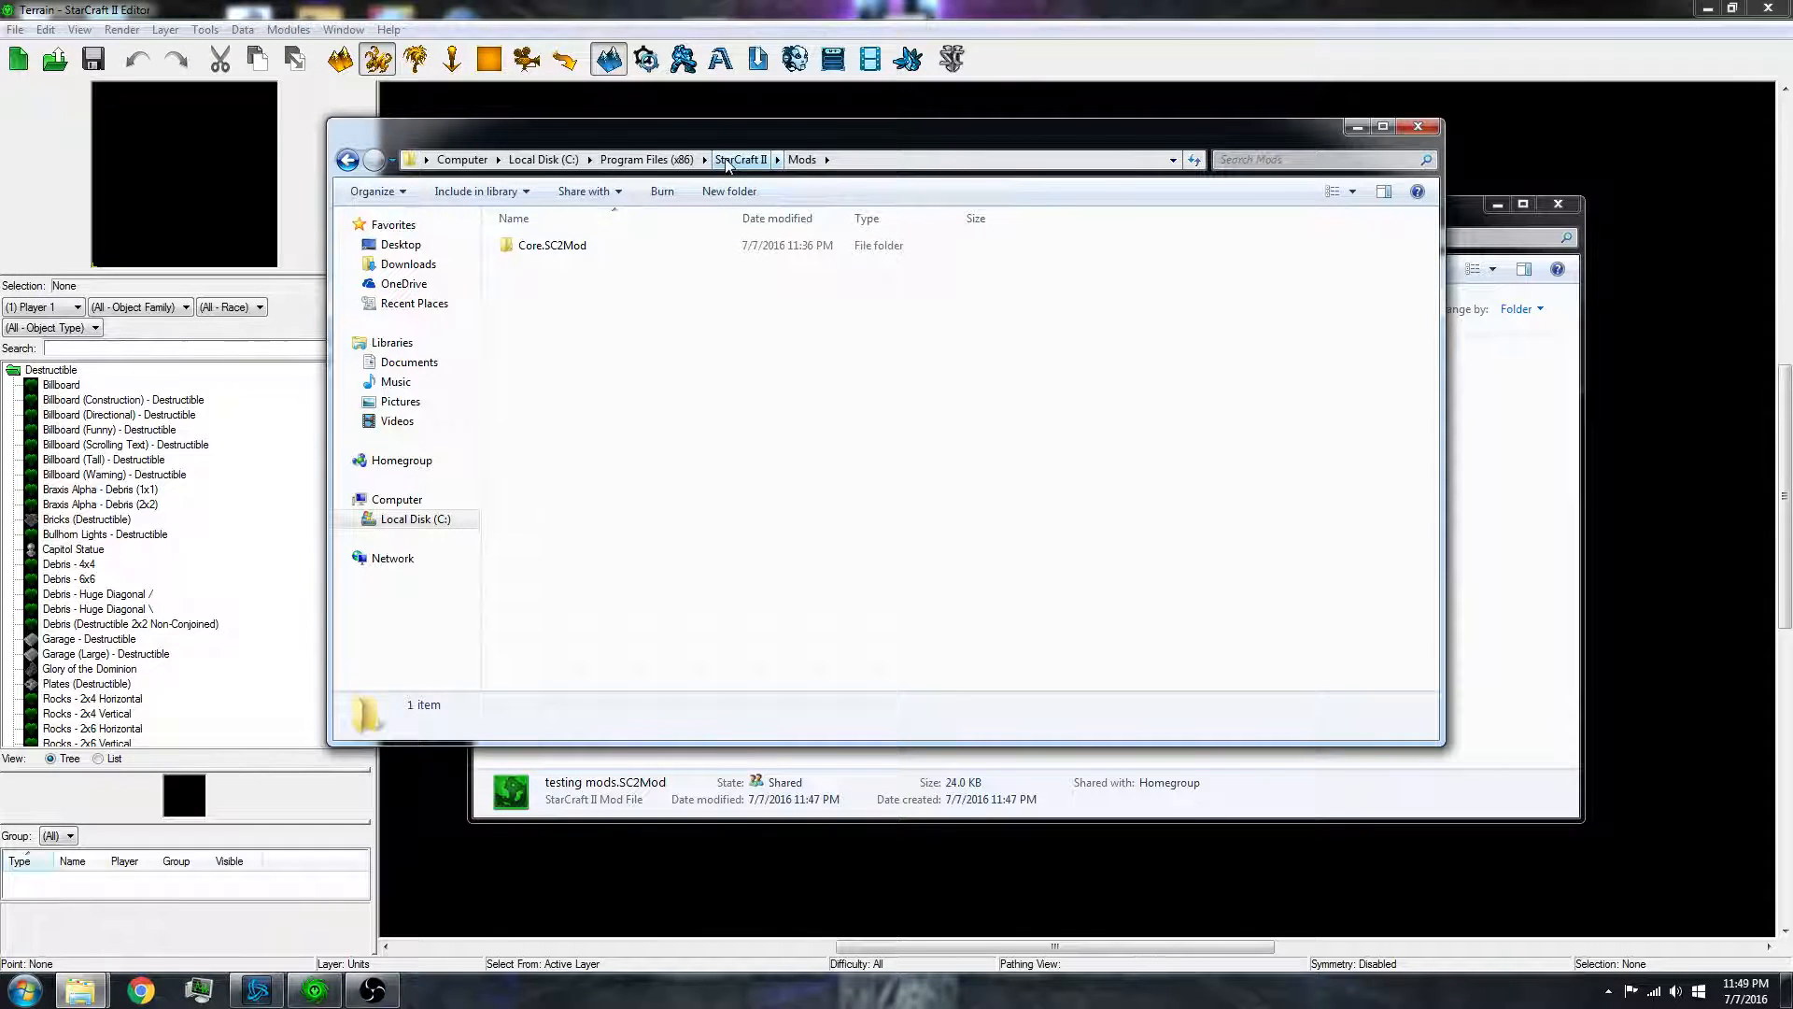
{"action": "left_click", "coordinate": [740, 159]}
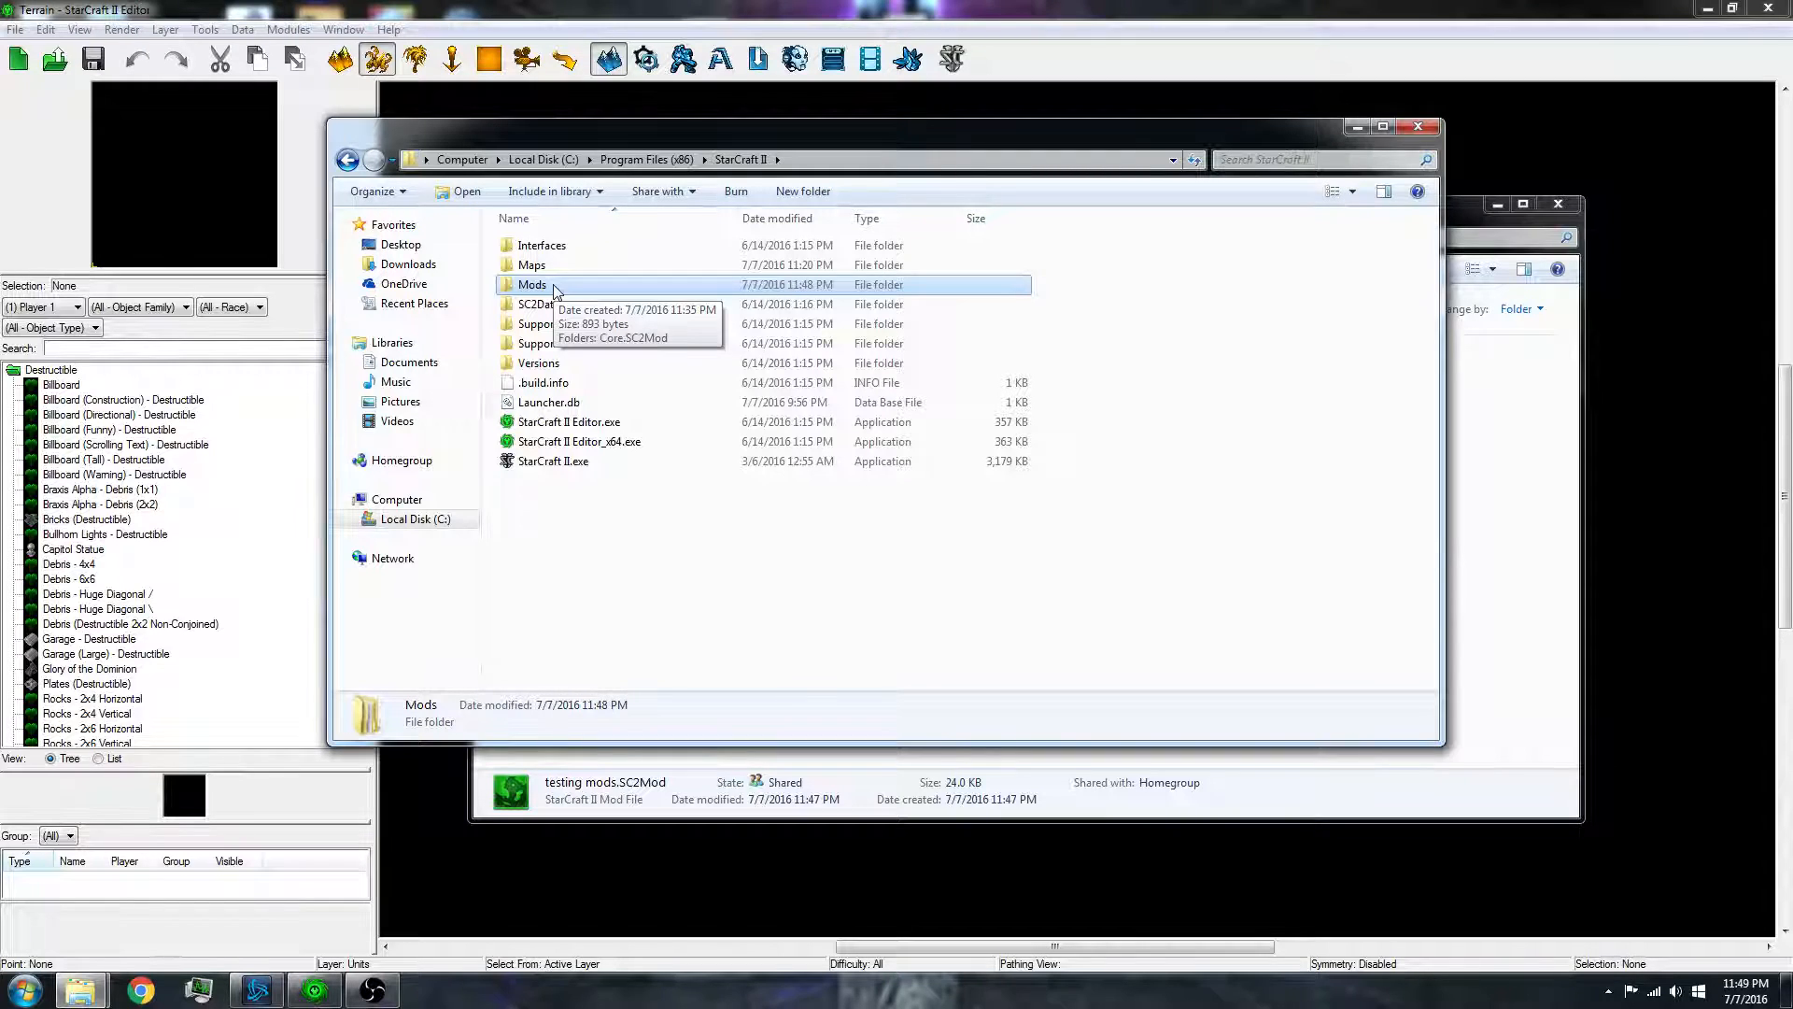
{"action": "mouse_move", "coordinate": [575, 287]}
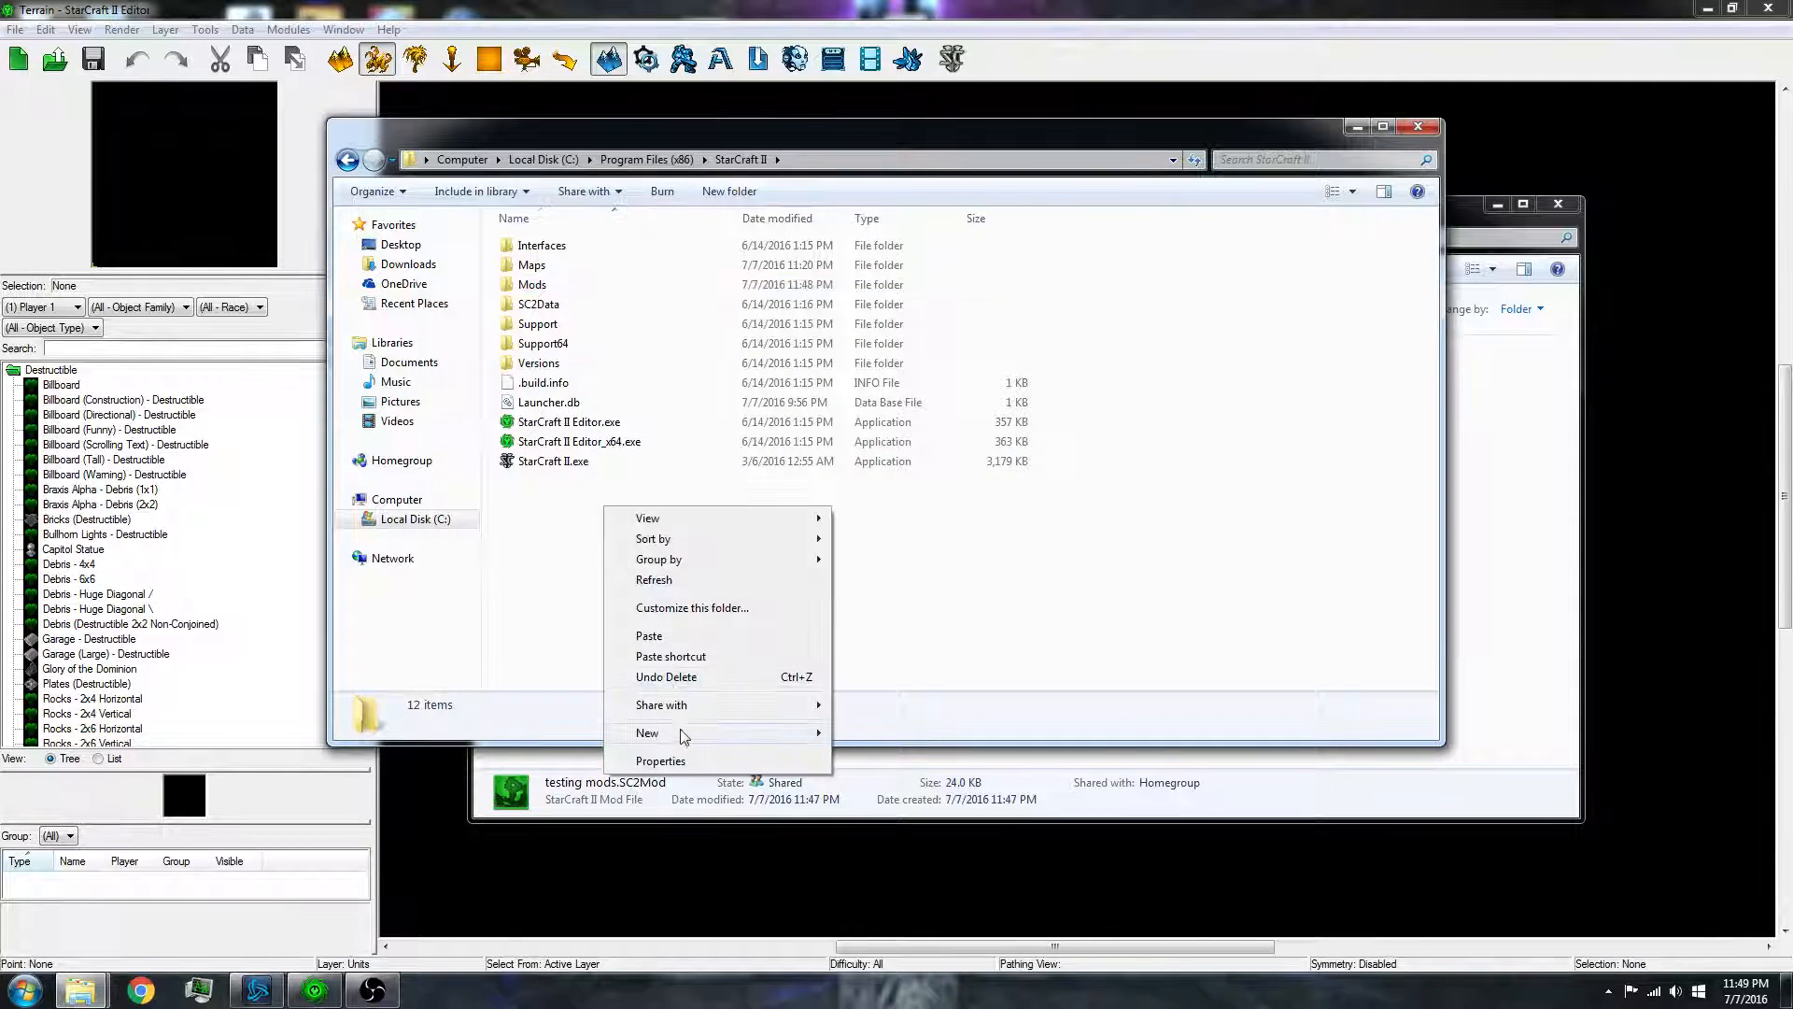
{"action": "left_click", "coordinate": [646, 732]}
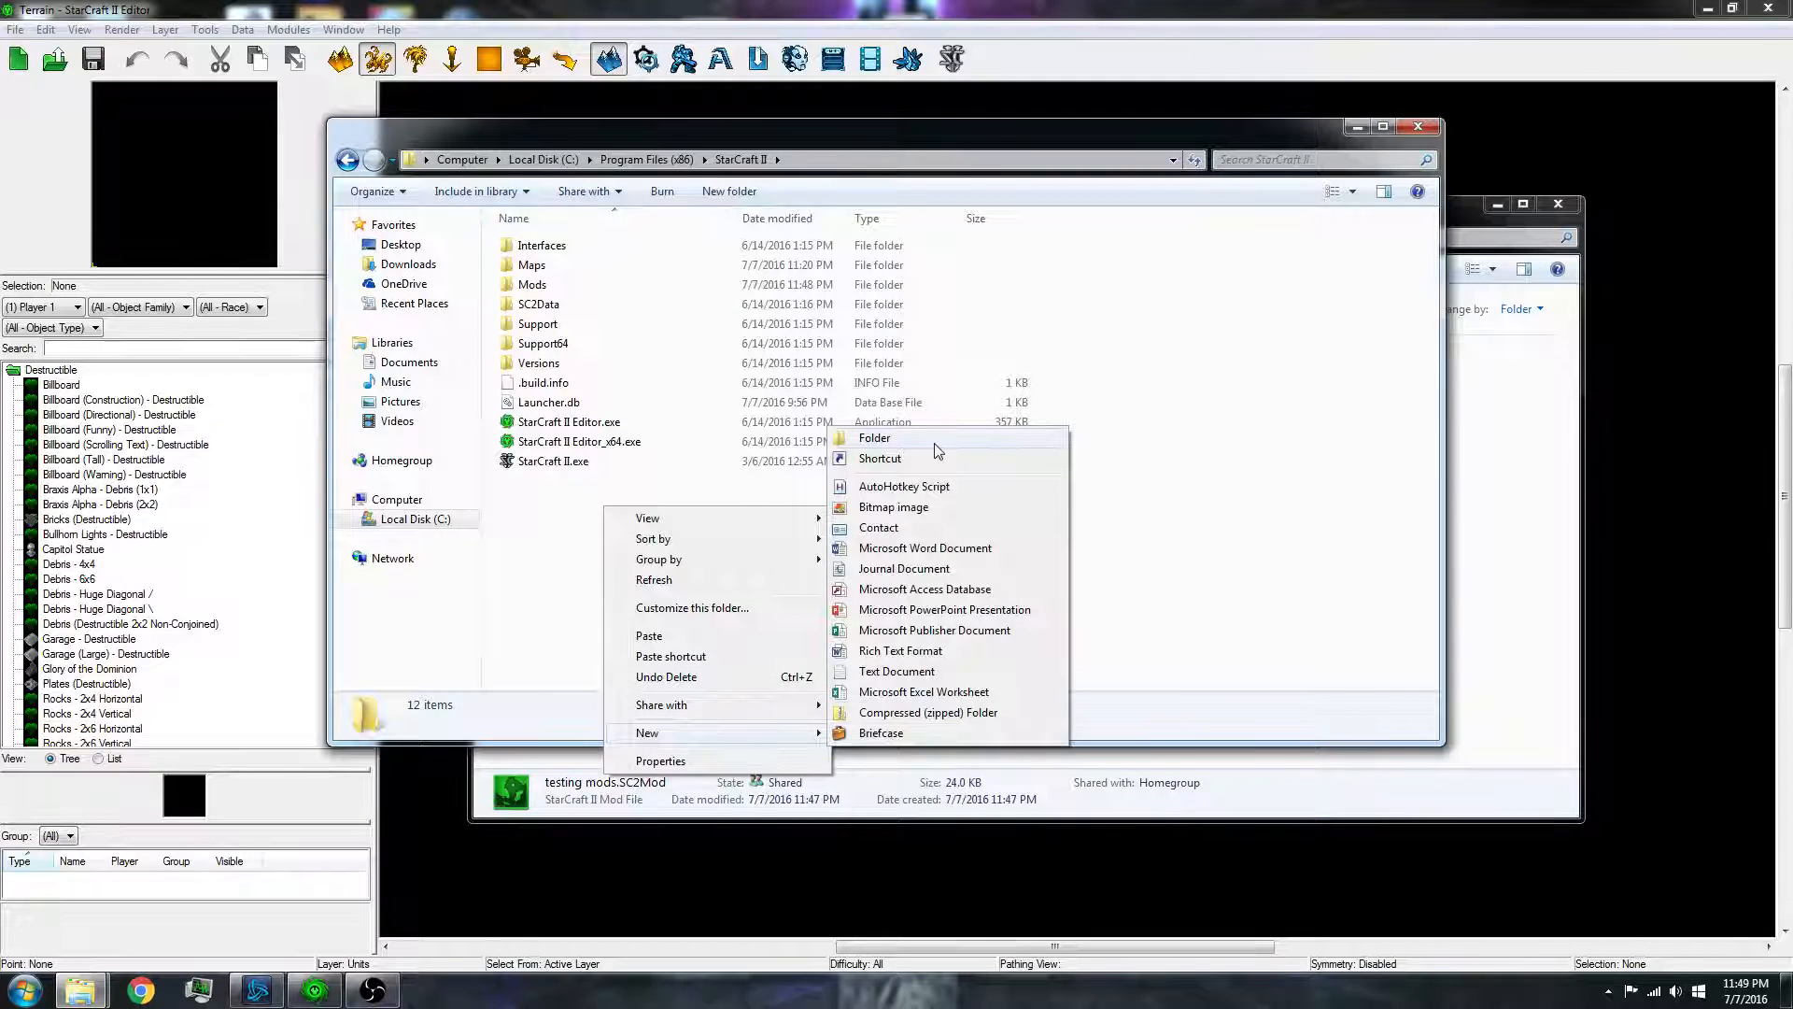
{"action": "mouse_move", "coordinate": [597, 297]}
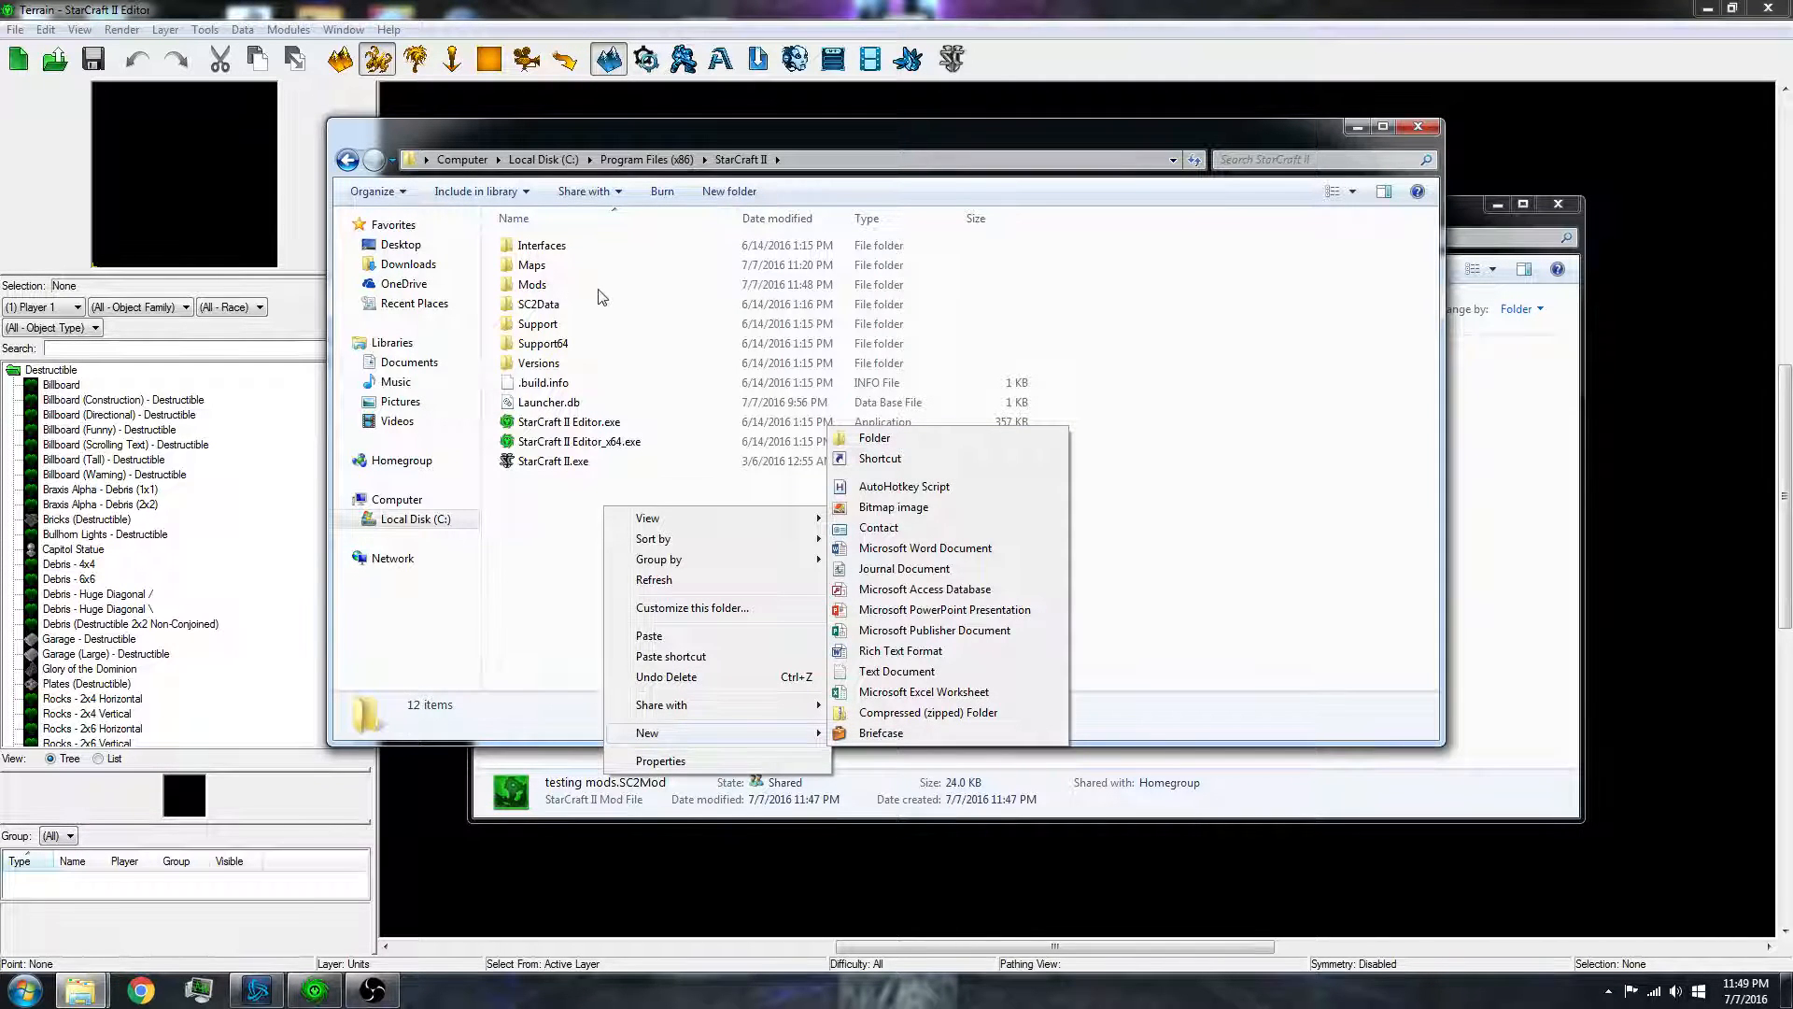
{"action": "double_click", "coordinate": [532, 284]}
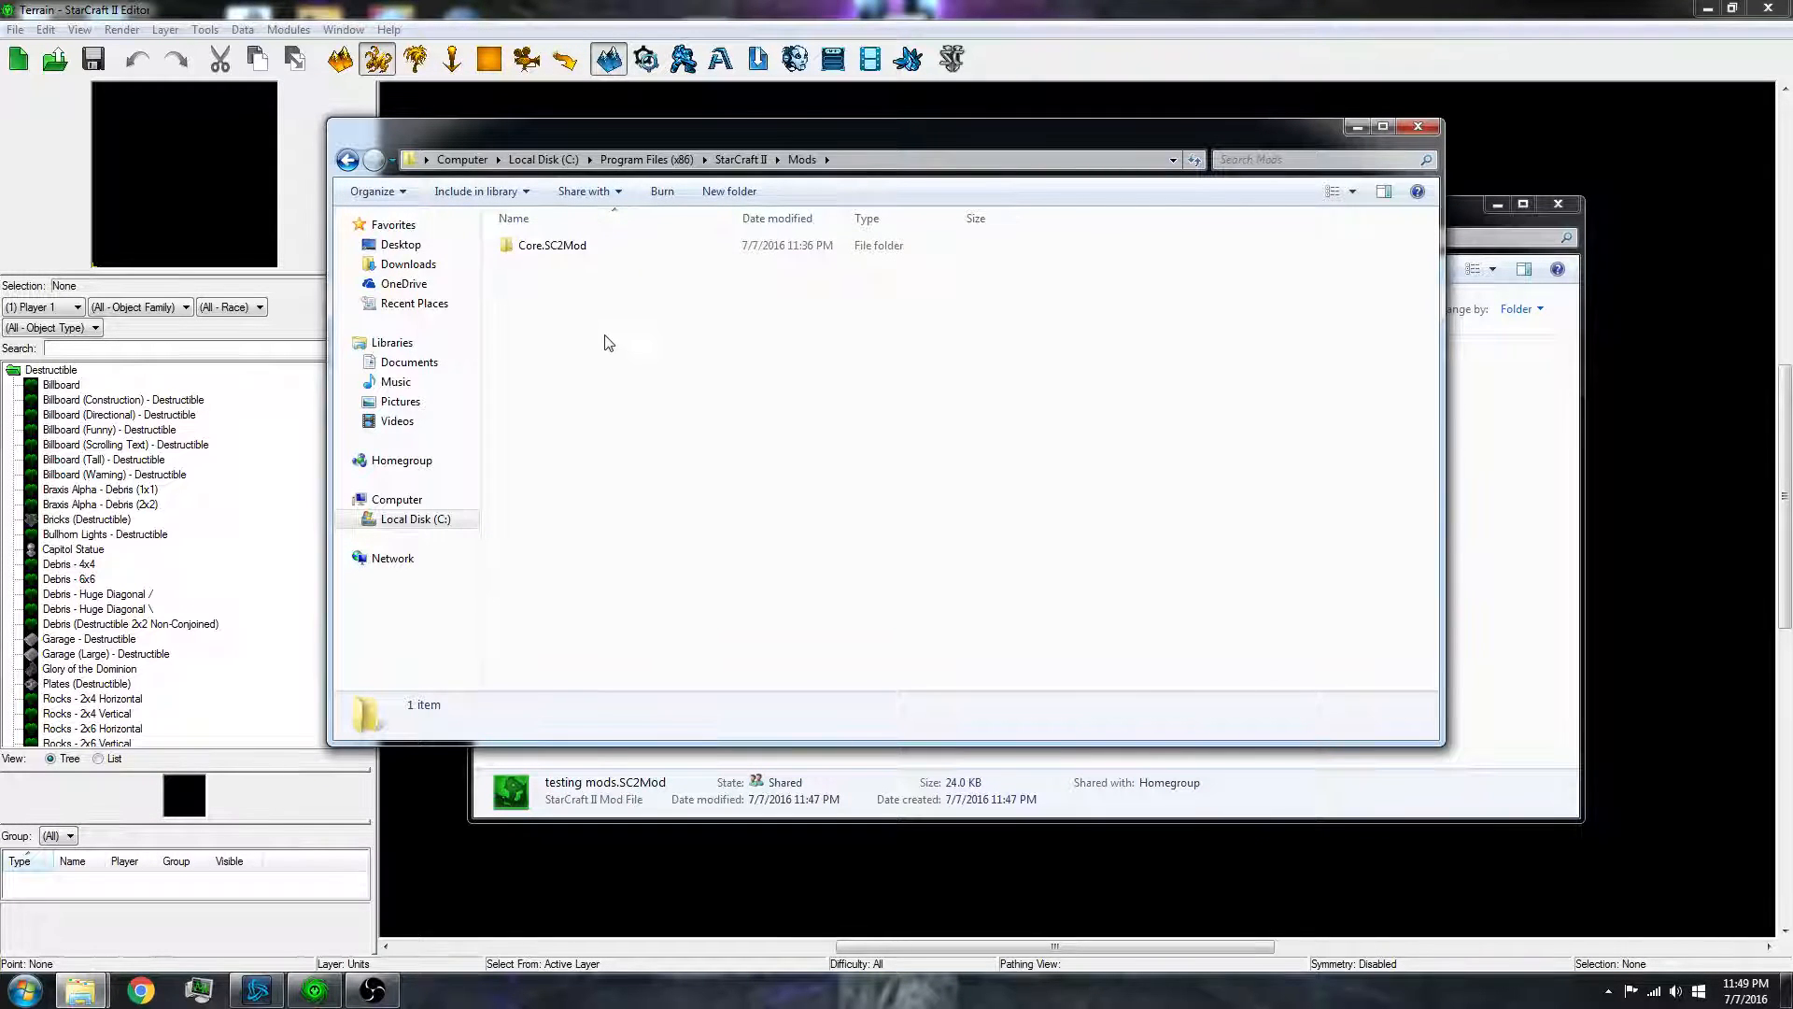
{"action": "left_click", "coordinate": [571, 263]}
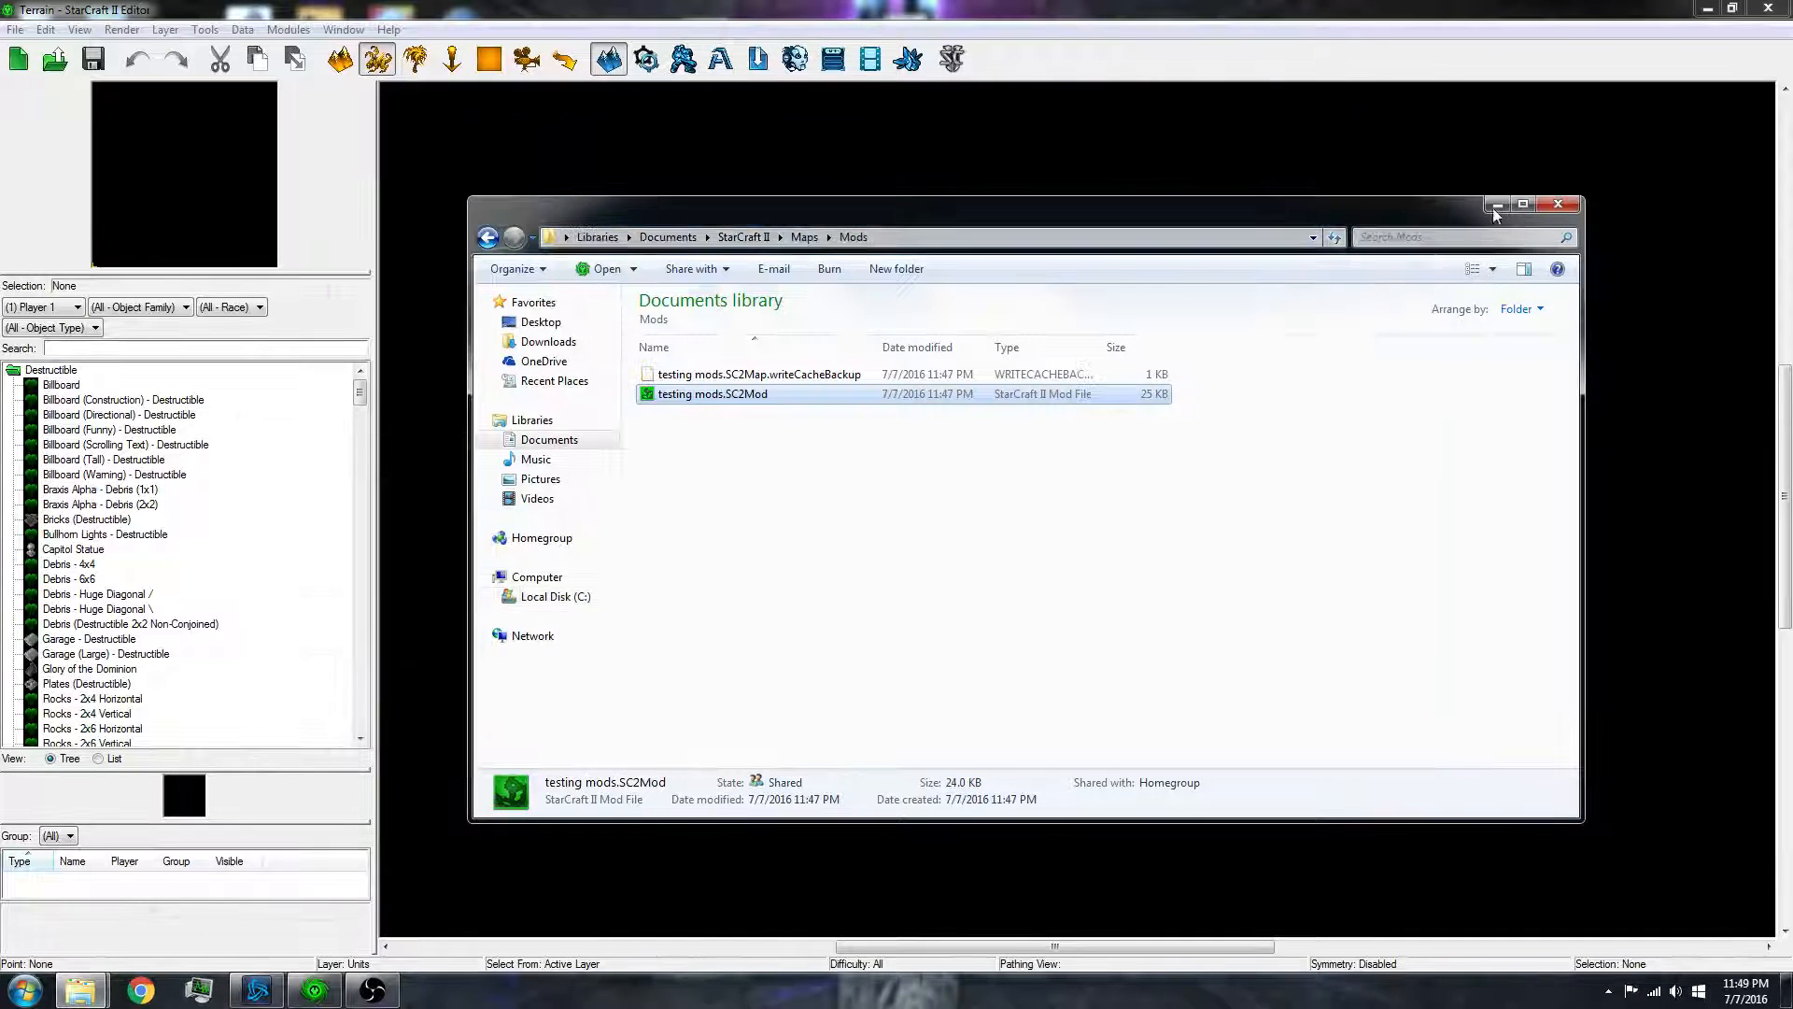
- Create a new Melee Map with standard Wings of Liberty dependencies and default 128x128 dirt terrain
{"action": "left_click", "coordinate": [17, 28]}
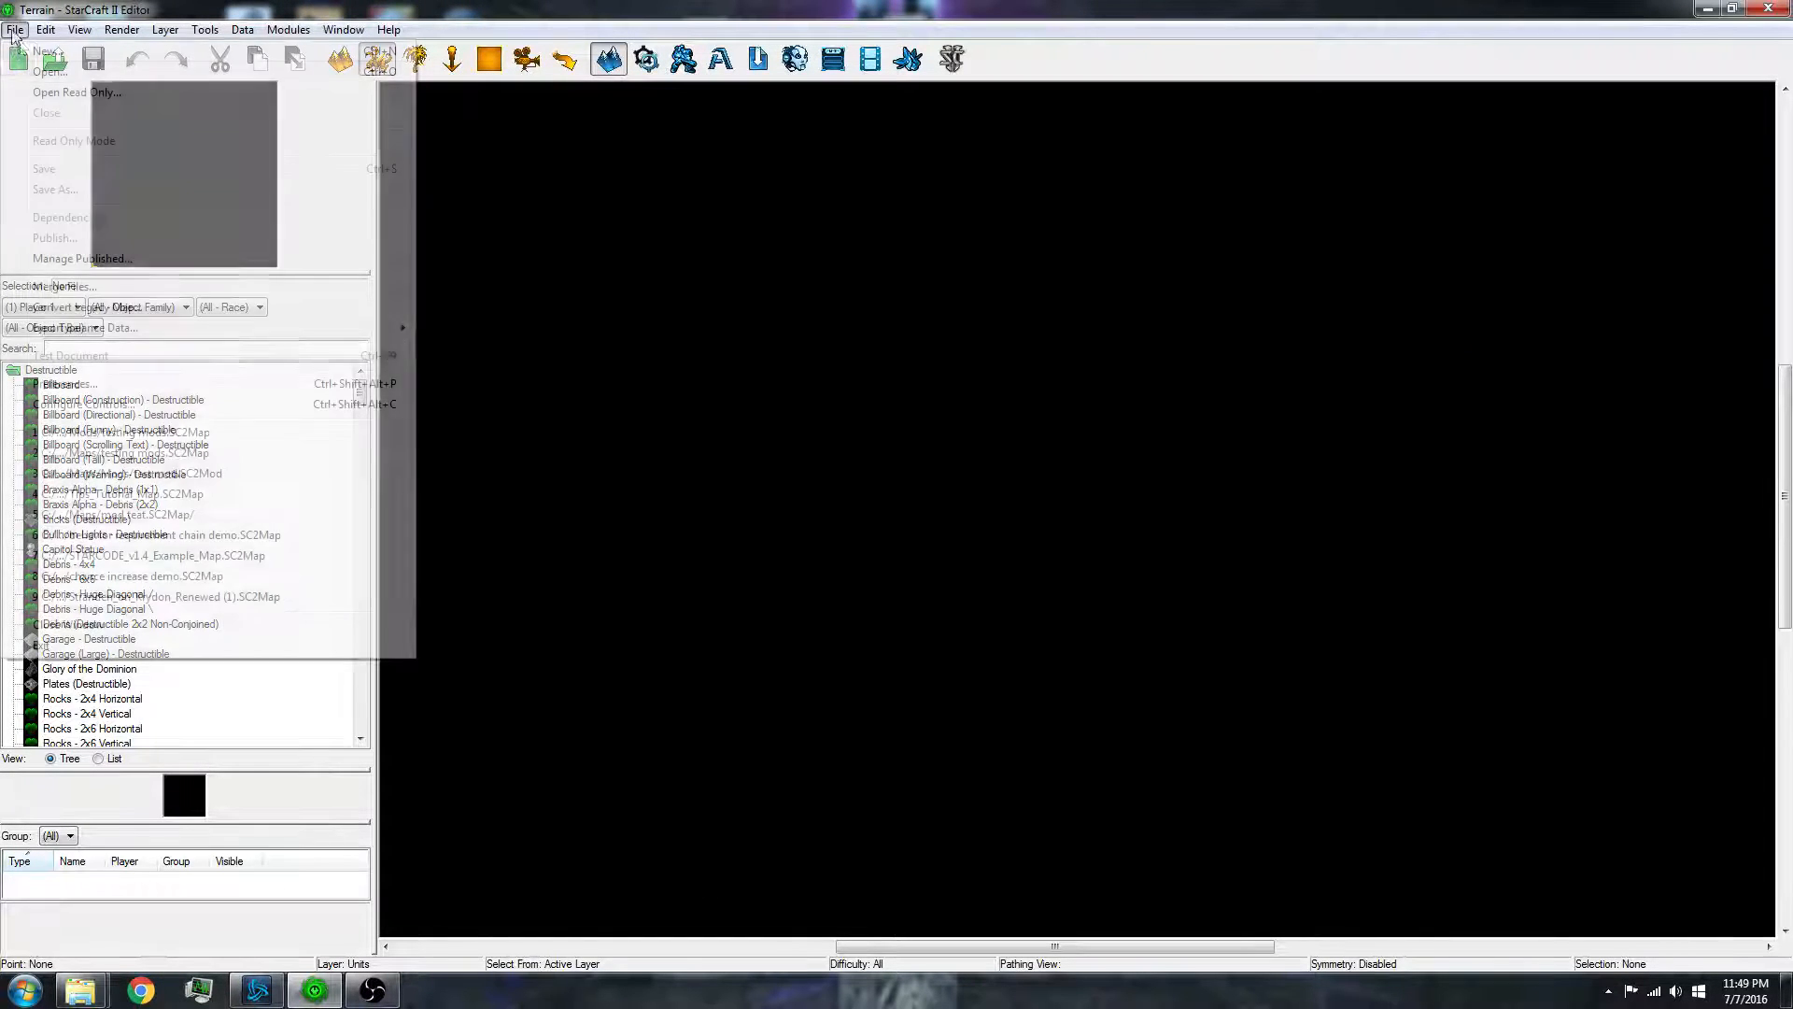
{"action": "left_click", "coordinate": [45, 50]}
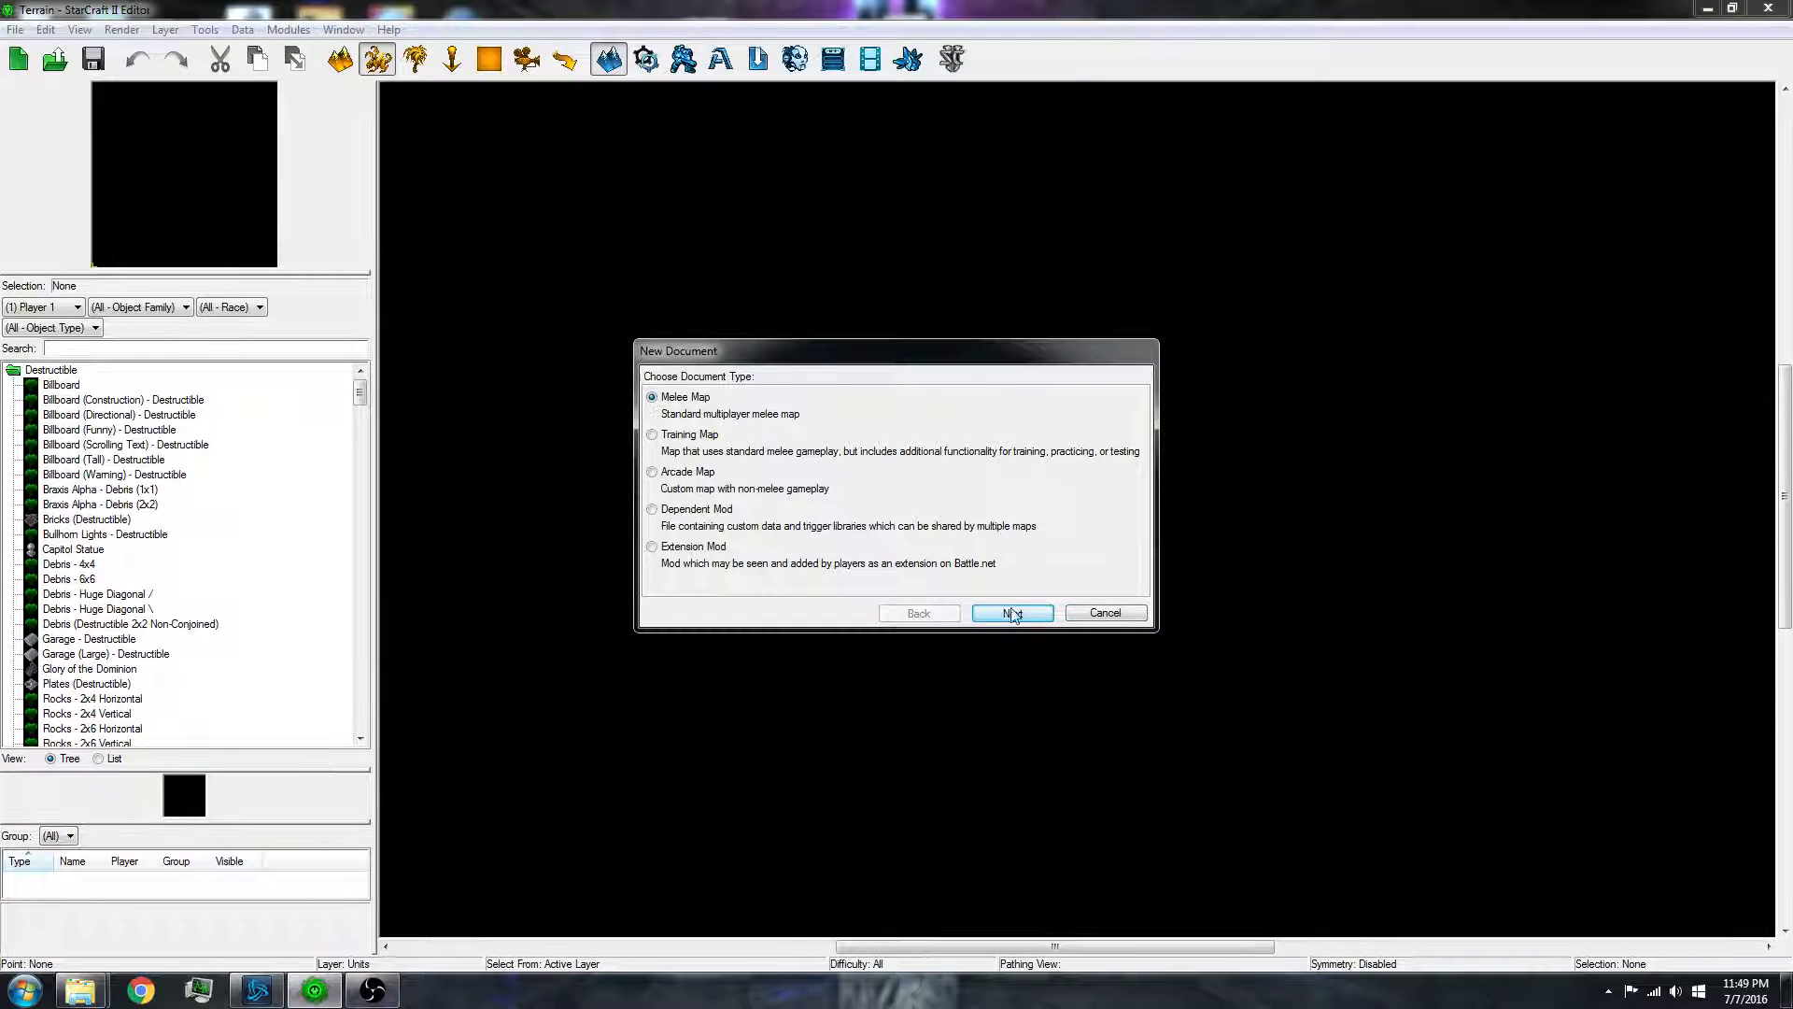
{"action": "left_click", "coordinate": [1011, 613]}
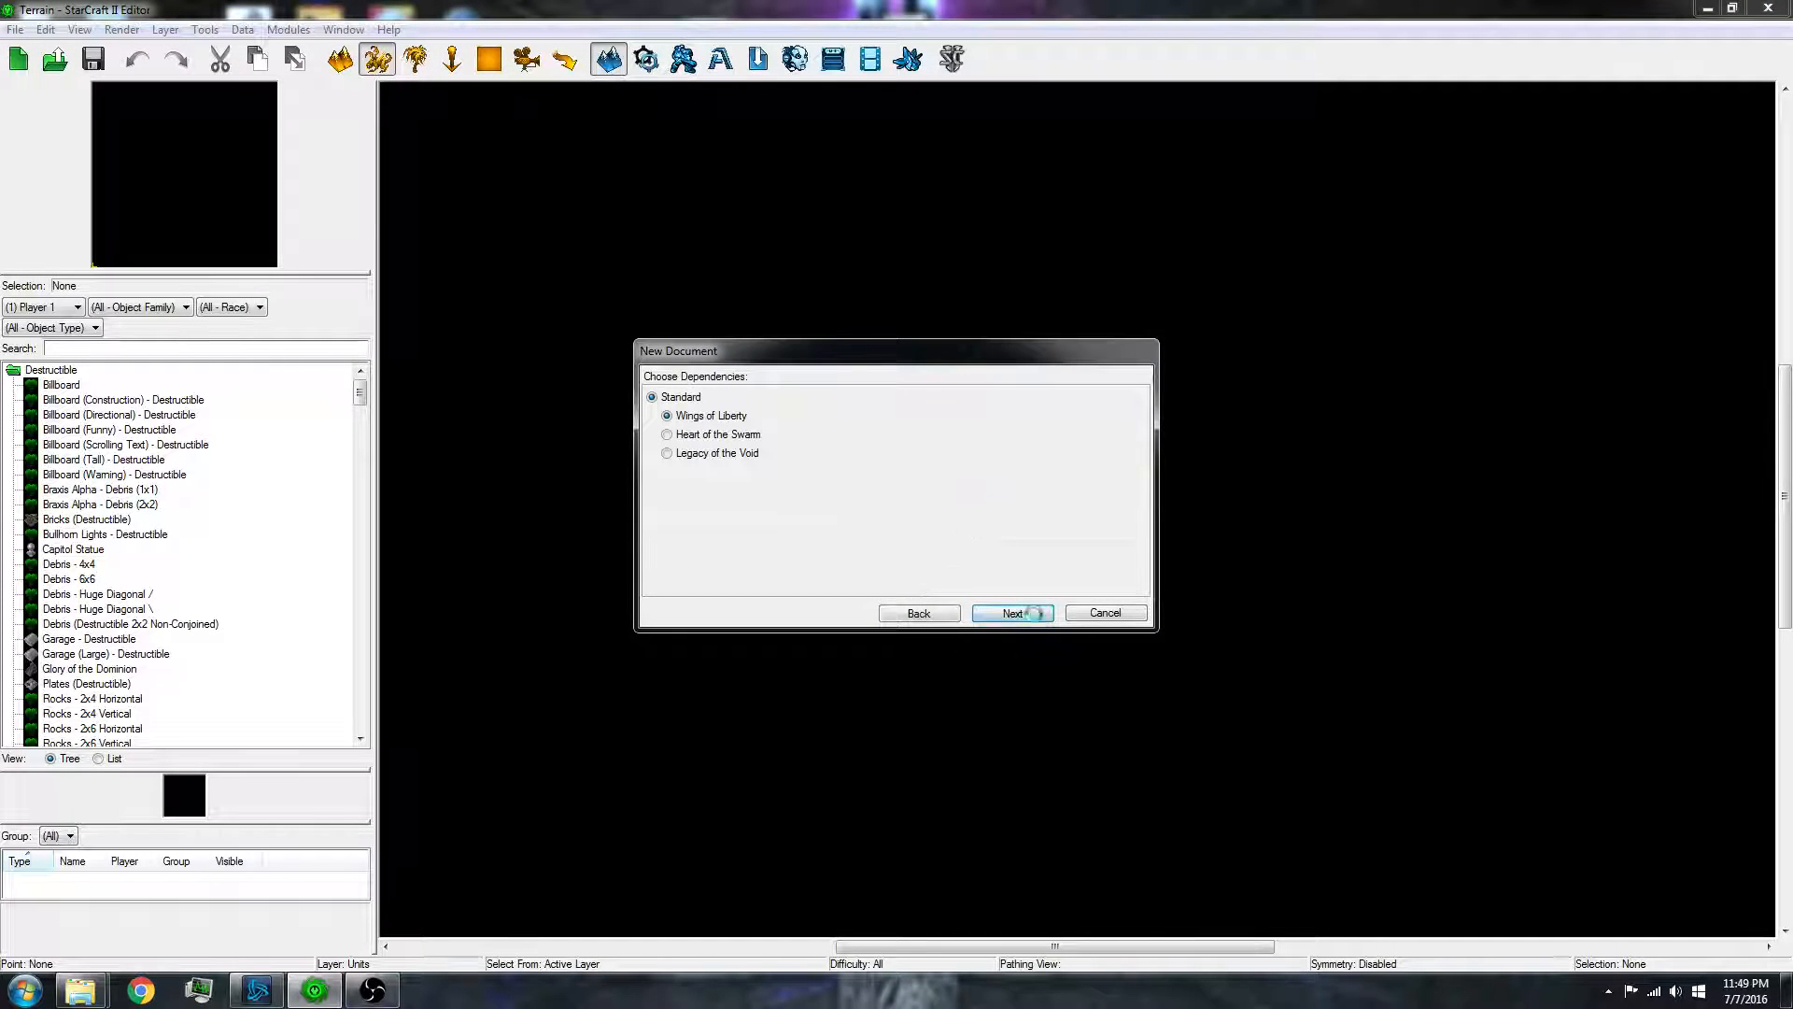
{"action": "left_click", "coordinate": [1011, 612]}
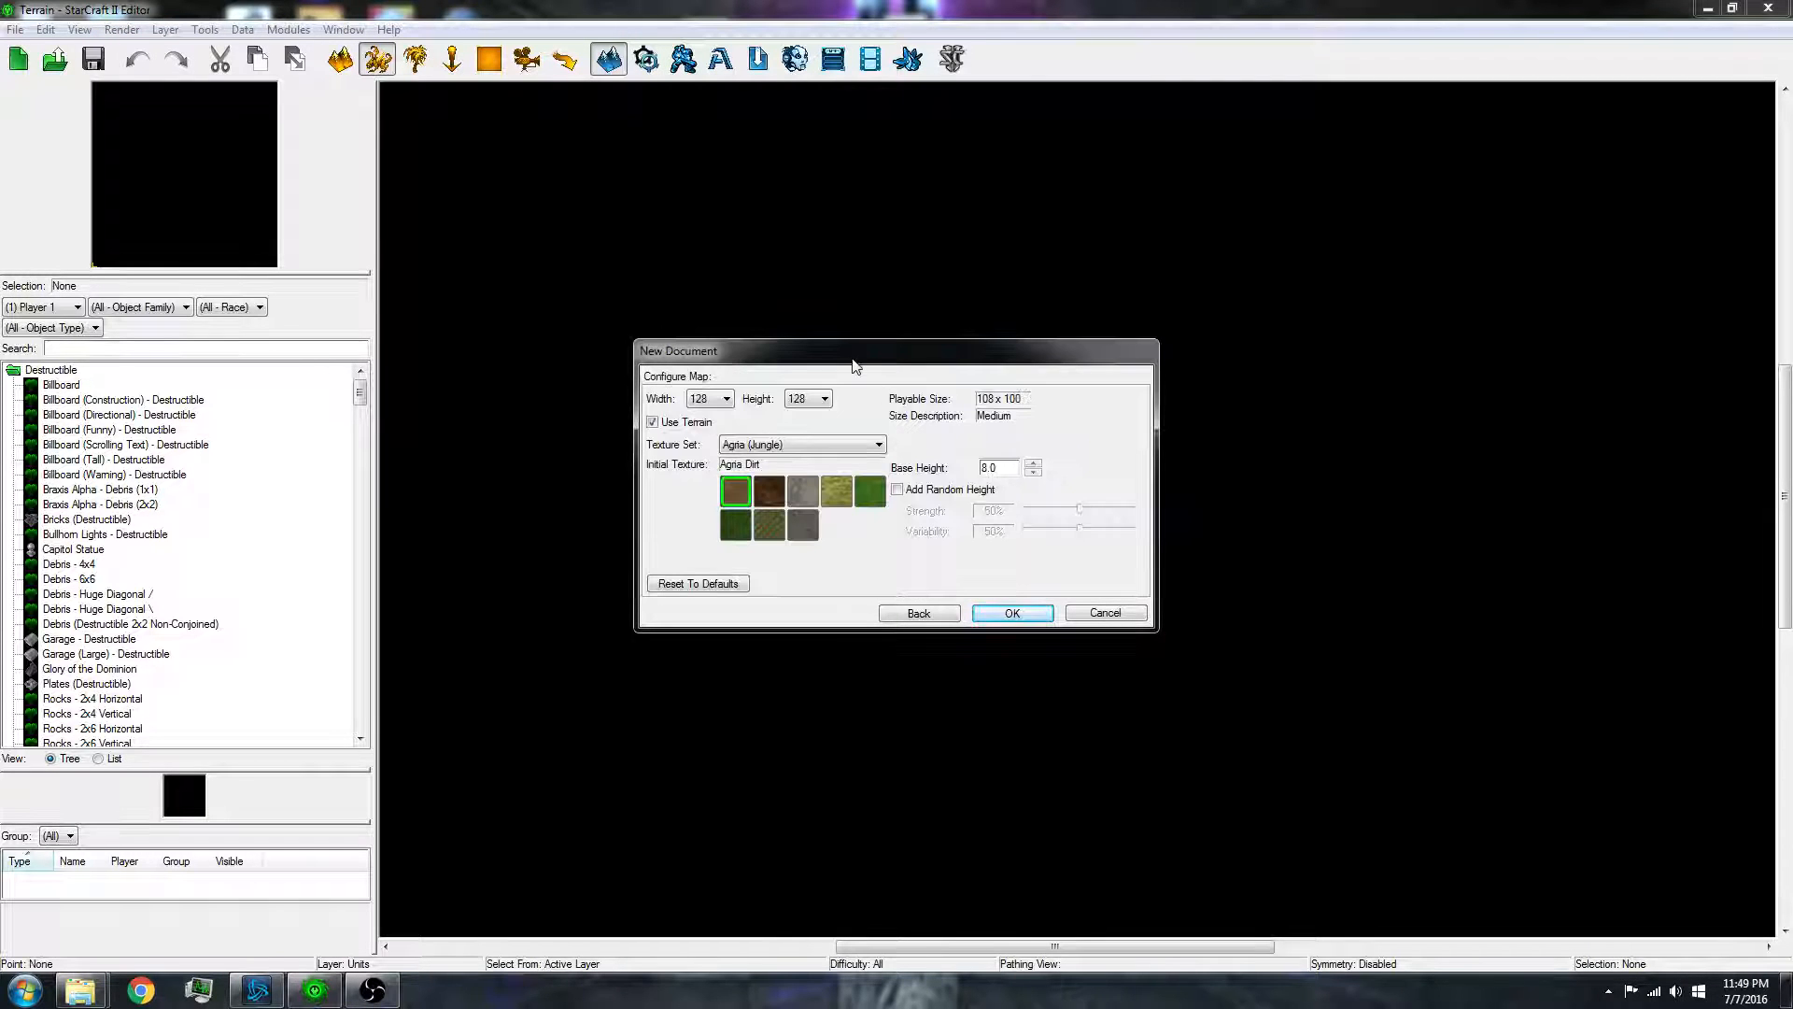
{"action": "left_click", "coordinate": [1010, 612]}
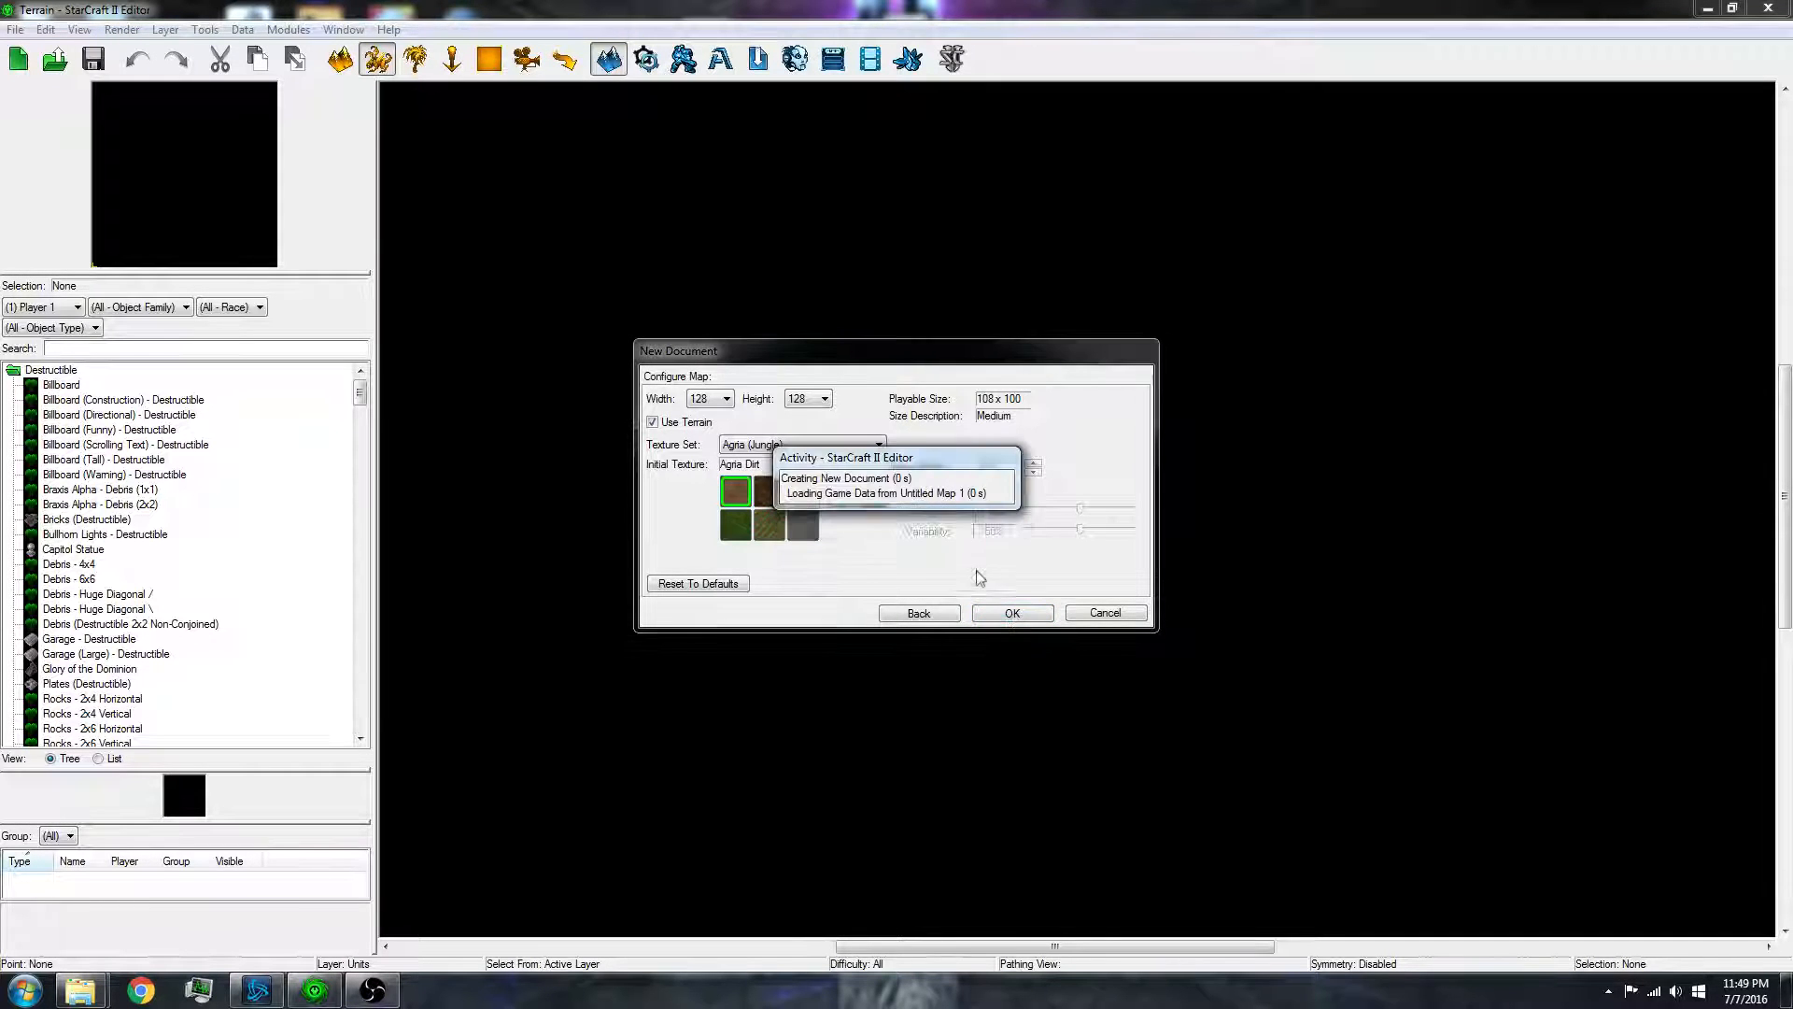
{"action": "left_click", "coordinate": [1011, 613]}
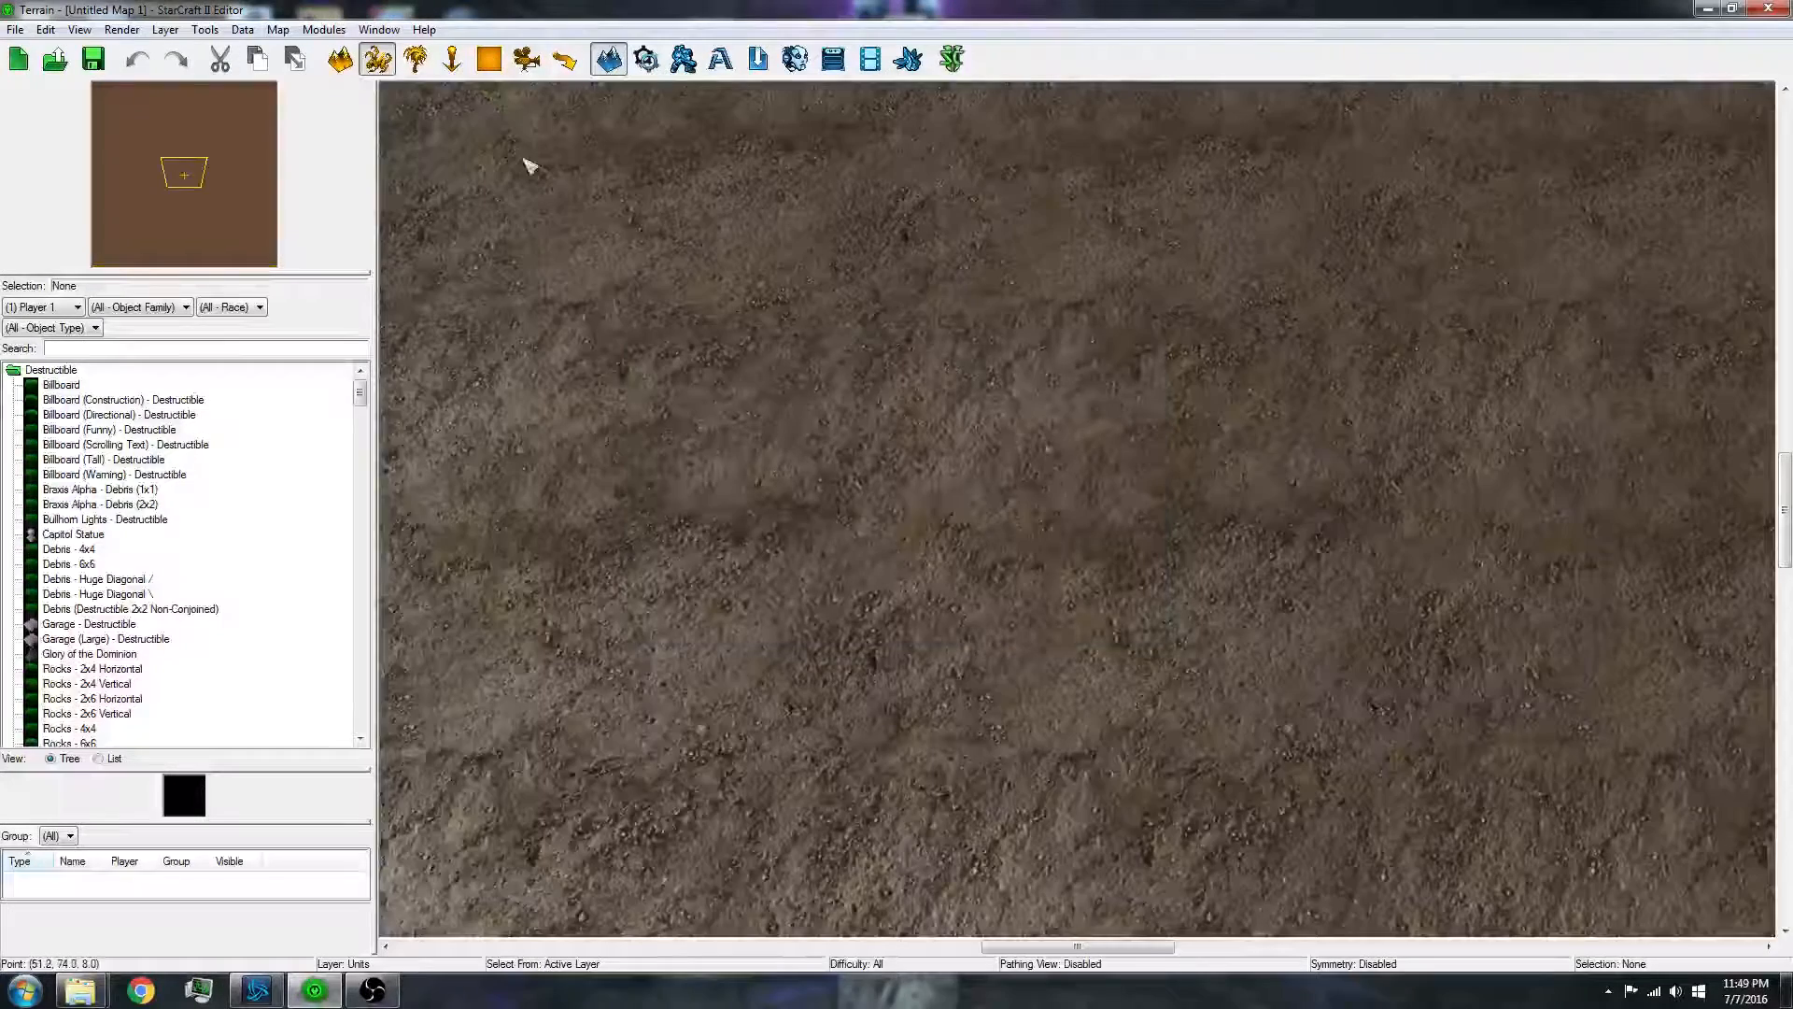
- Save the new map as test map.SC2Map in the Maps\Mods folder
{"action": "left_click", "coordinate": [15, 28]}
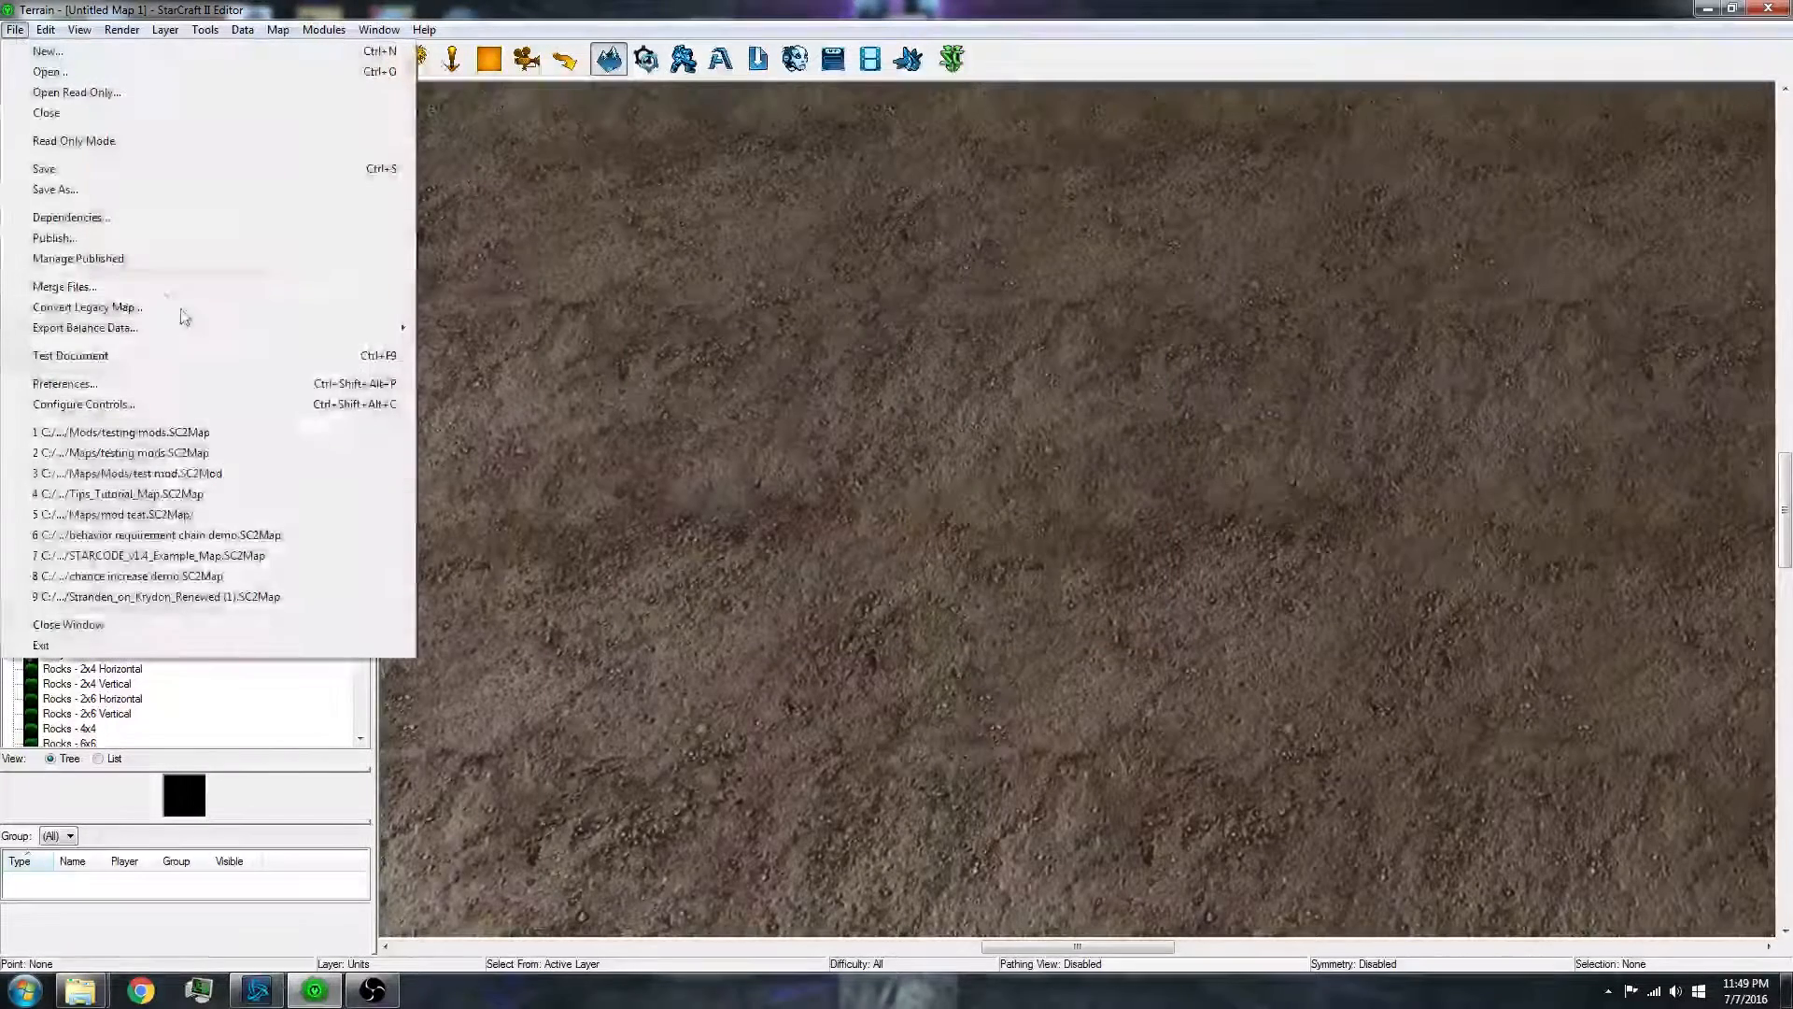
{"action": "left_click", "coordinate": [54, 188]}
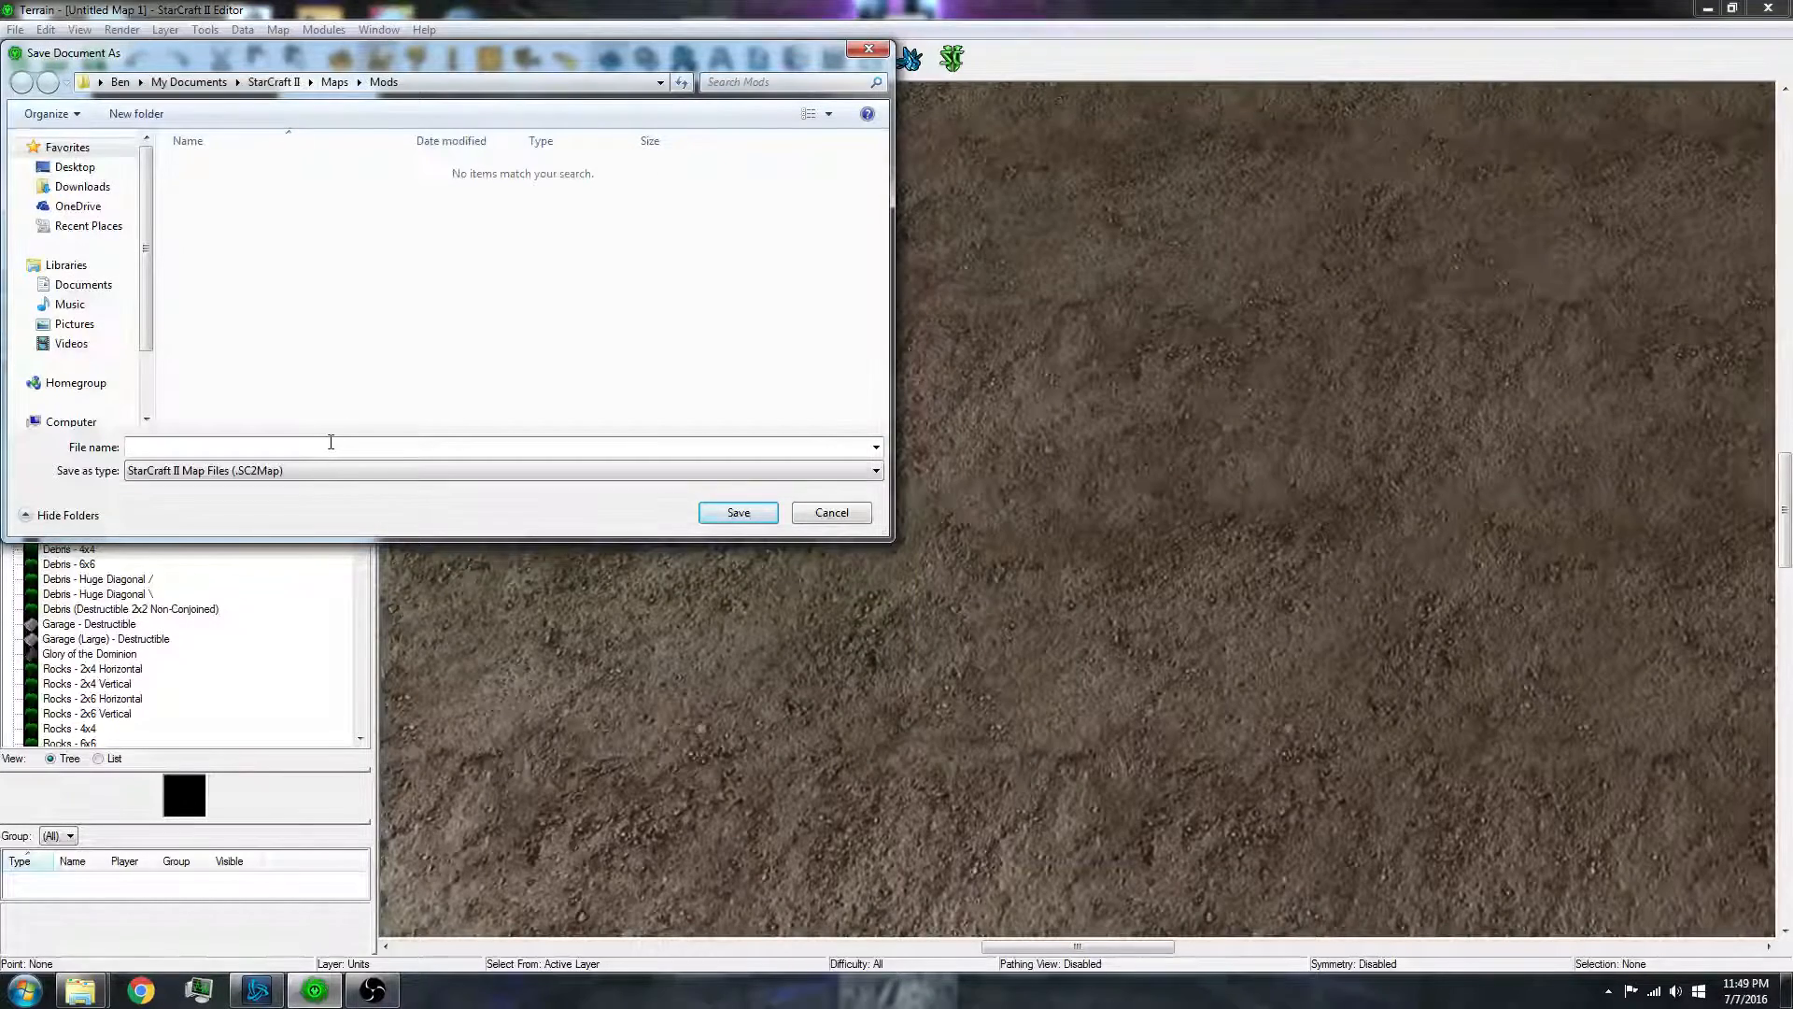
{"action": "left_click", "coordinate": [831, 511]}
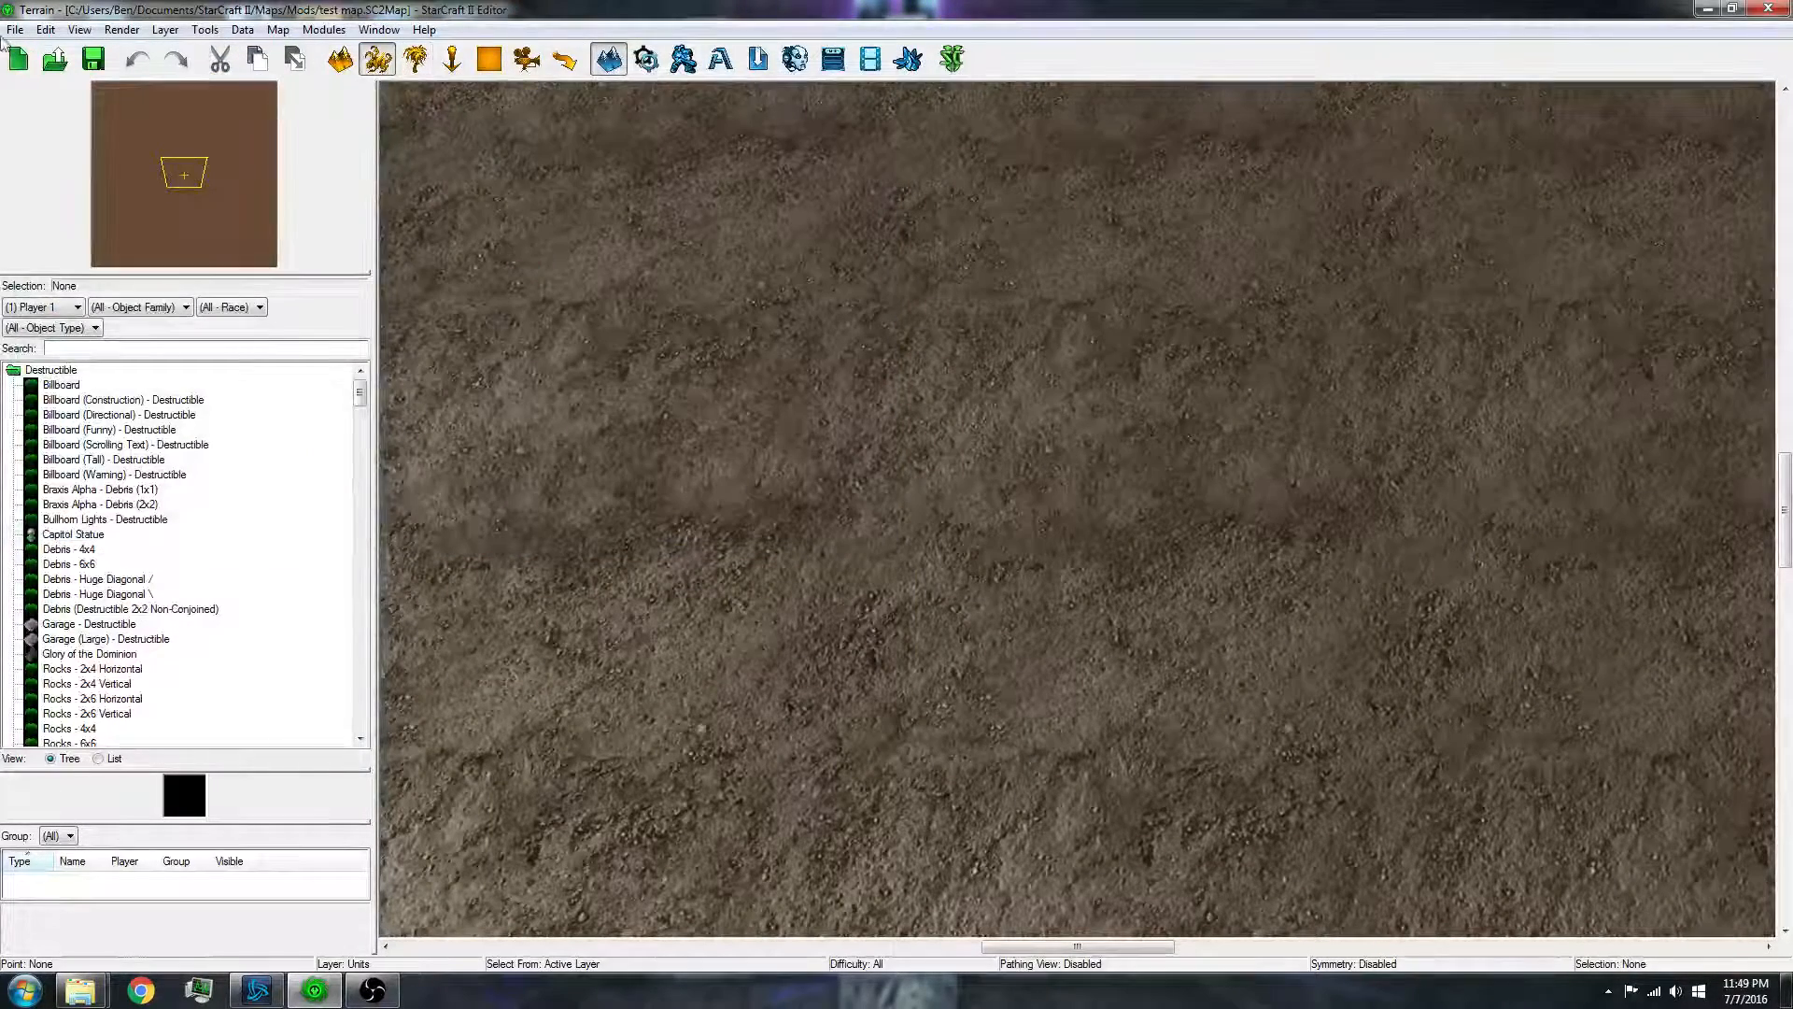
{"action": "left_click", "coordinate": [15, 29]}
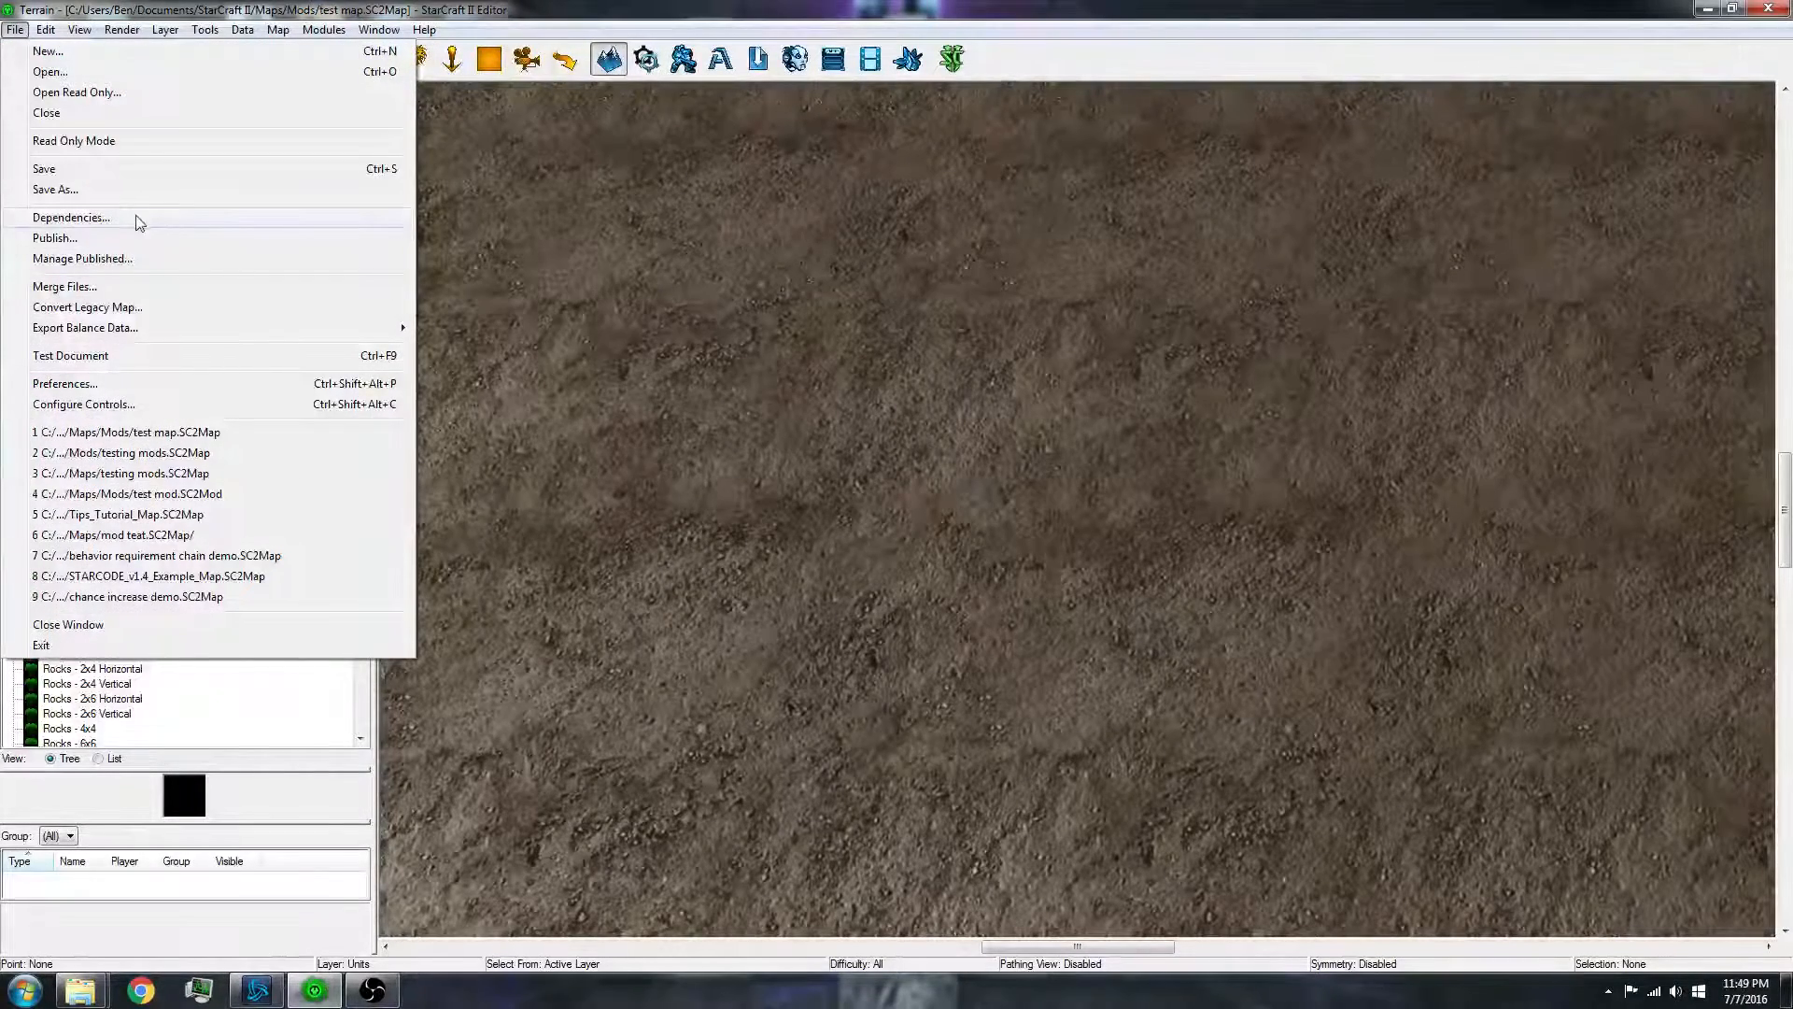
- Start adding another dependency and browse the Local Files mod list
{"action": "left_click", "coordinate": [69, 217]}
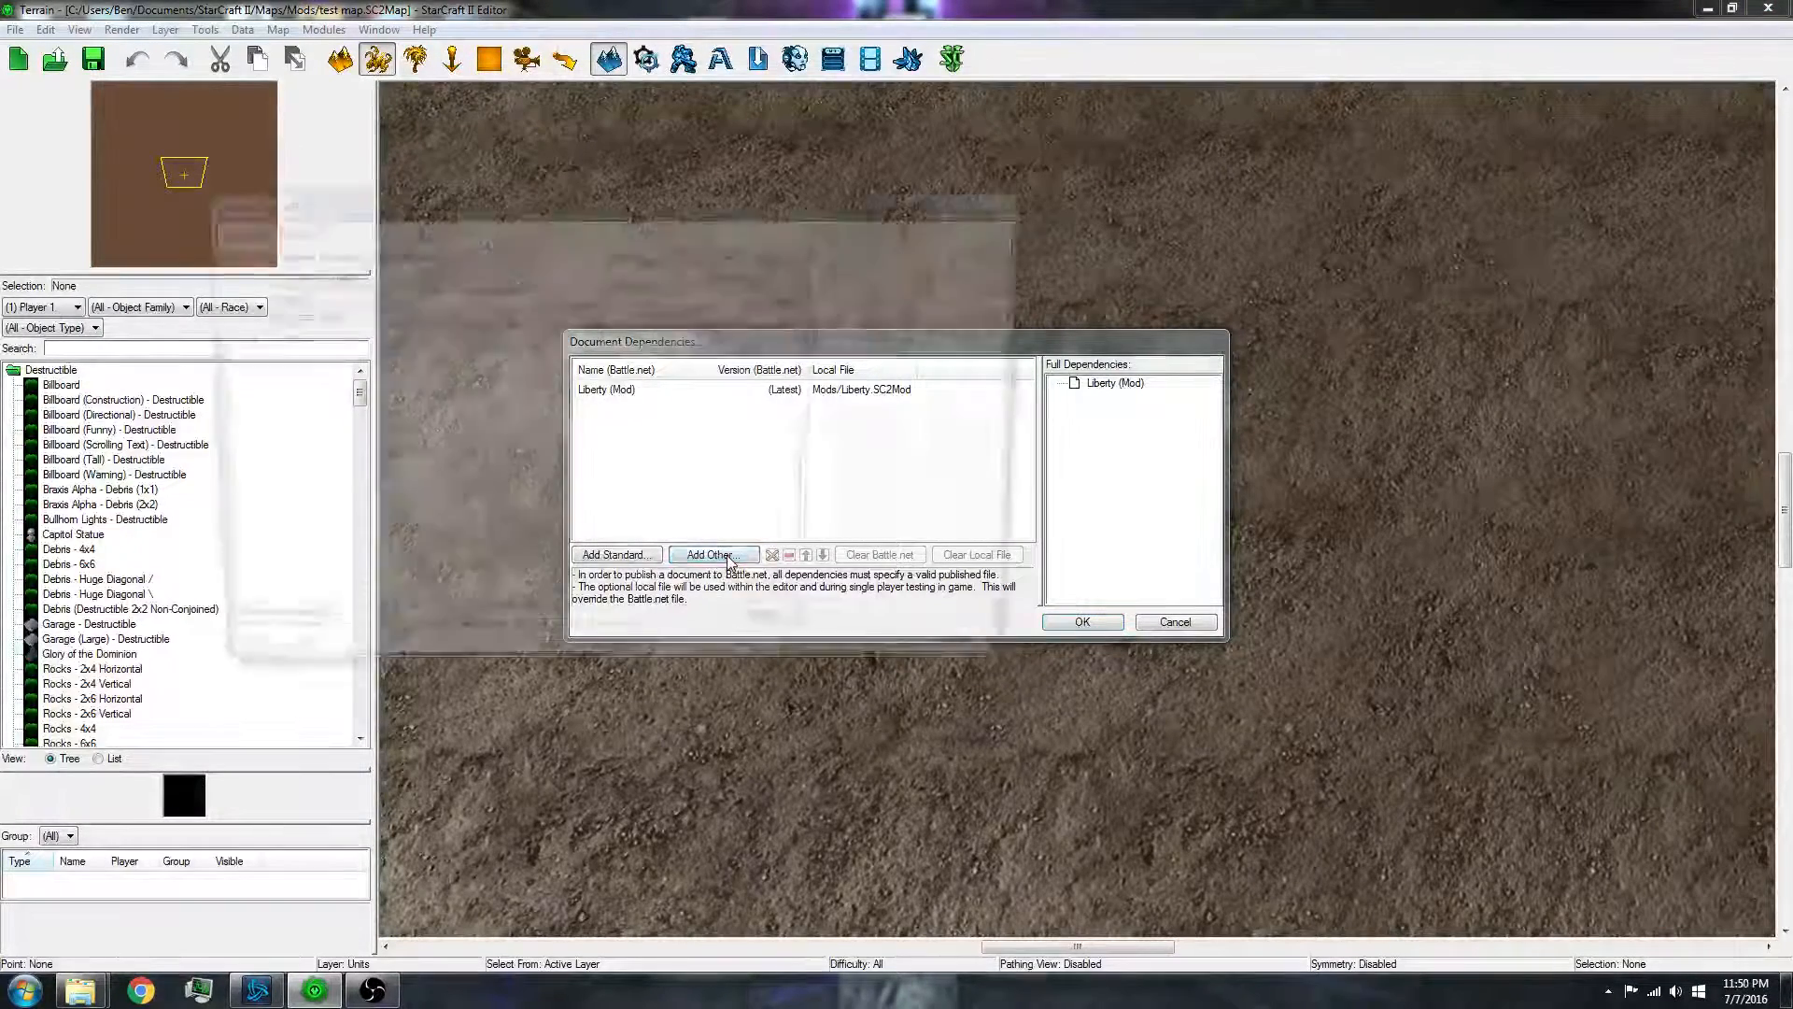
{"action": "left_click", "coordinate": [712, 555]}
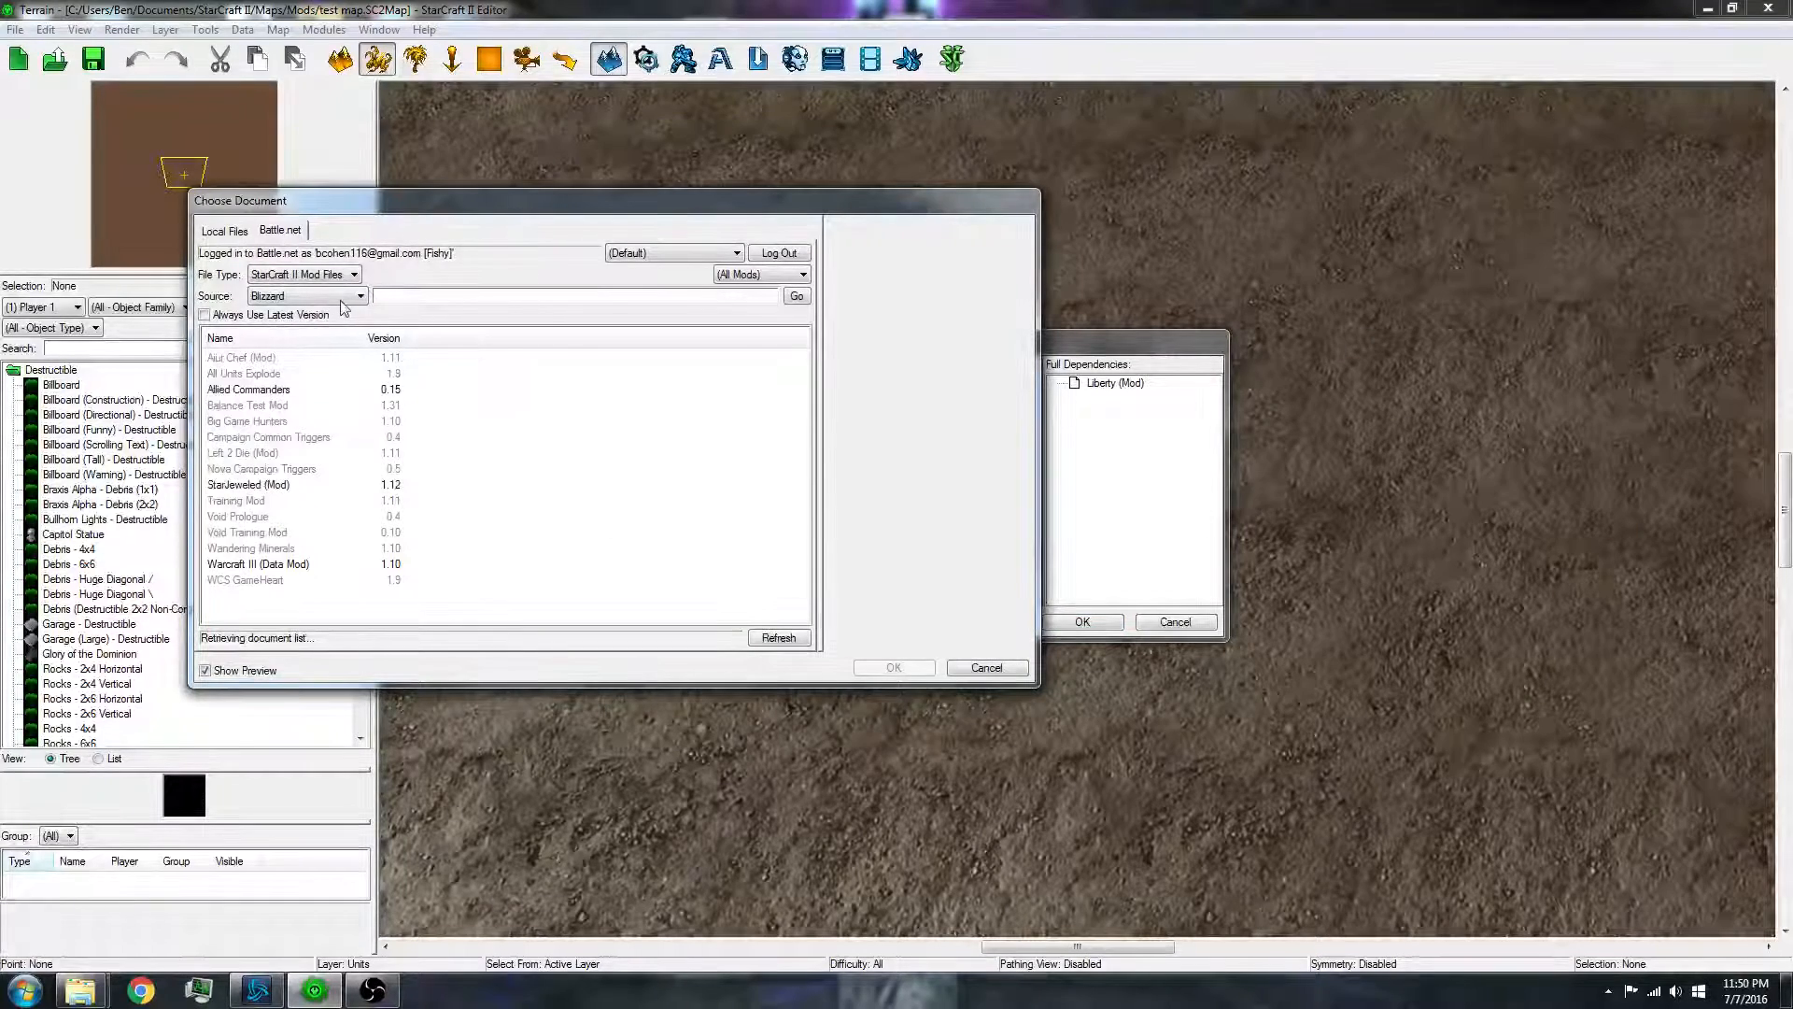
{"action": "left_click", "coordinate": [224, 230]}
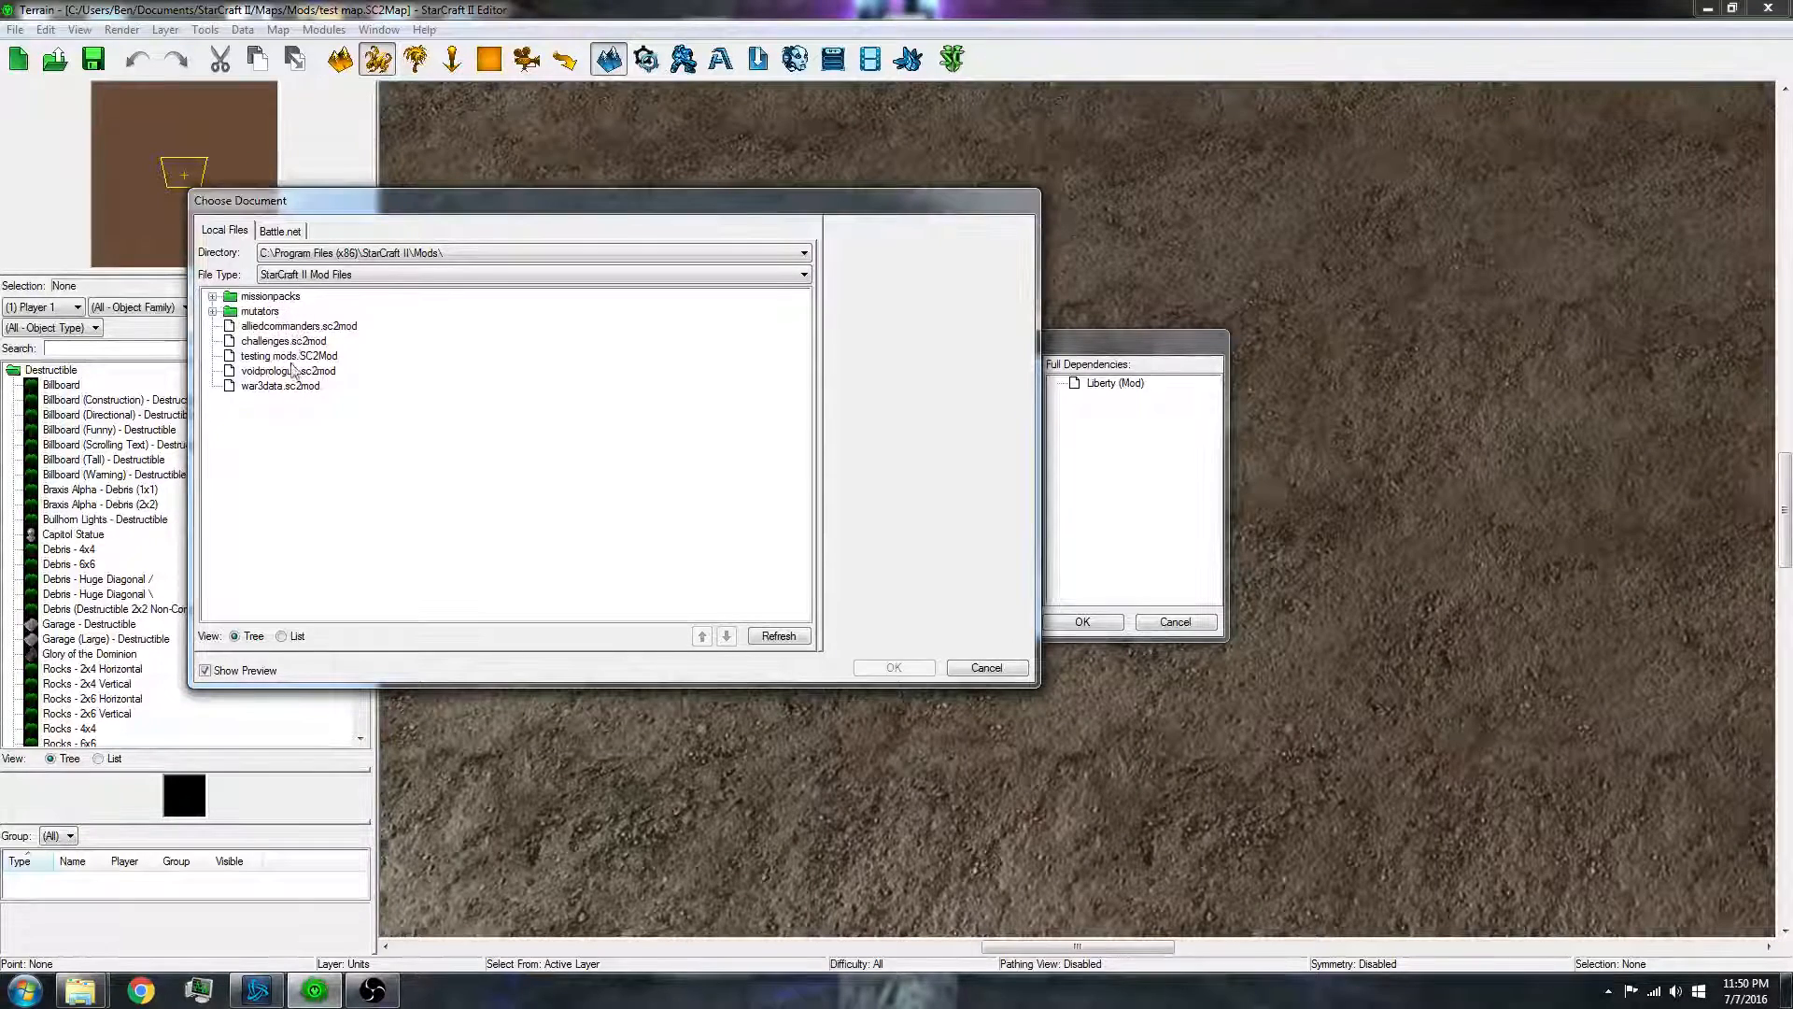
- Select testing mods.SC2Mod from the local Mods folder and confirm it as the dependency
{"action": "left_click", "coordinate": [280, 385]}
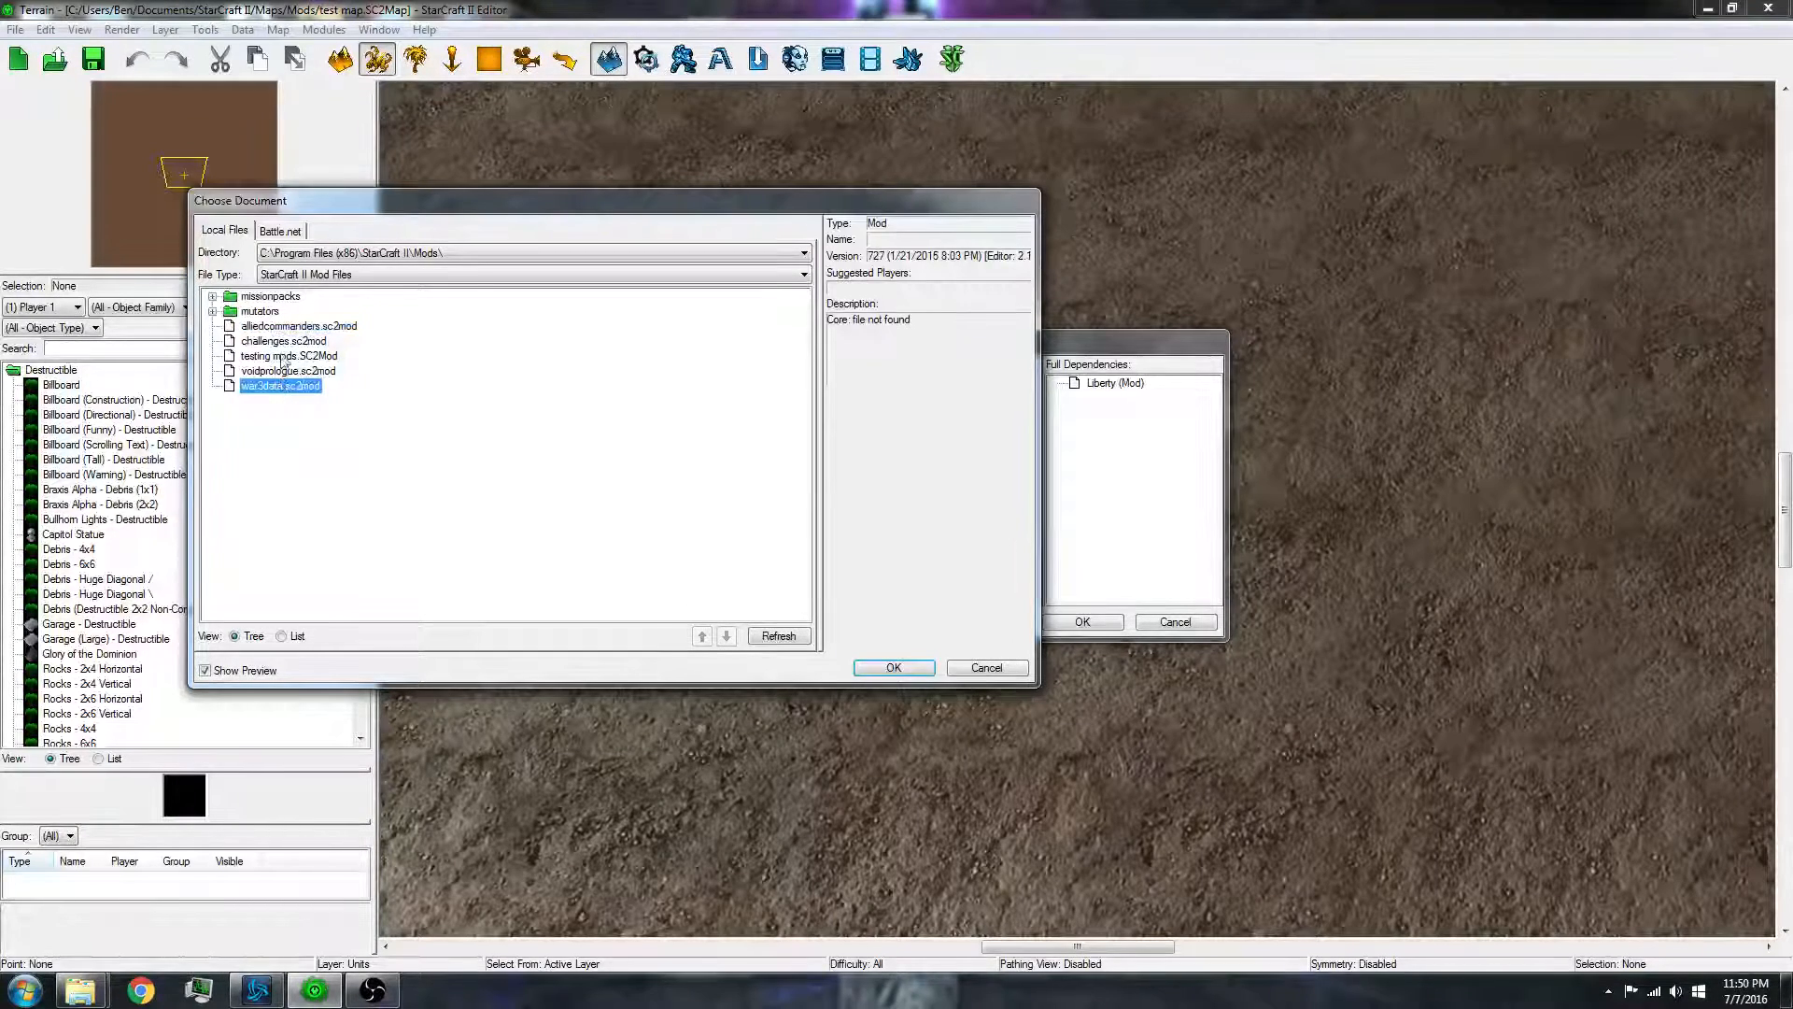
{"action": "left_click", "coordinate": [260, 312]}
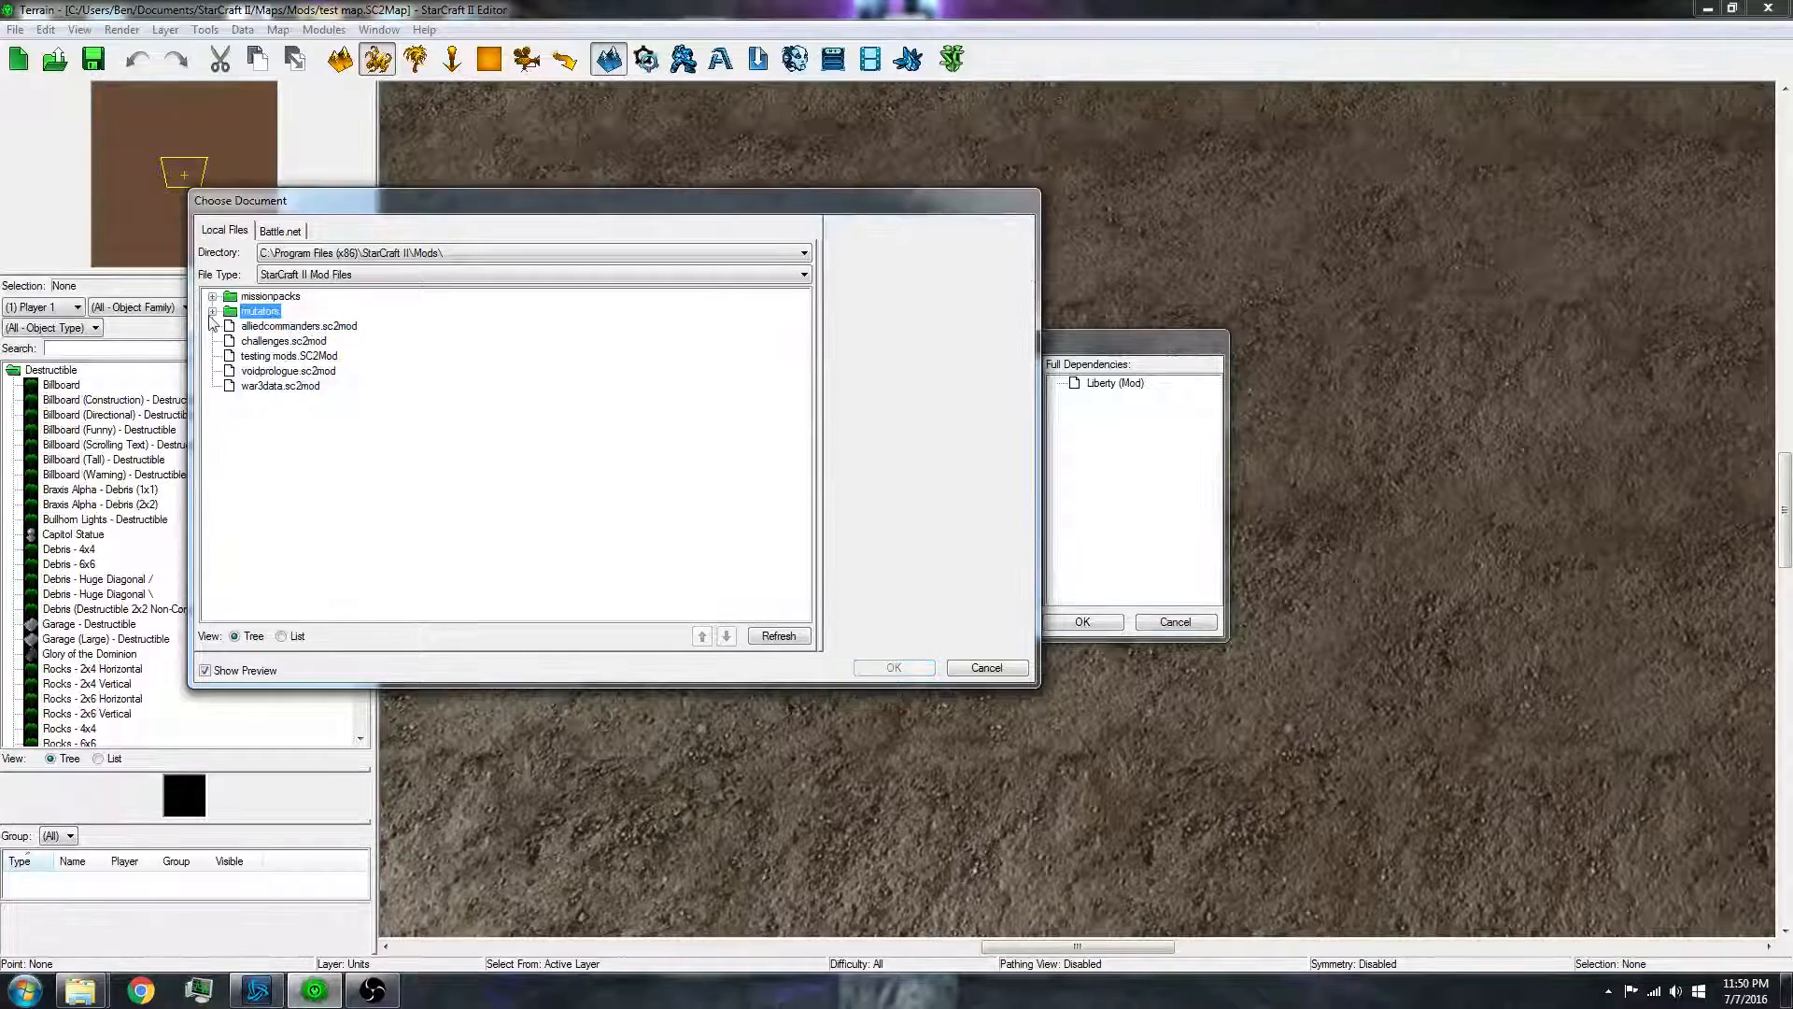
{"action": "left_click", "coordinate": [287, 355]}
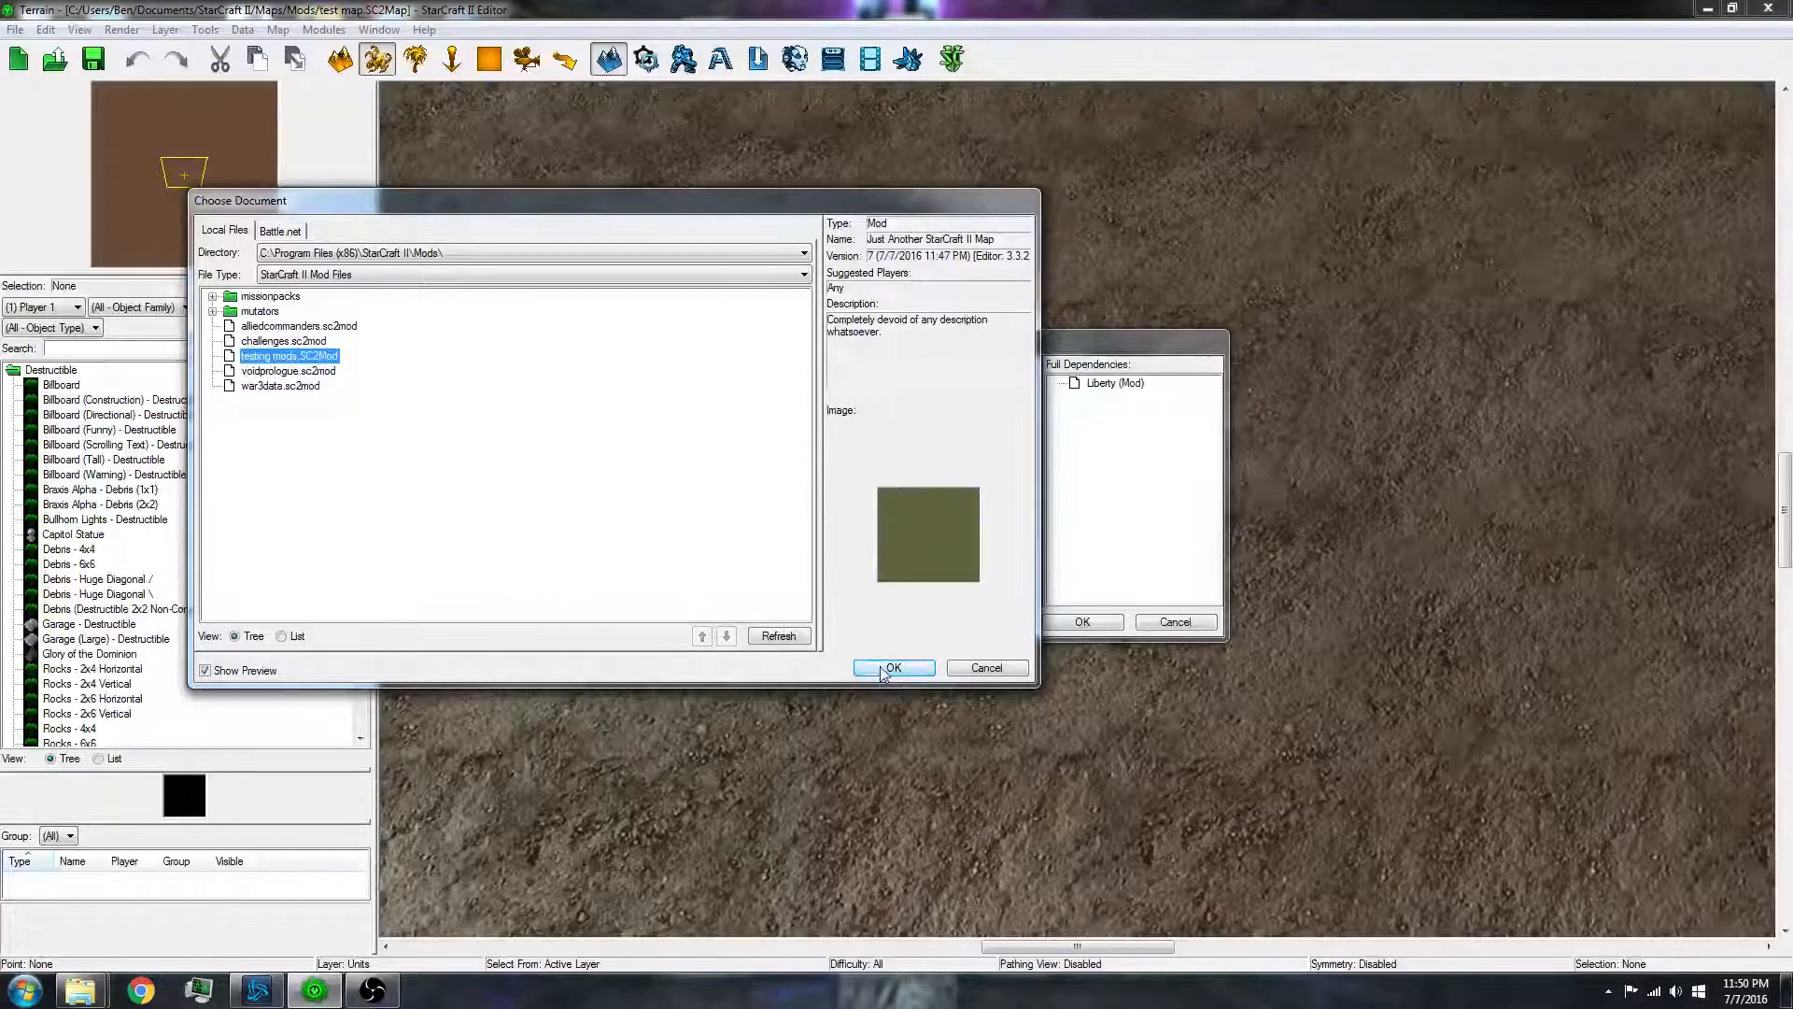
{"action": "left_click", "coordinate": [893, 669]}
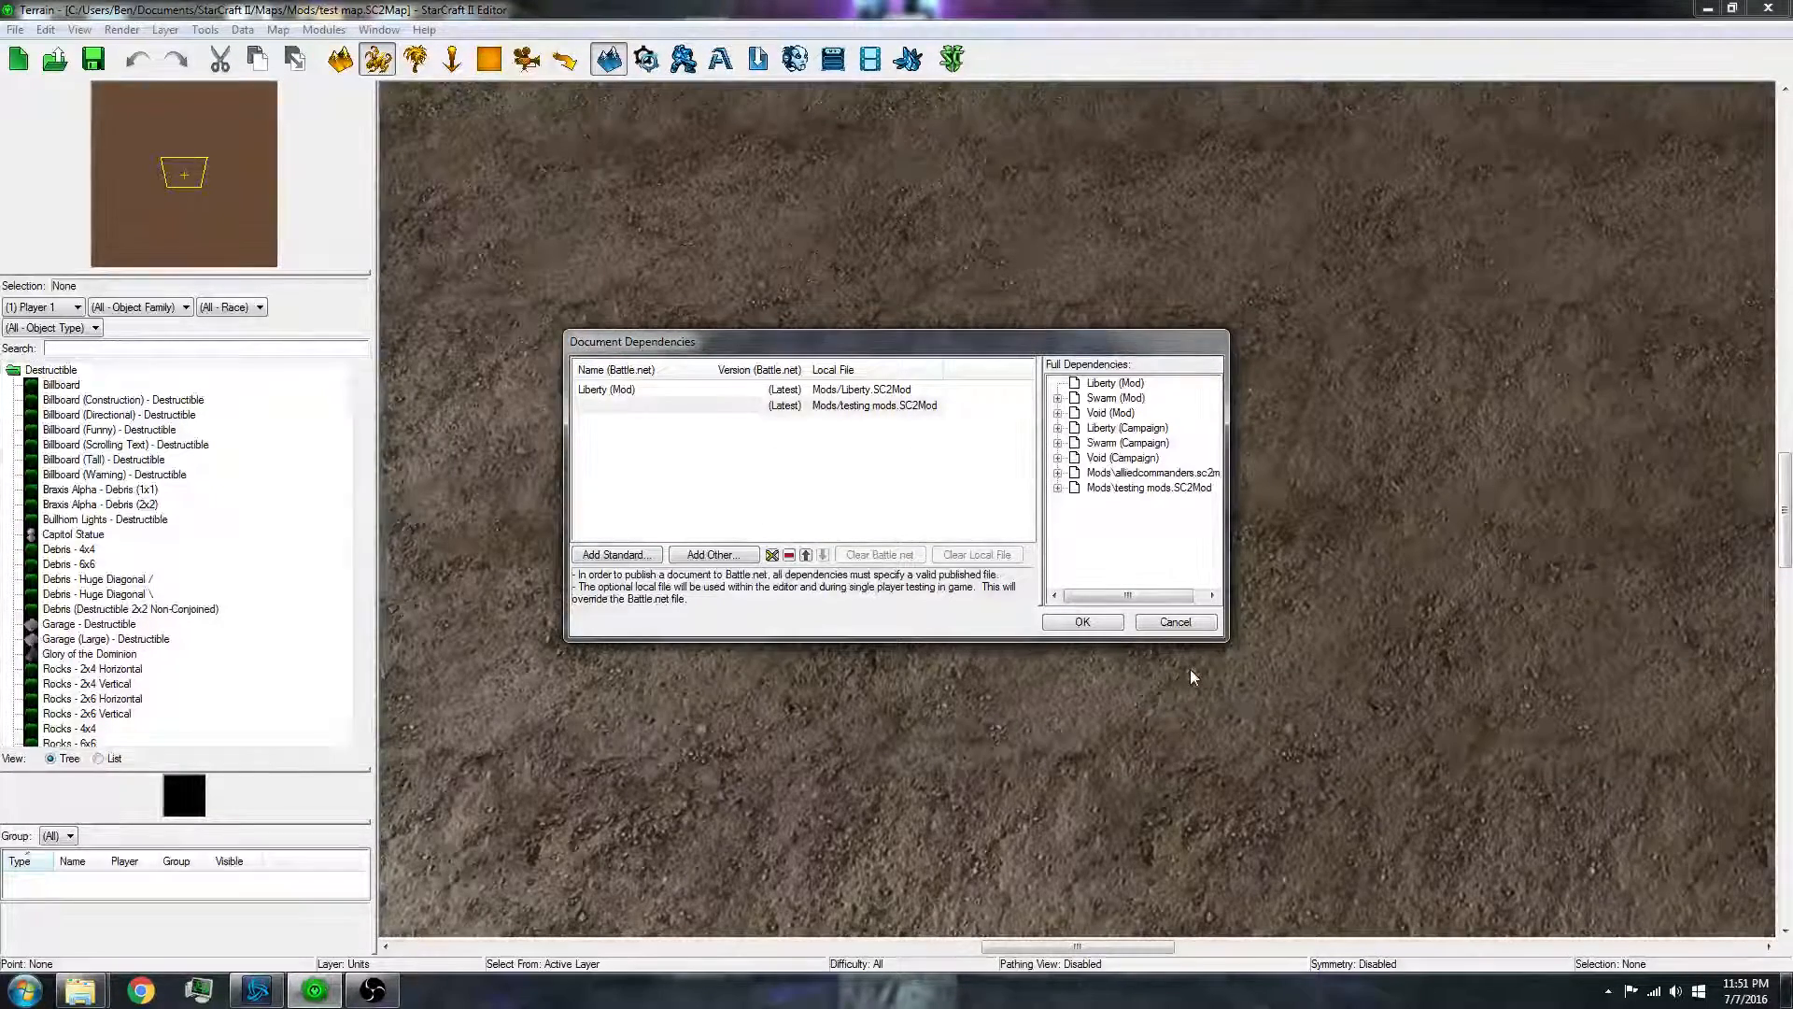
- Apply the dependency list so testing mods.SC2Mod units like Fenix appear in the object list
{"action": "left_click", "coordinate": [1082, 621]}
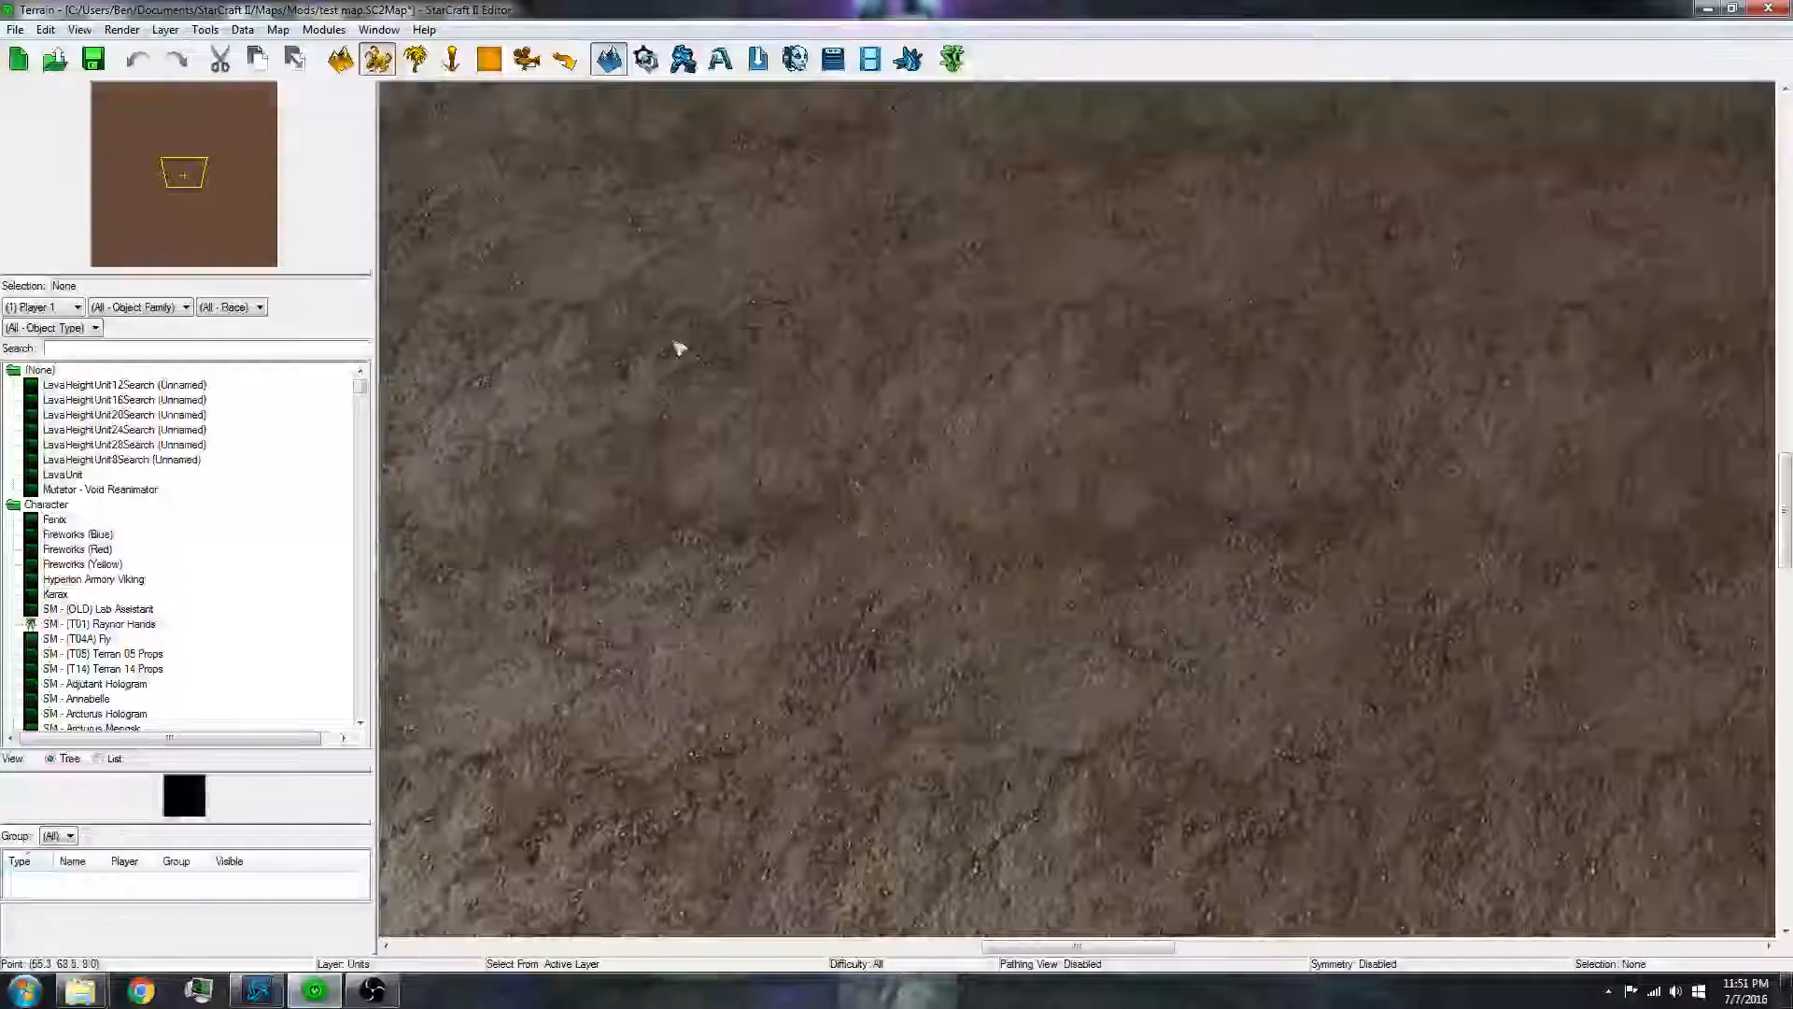
- Browse Battle.net published mods under My Documents and preview Dragon Escape Assets
{"action": "left_click", "coordinate": [15, 28]}
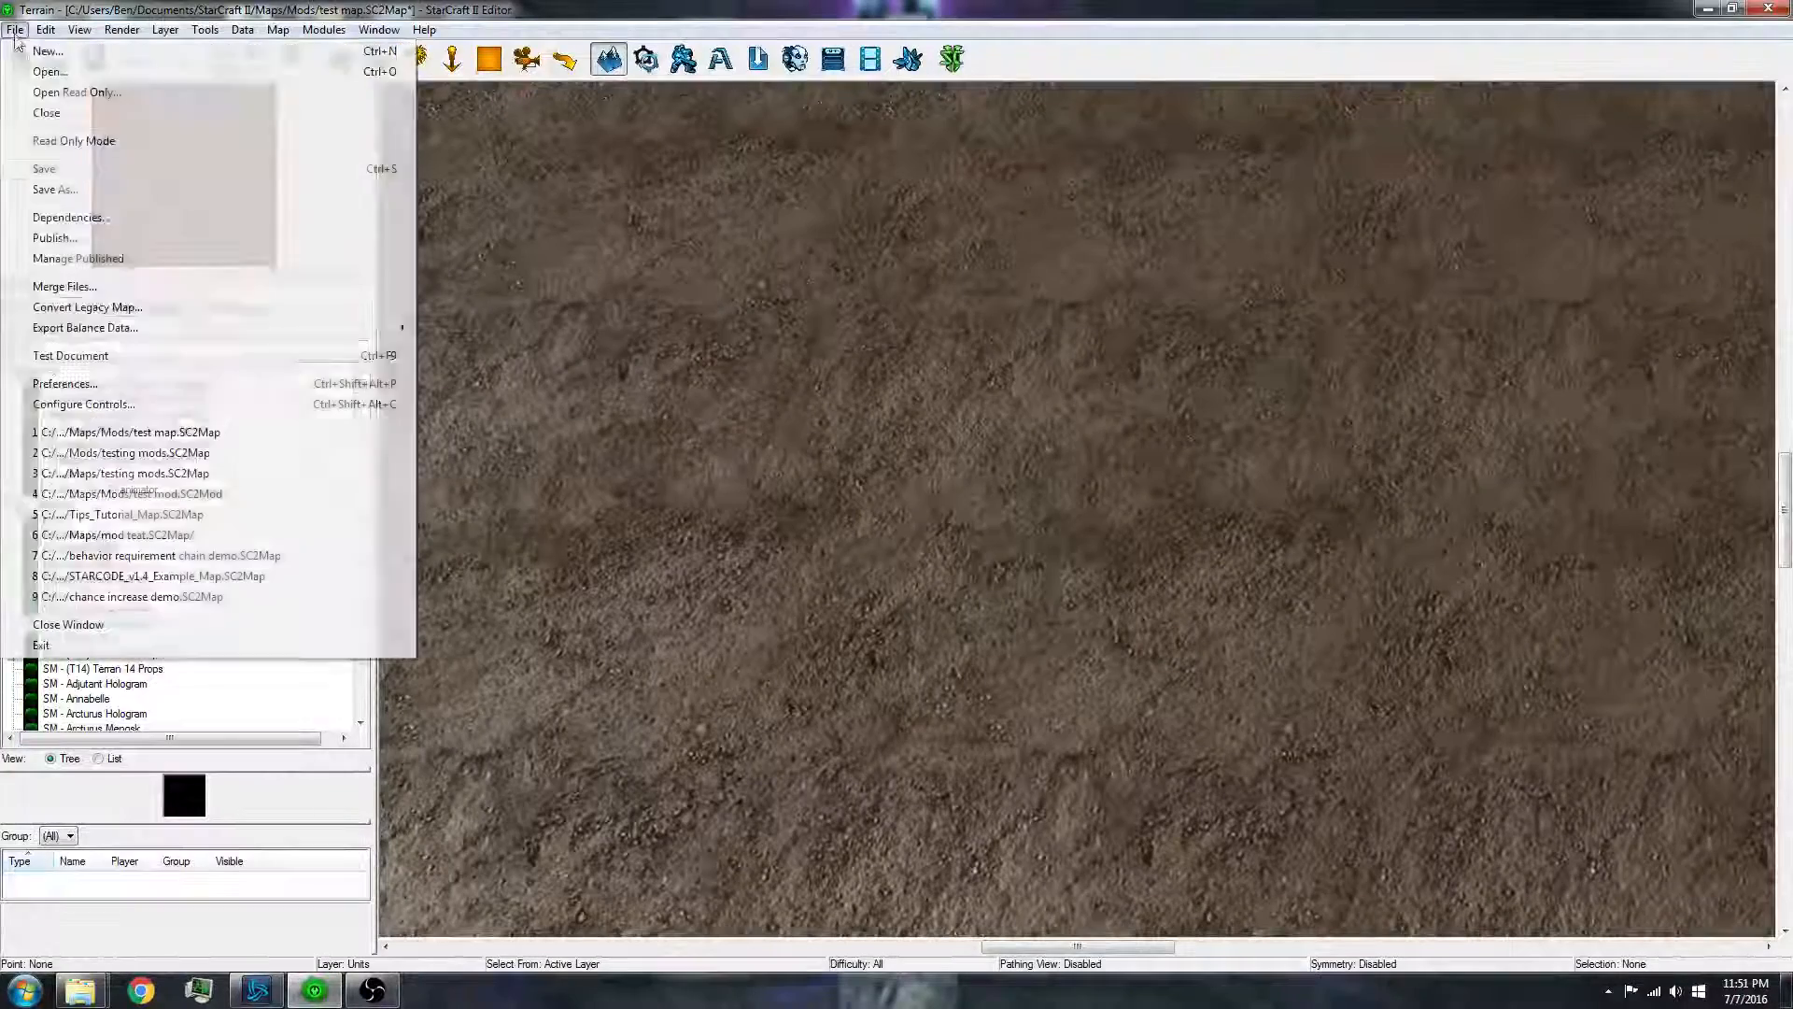
{"action": "left_click", "coordinate": [69, 217]}
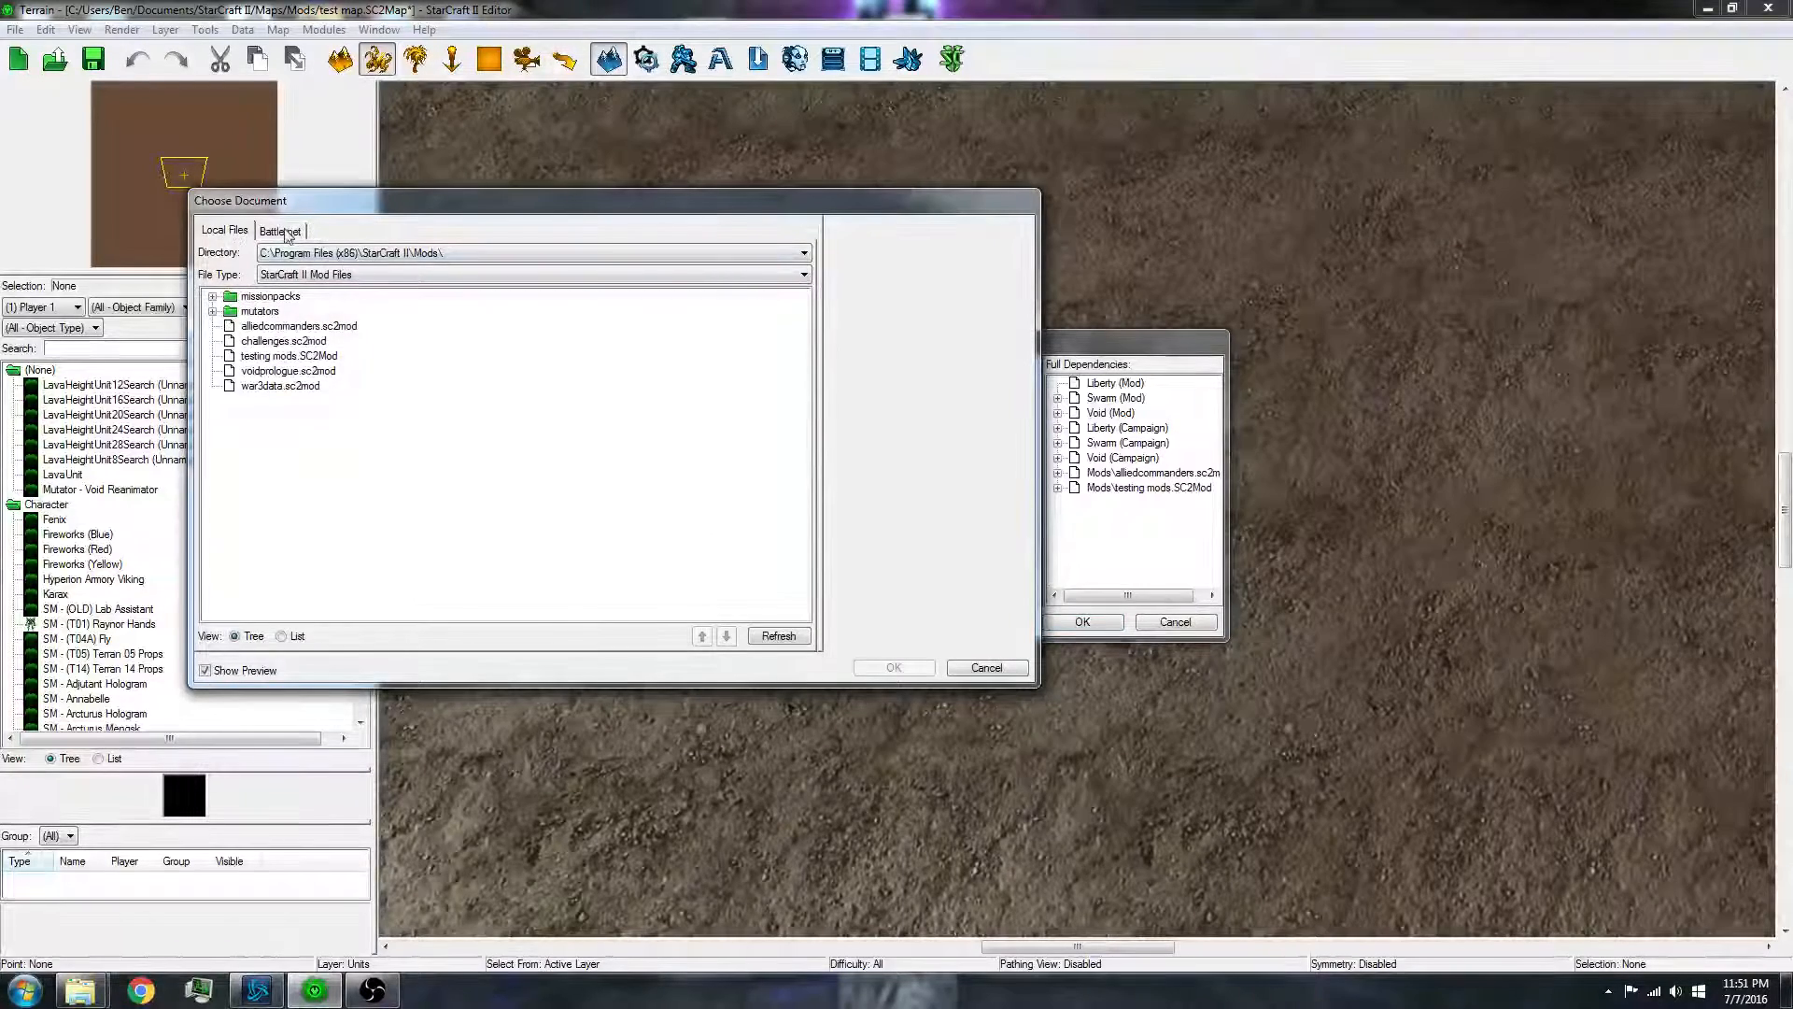
{"action": "left_click", "coordinate": [281, 230]}
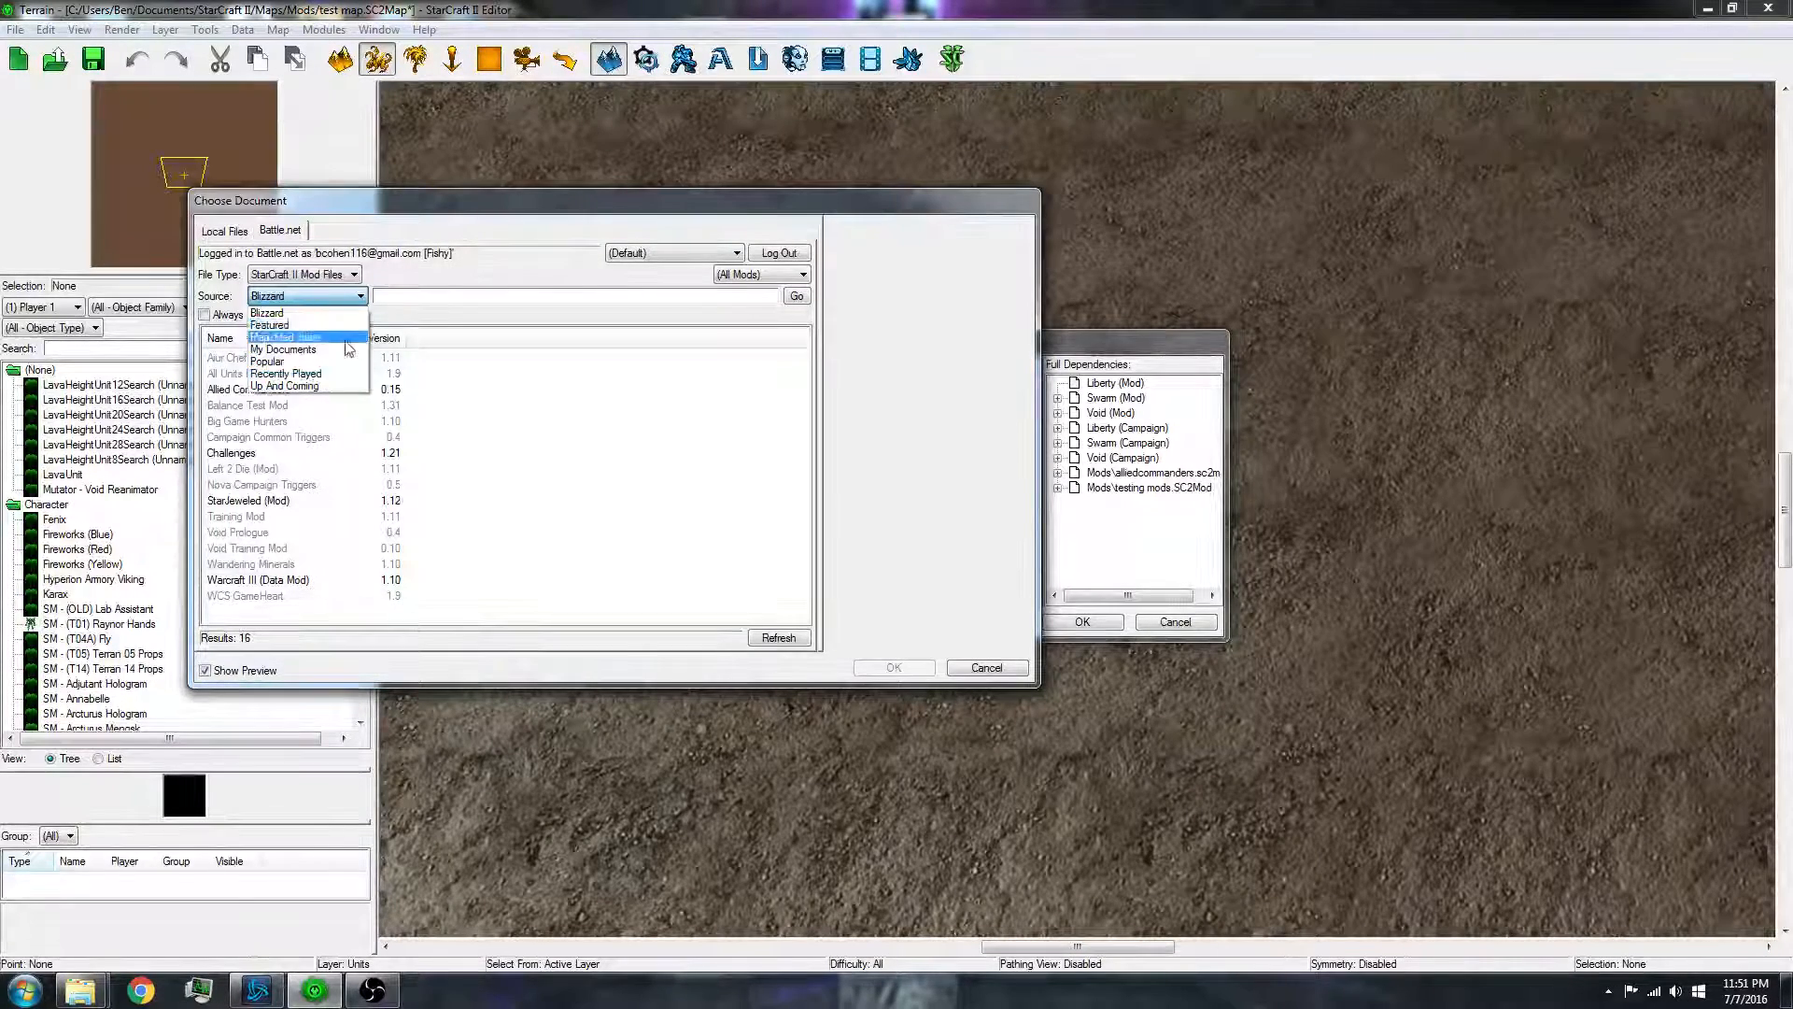
{"action": "left_click", "coordinate": [282, 349]}
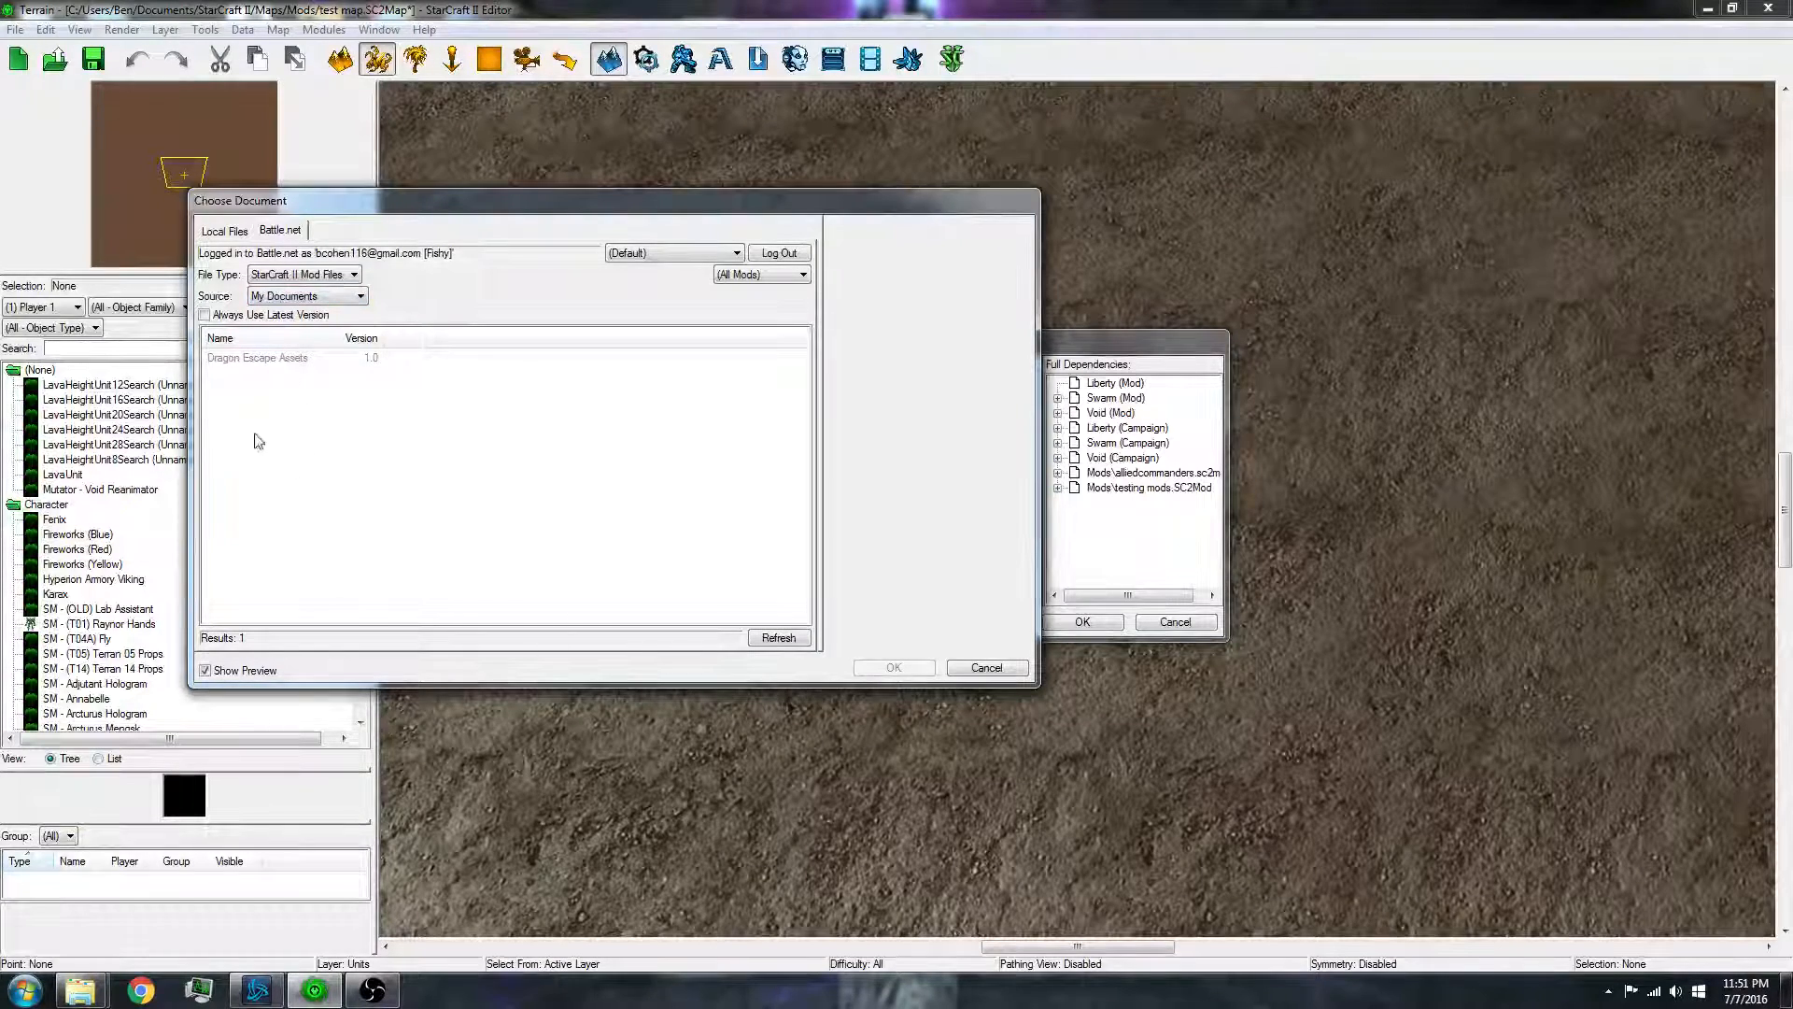
{"action": "left_click", "coordinate": [258, 357]}
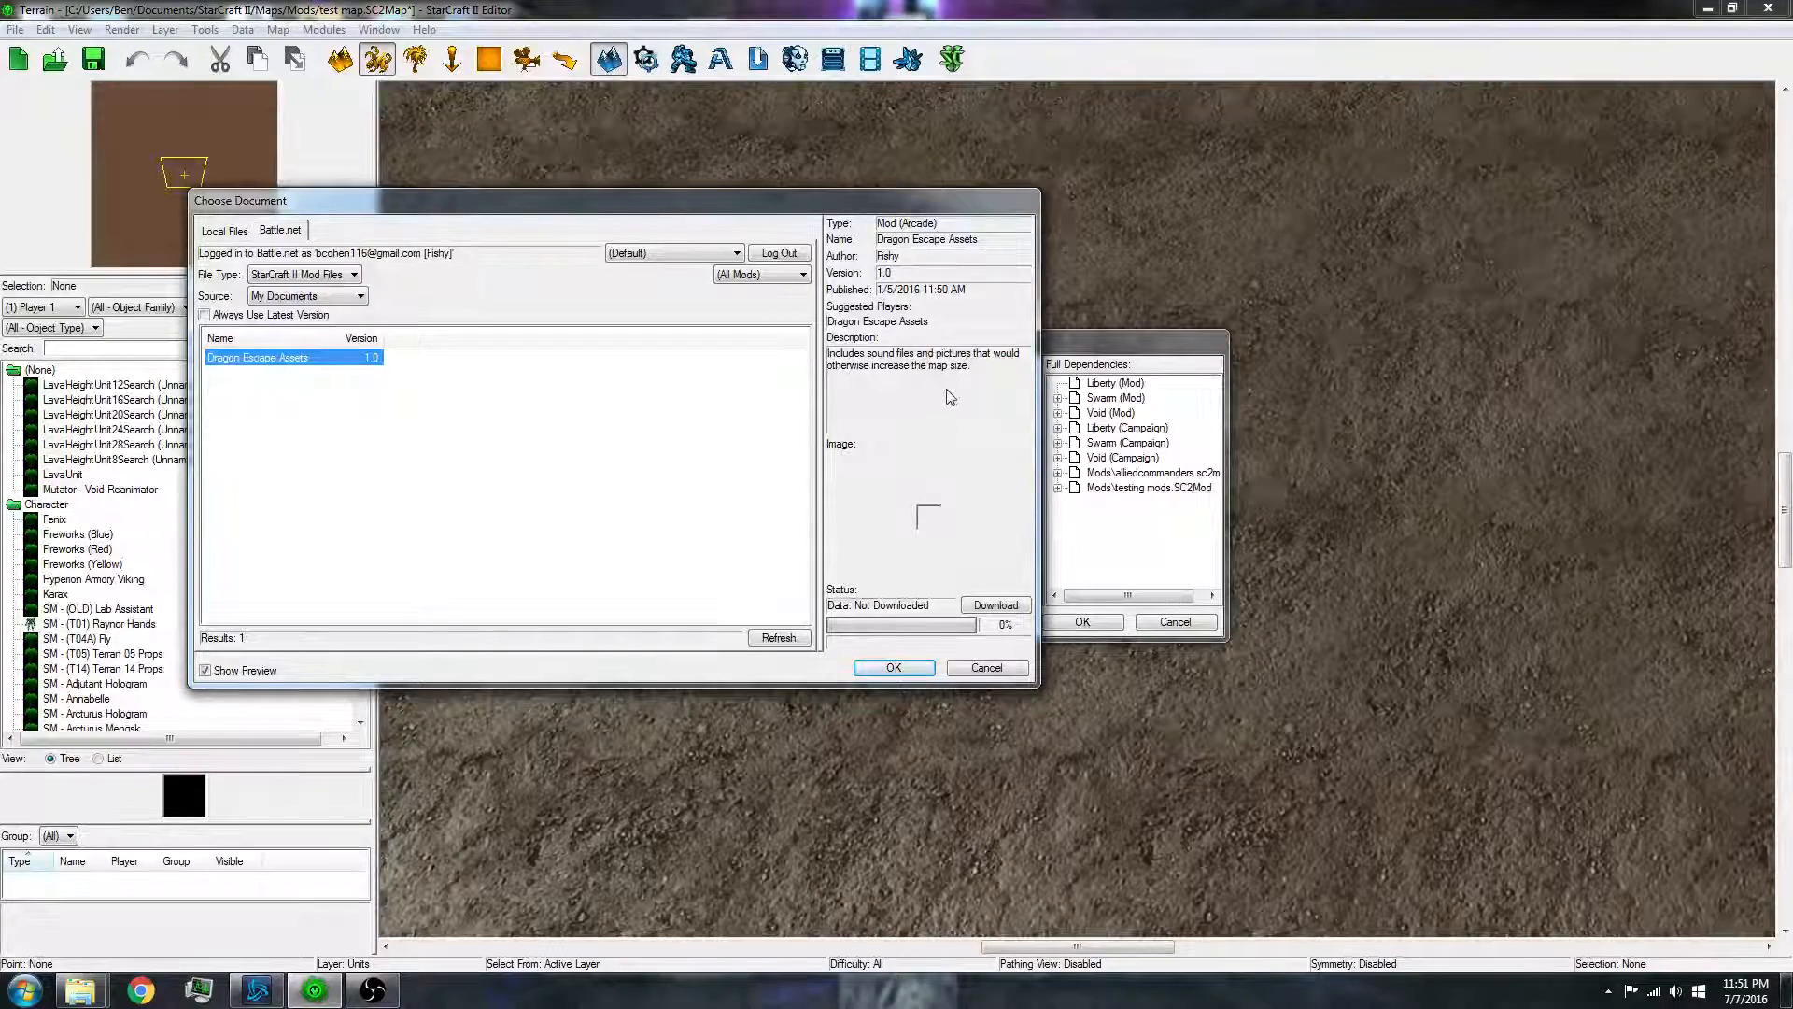
{"action": "mouse_move", "coordinate": [455, 400]}
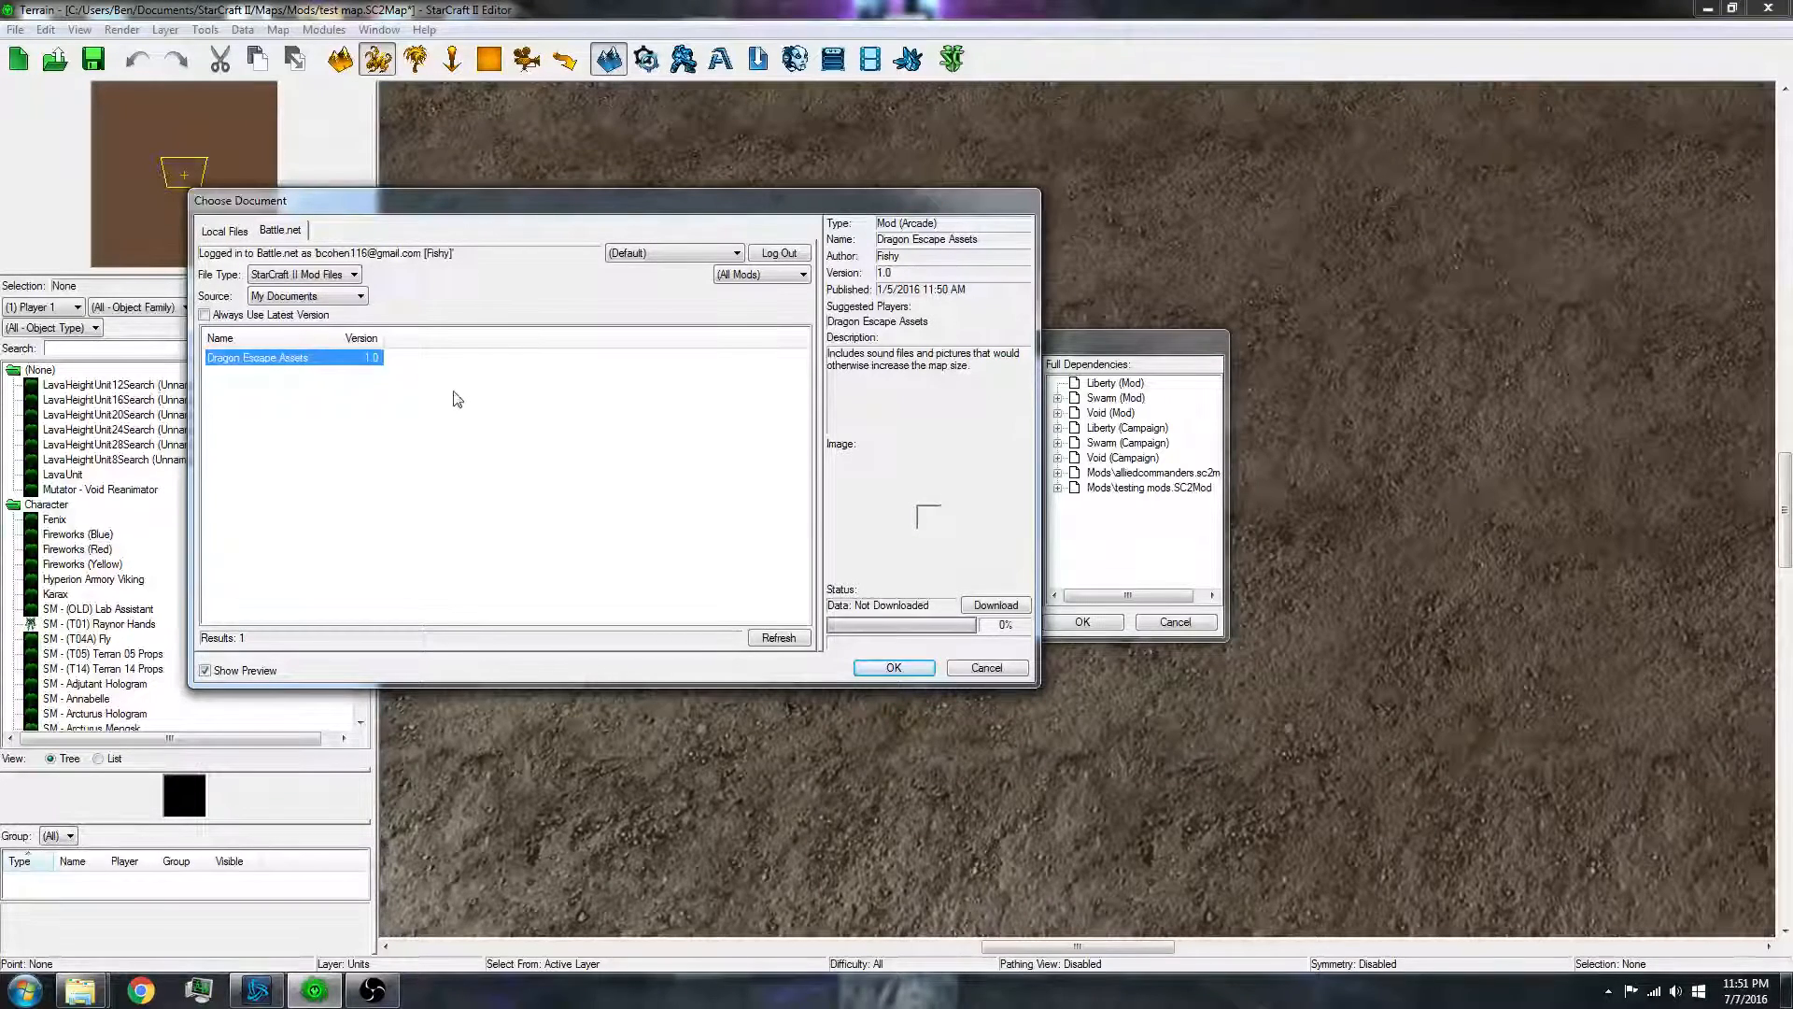